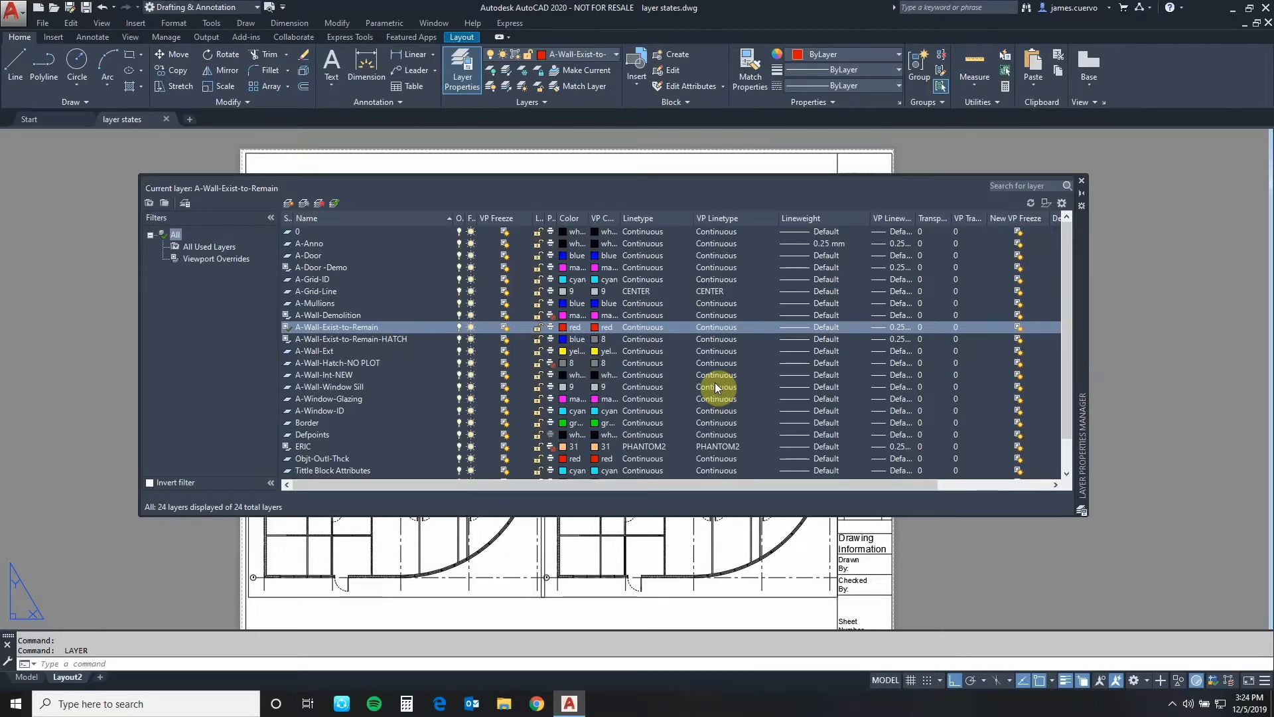
{"action": "mouse_move", "coordinate": [654, 223]}
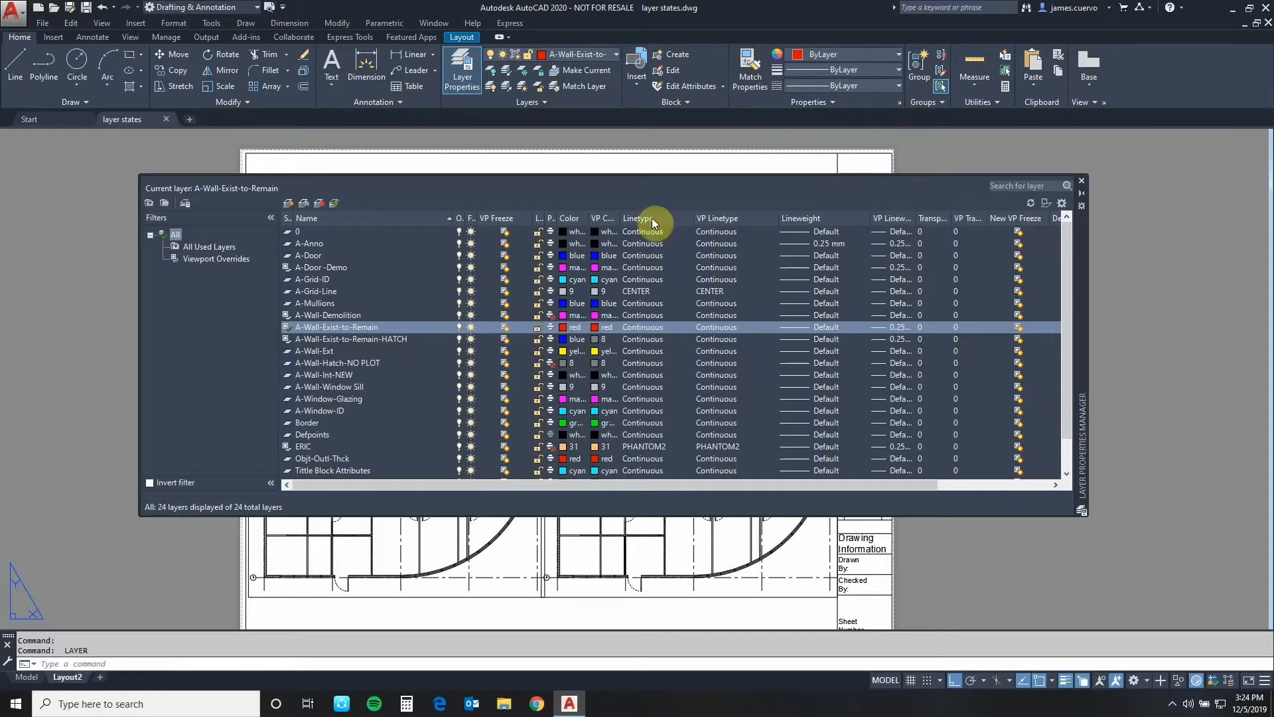
{"action": "mouse_move", "coordinate": [477, 398]}
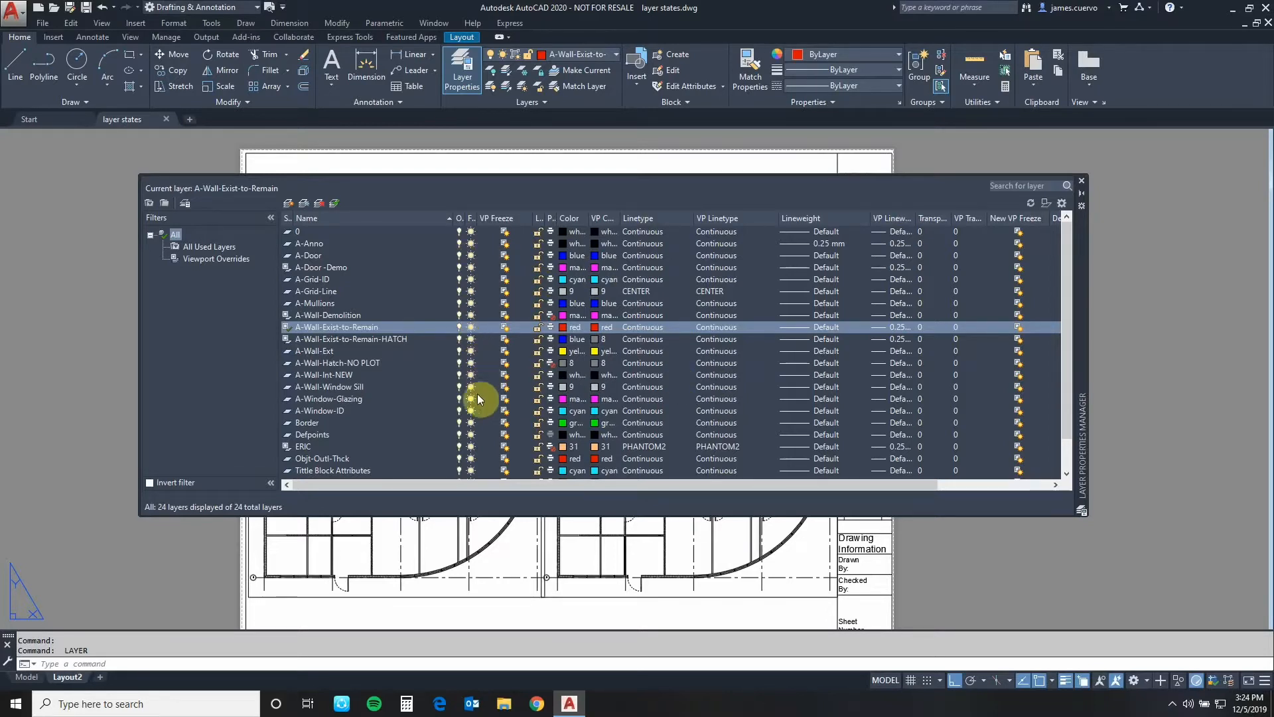
{"action": "mouse_move", "coordinate": [480, 362]}
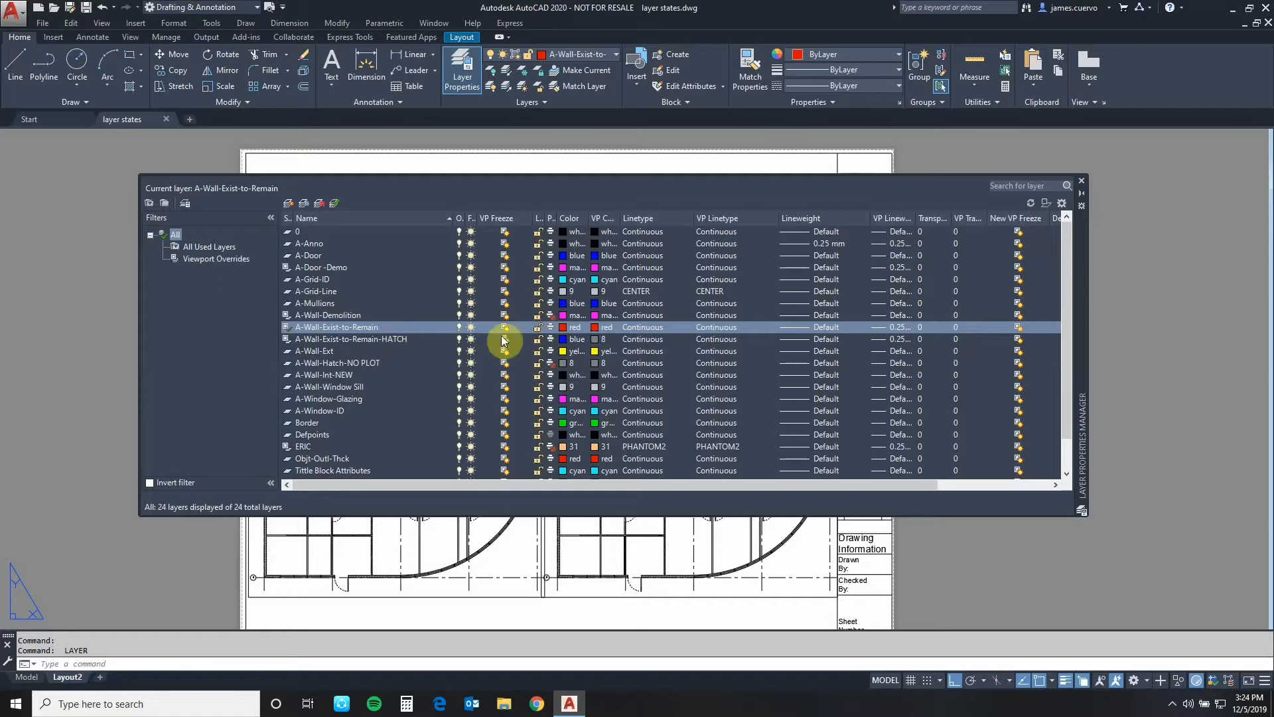
{"action": "mouse_move", "coordinate": [507, 285]}
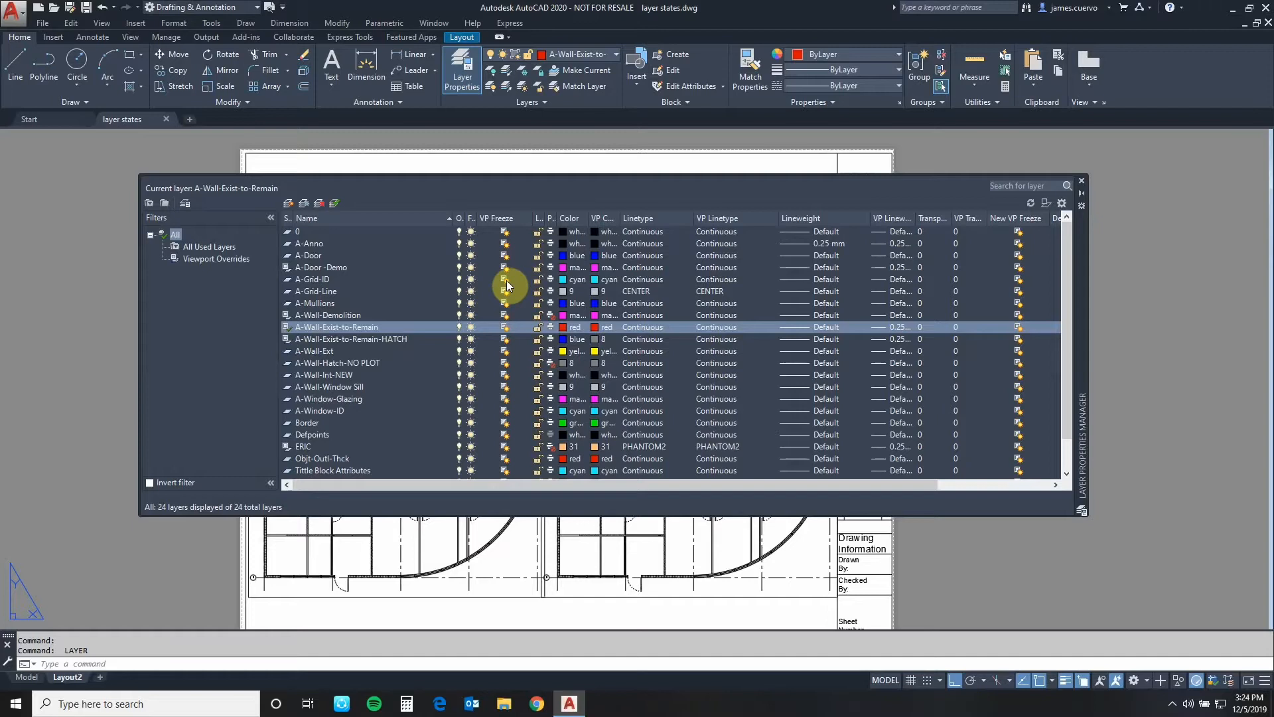
{"action": "mouse_move", "coordinate": [504, 240]}
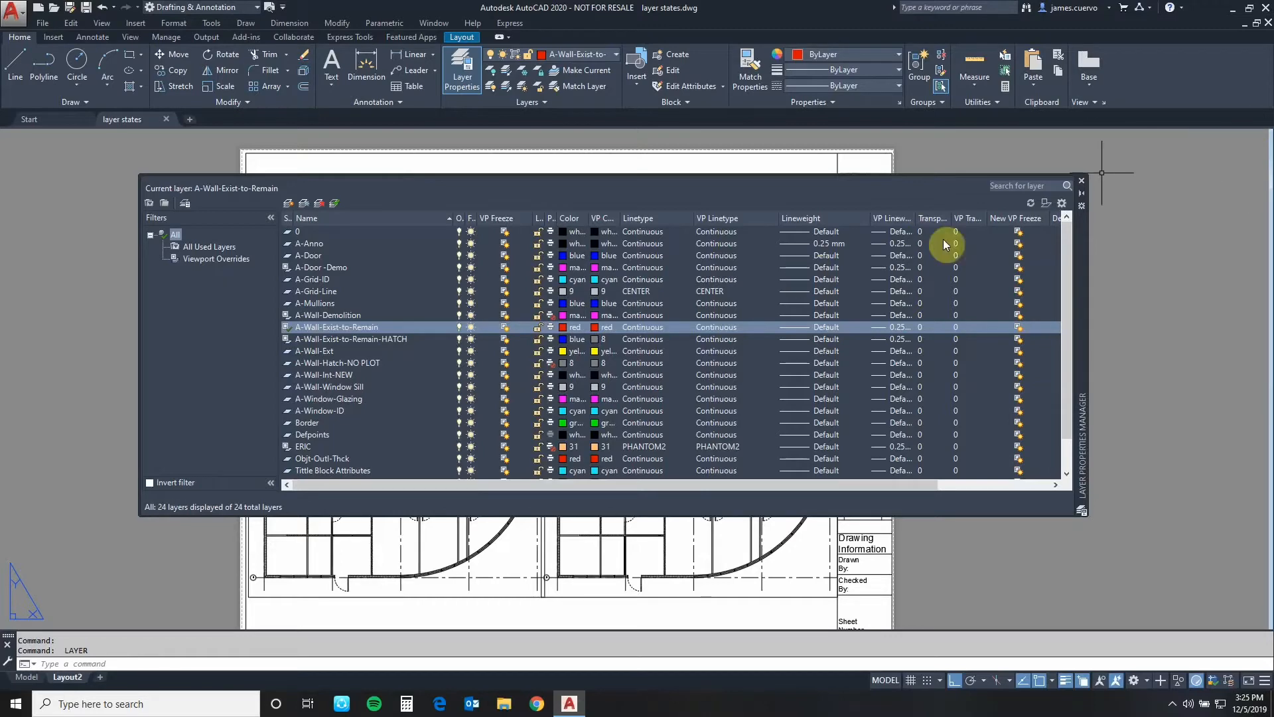
Close the Layer Properties Manager so the three-viewport layout is fully visible
{"action": "left_click", "coordinate": [1081, 181]}
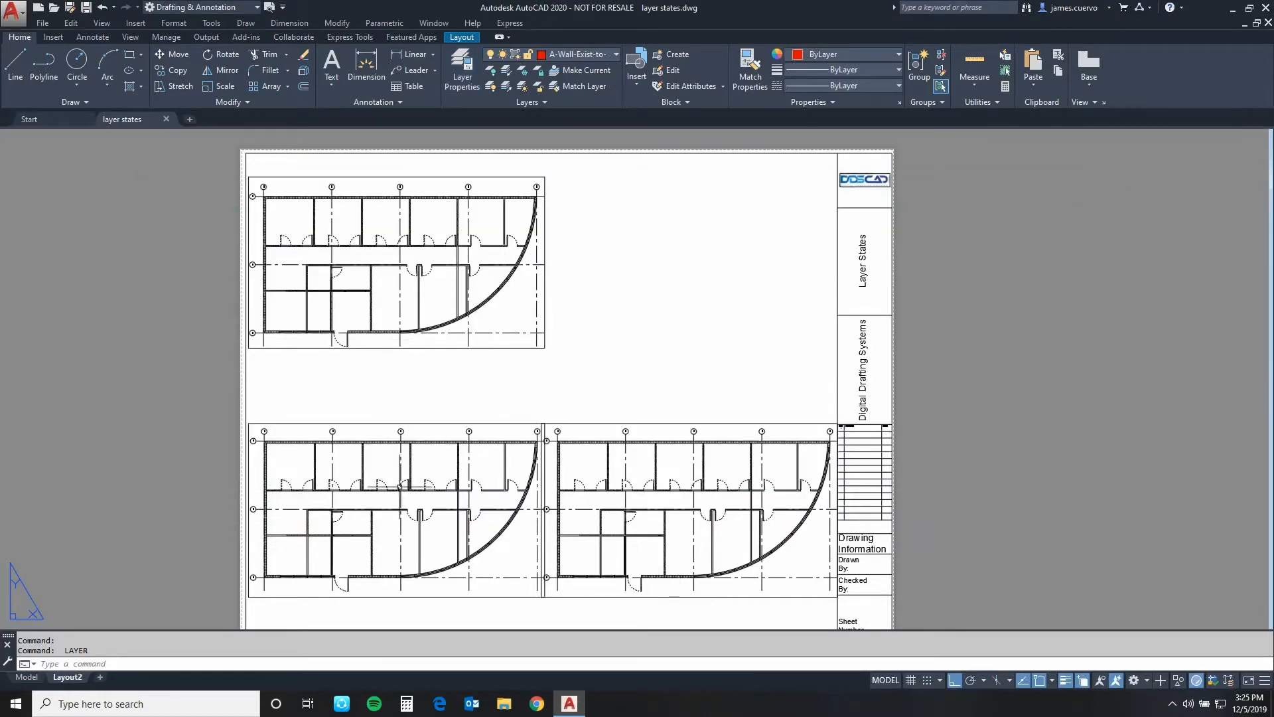
{"action": "mouse_move", "coordinate": [473, 302]}
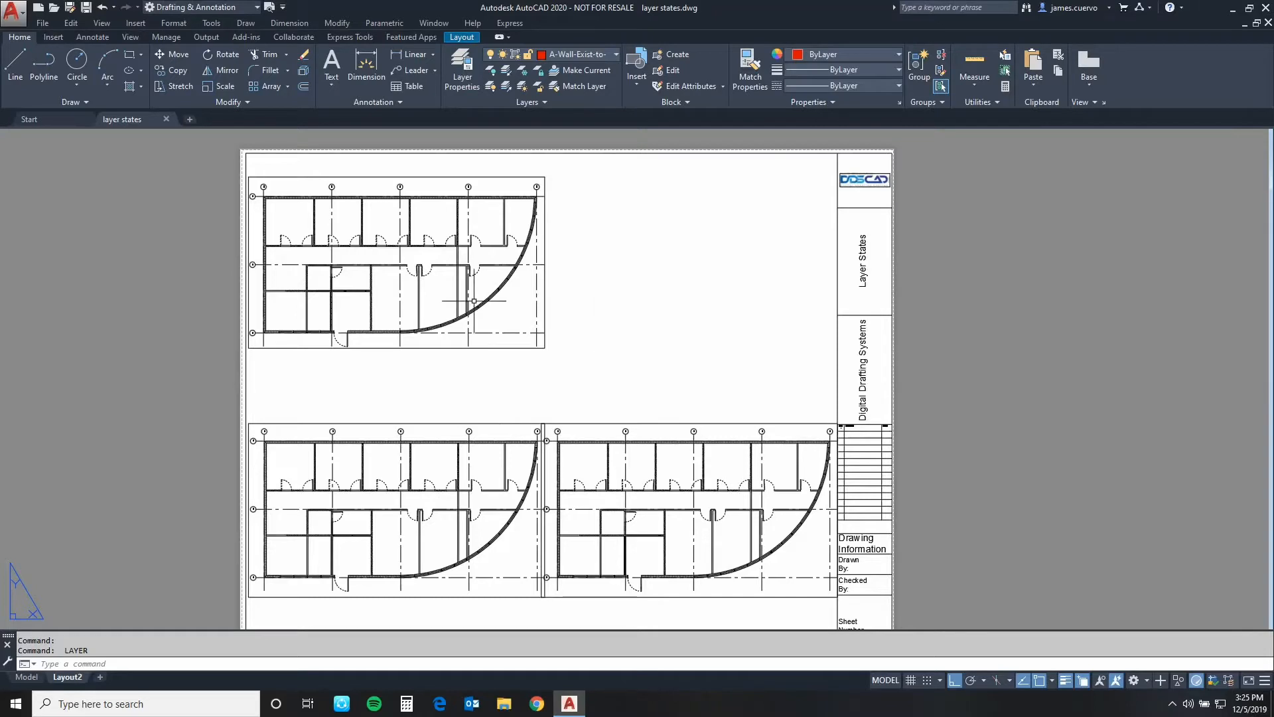
{"action": "mouse_move", "coordinate": [463, 582]}
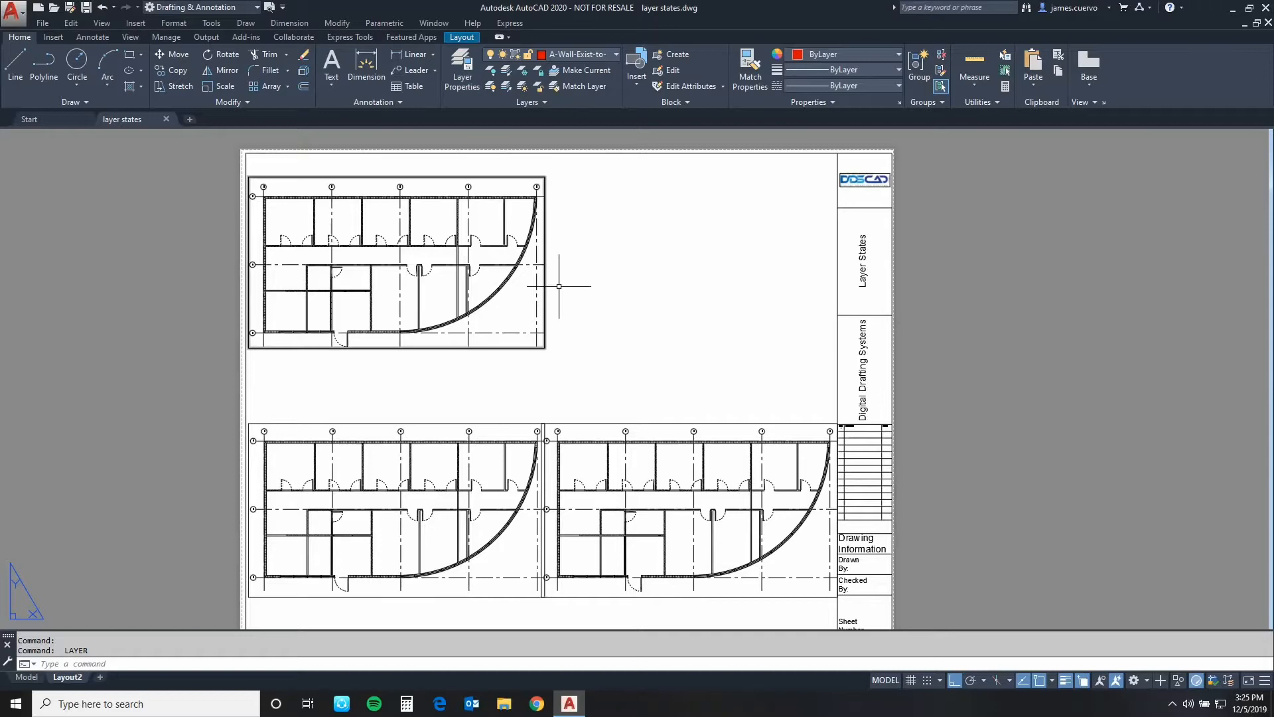
{"action": "mouse_move", "coordinate": [410, 422]}
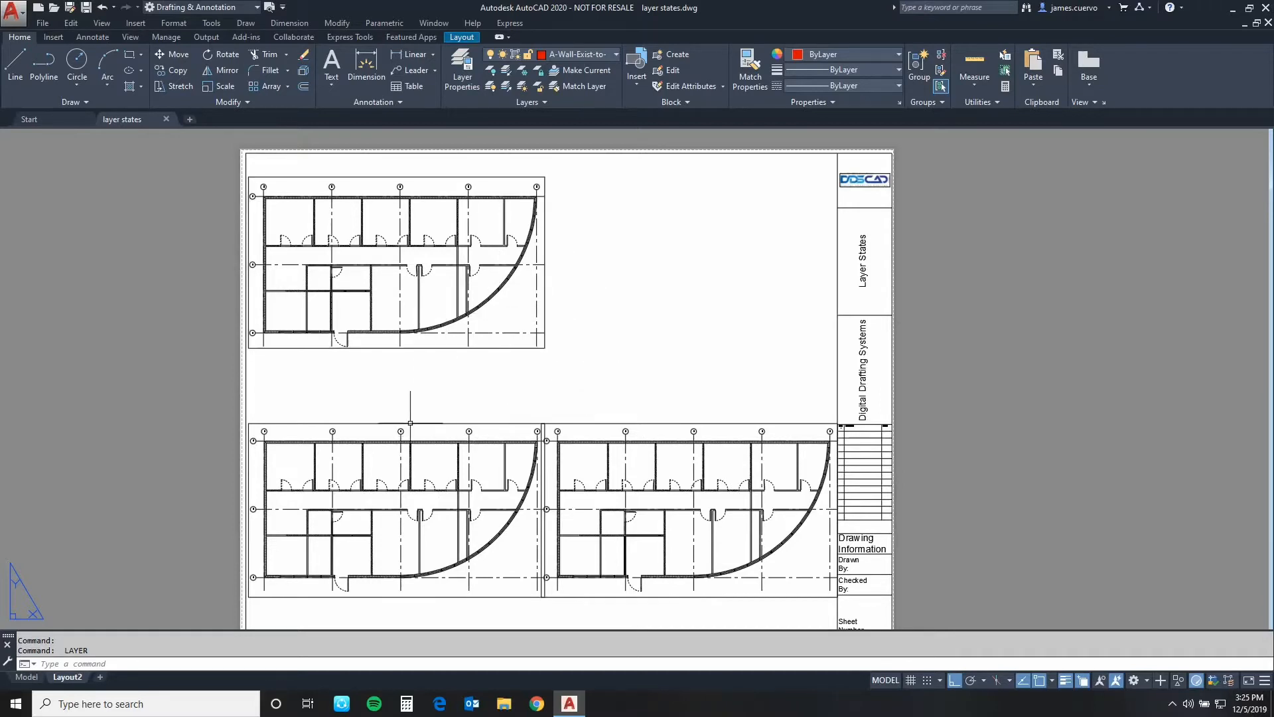
{"action": "mouse_move", "coordinate": [690, 383]}
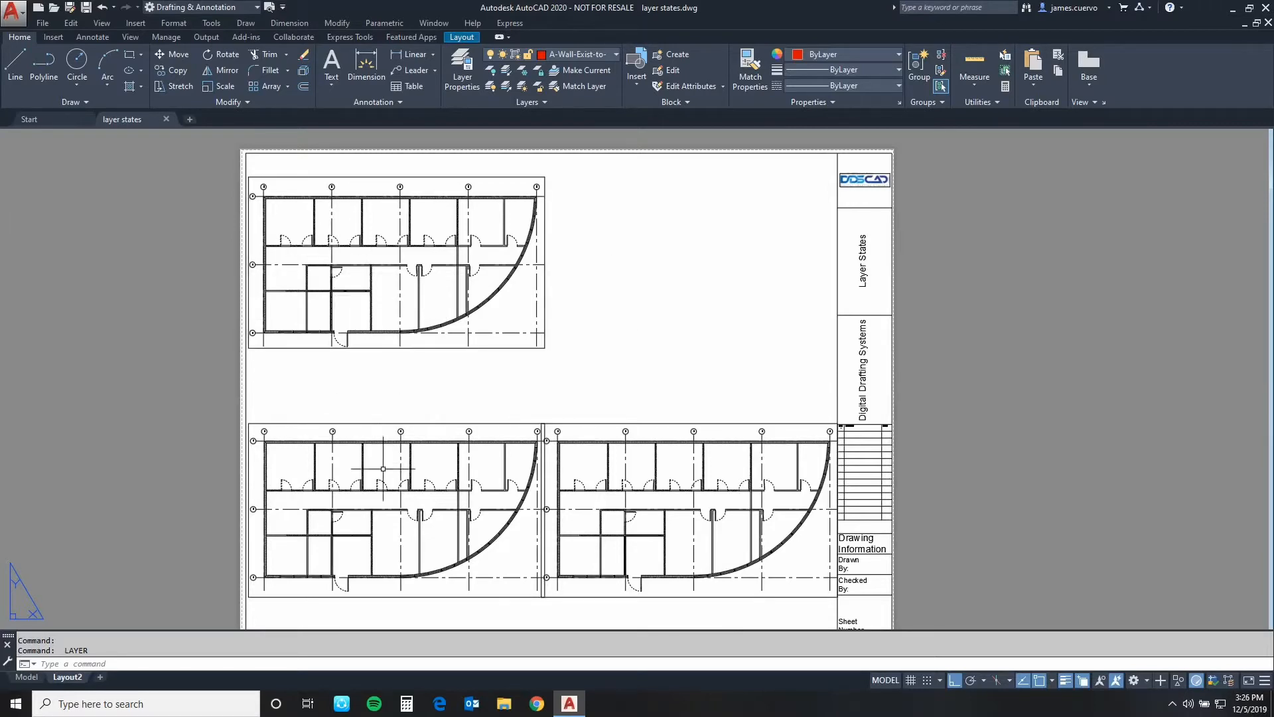
{"action": "mouse_move", "coordinate": [413, 515]}
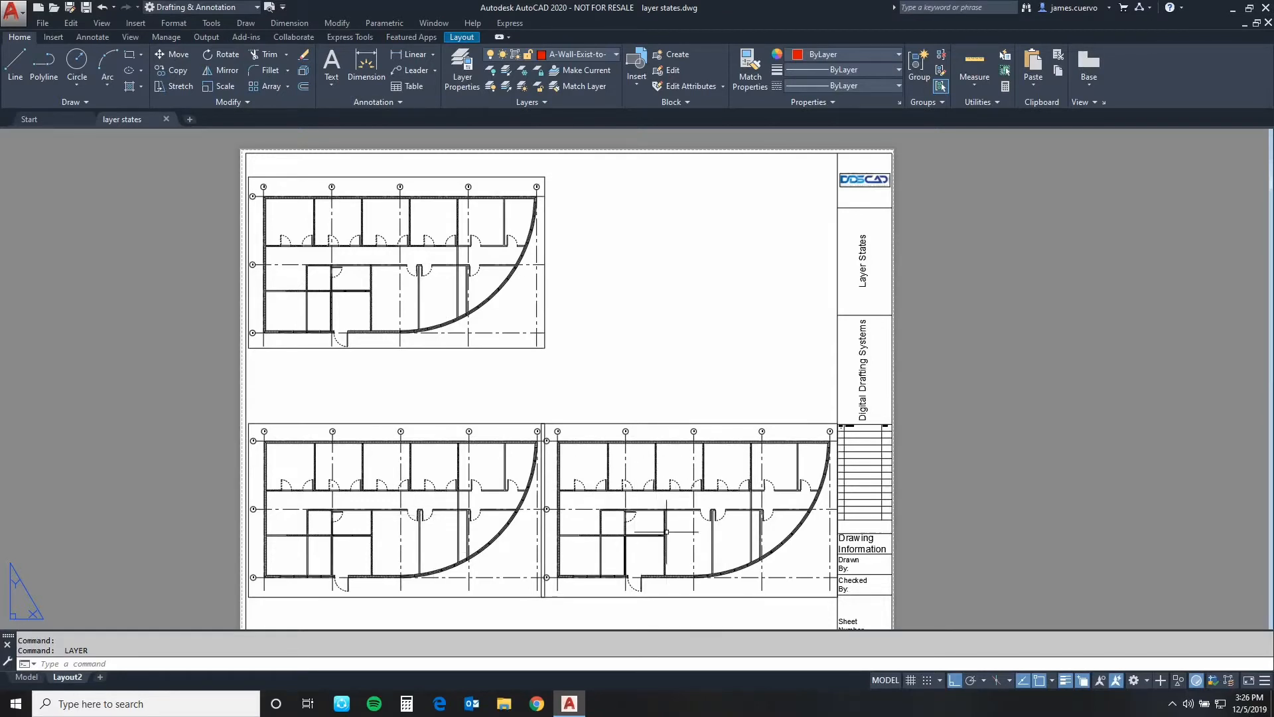
{"action": "mouse_move", "coordinate": [424, 385]}
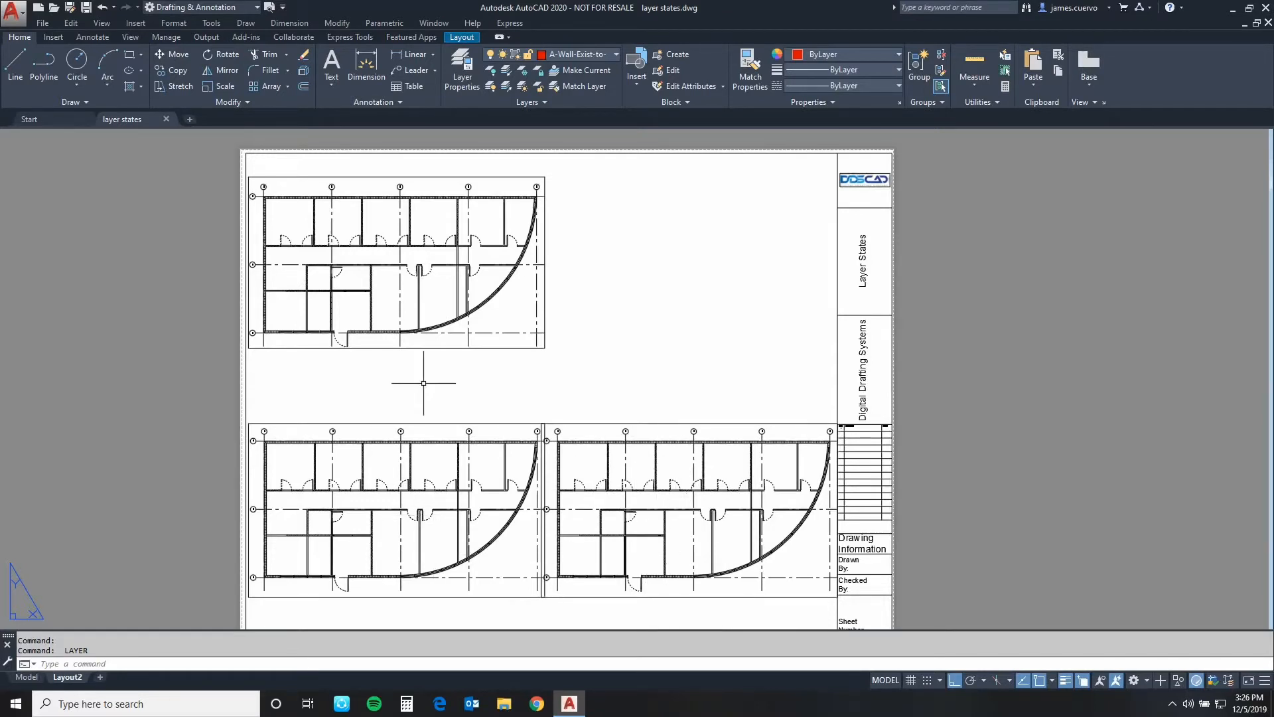
{"action": "mouse_move", "coordinate": [608, 257]}
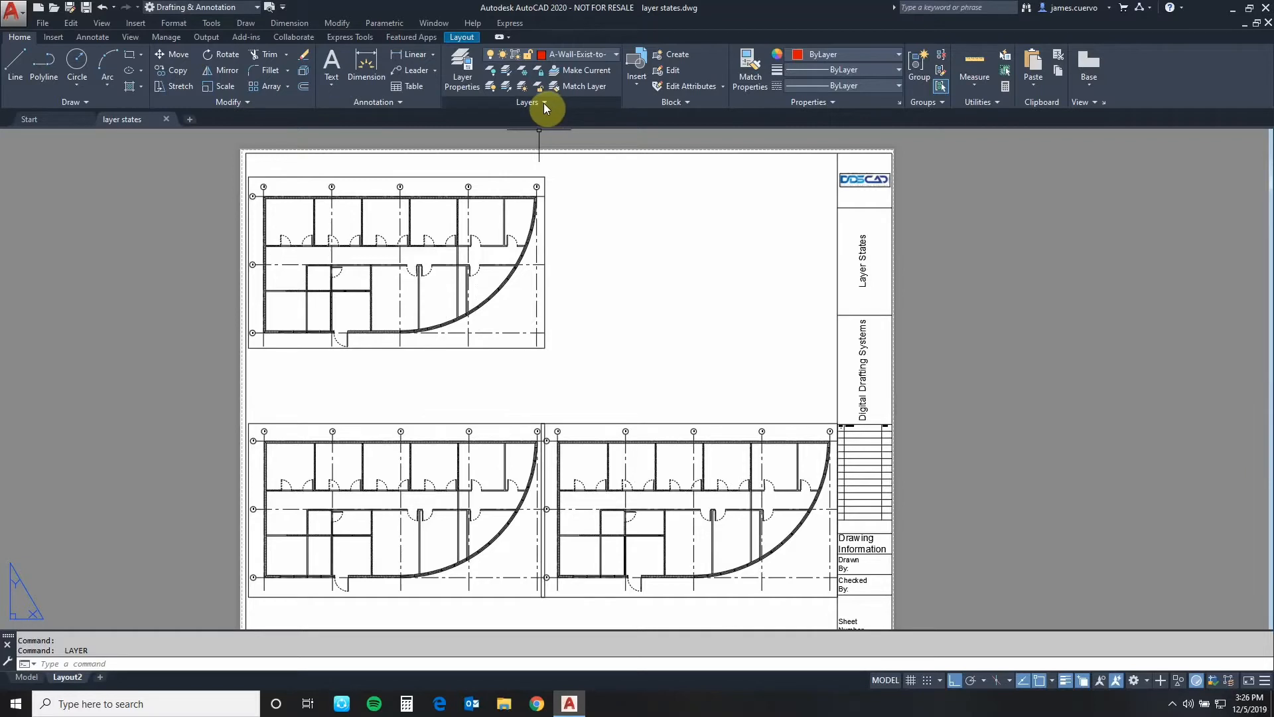
Open the Layer States Manager from the expanded Layers panel; no states are saved yet
{"action": "left_click", "coordinate": [525, 101]}
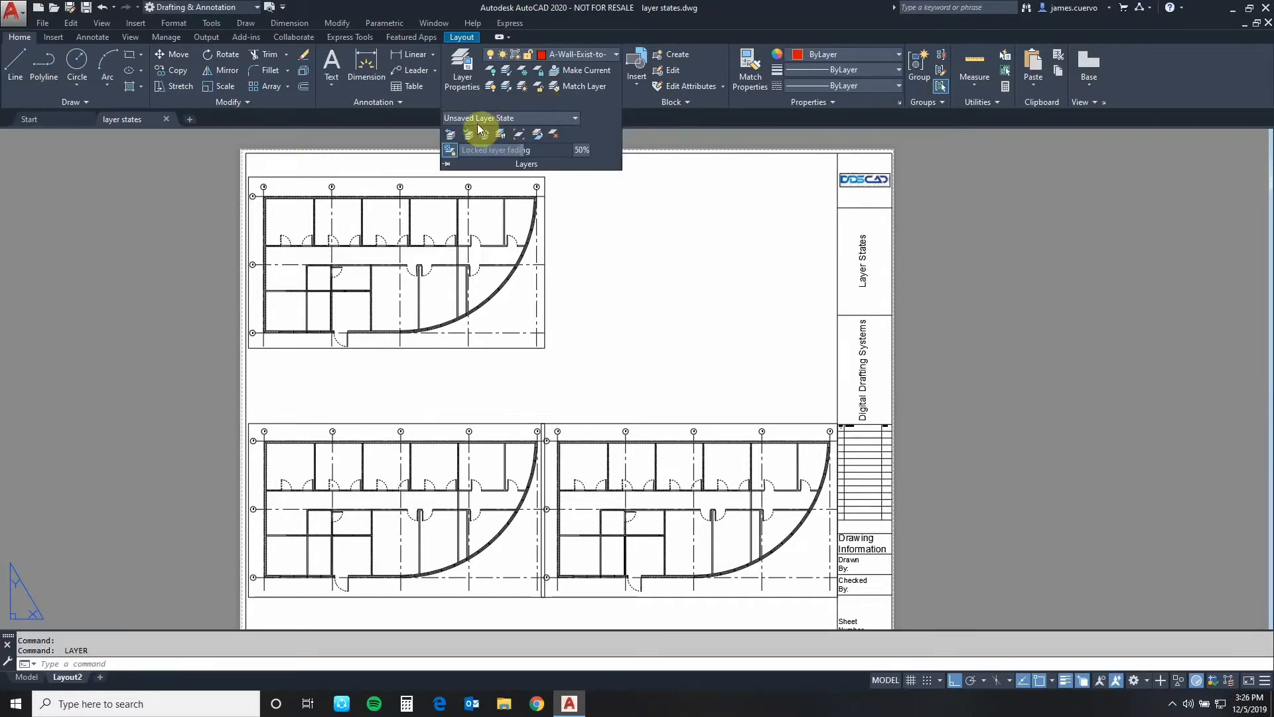
{"action": "mouse_move", "coordinate": [574, 119]}
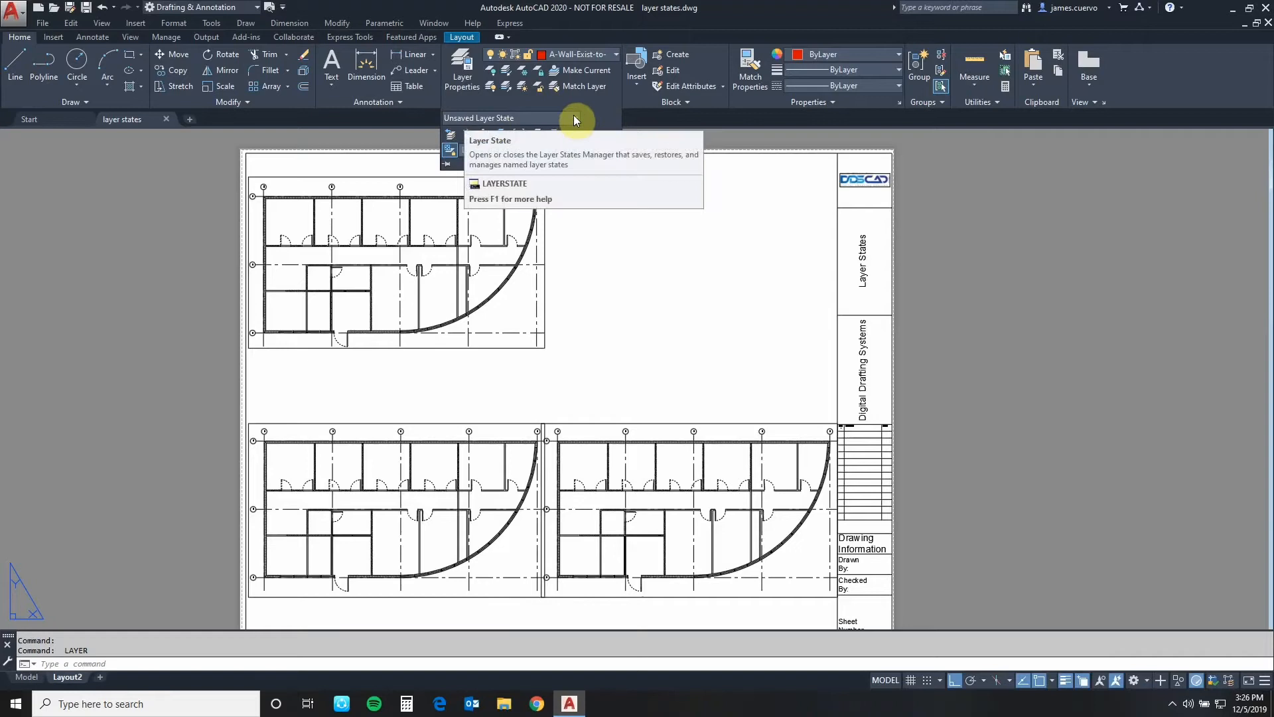
{"action": "mouse_move", "coordinate": [578, 123]}
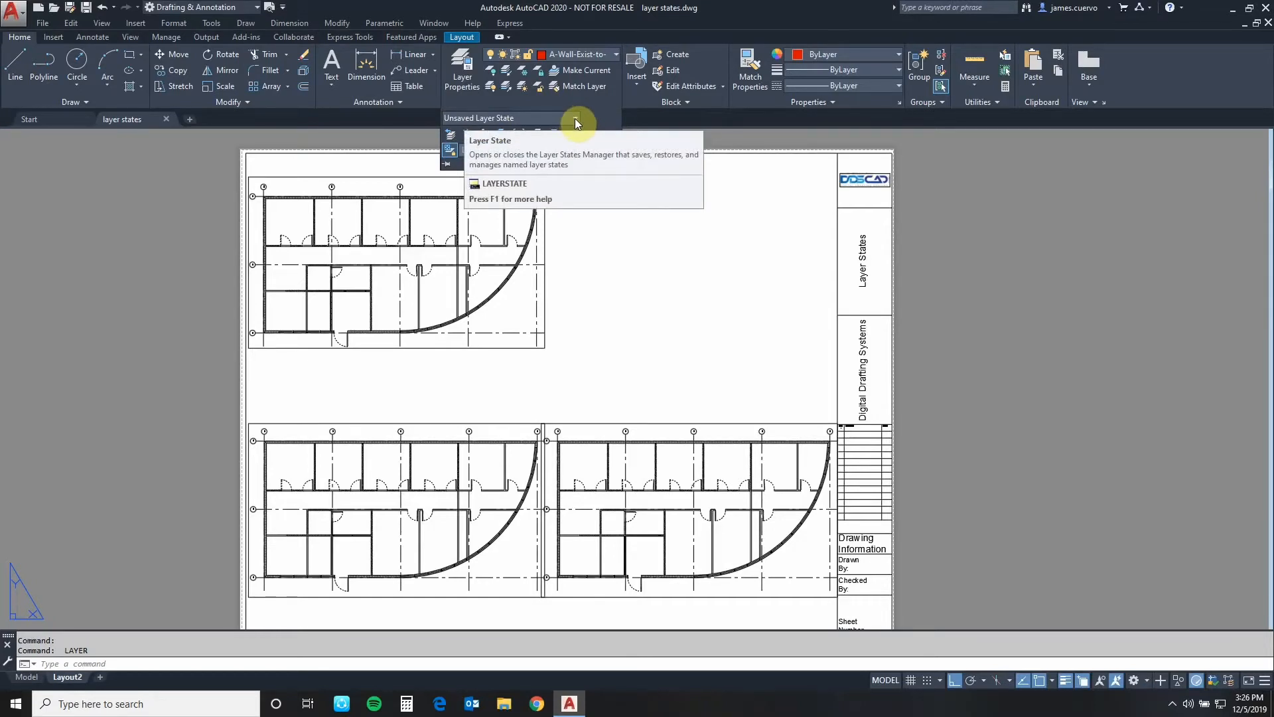
{"action": "left_click", "coordinate": [577, 118]}
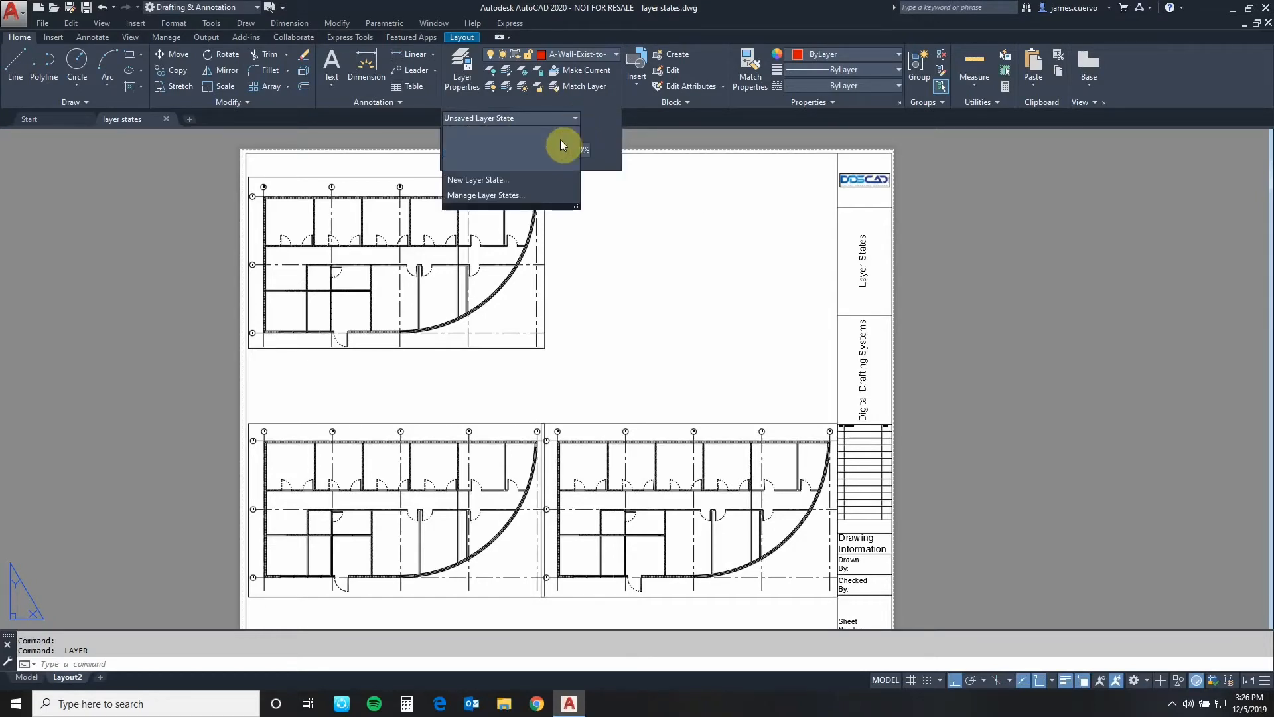
{"action": "mouse_move", "coordinate": [486, 201]}
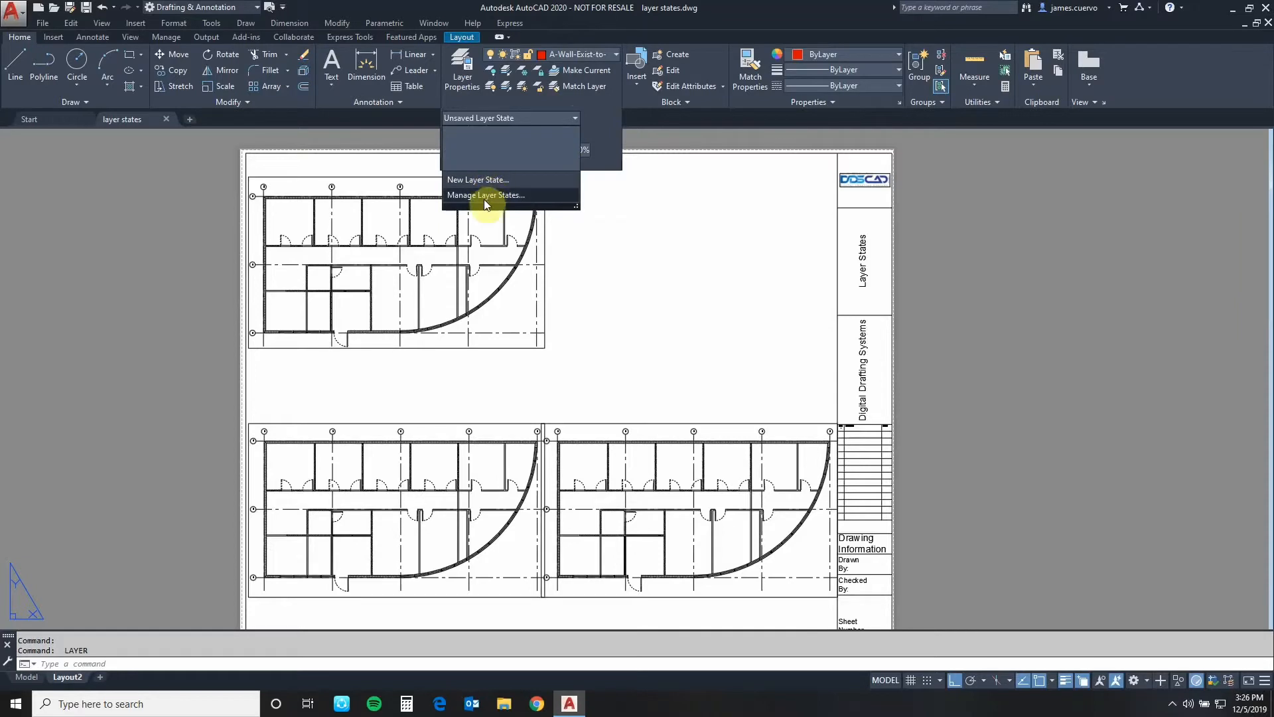
{"action": "mouse_move", "coordinate": [507, 198]}
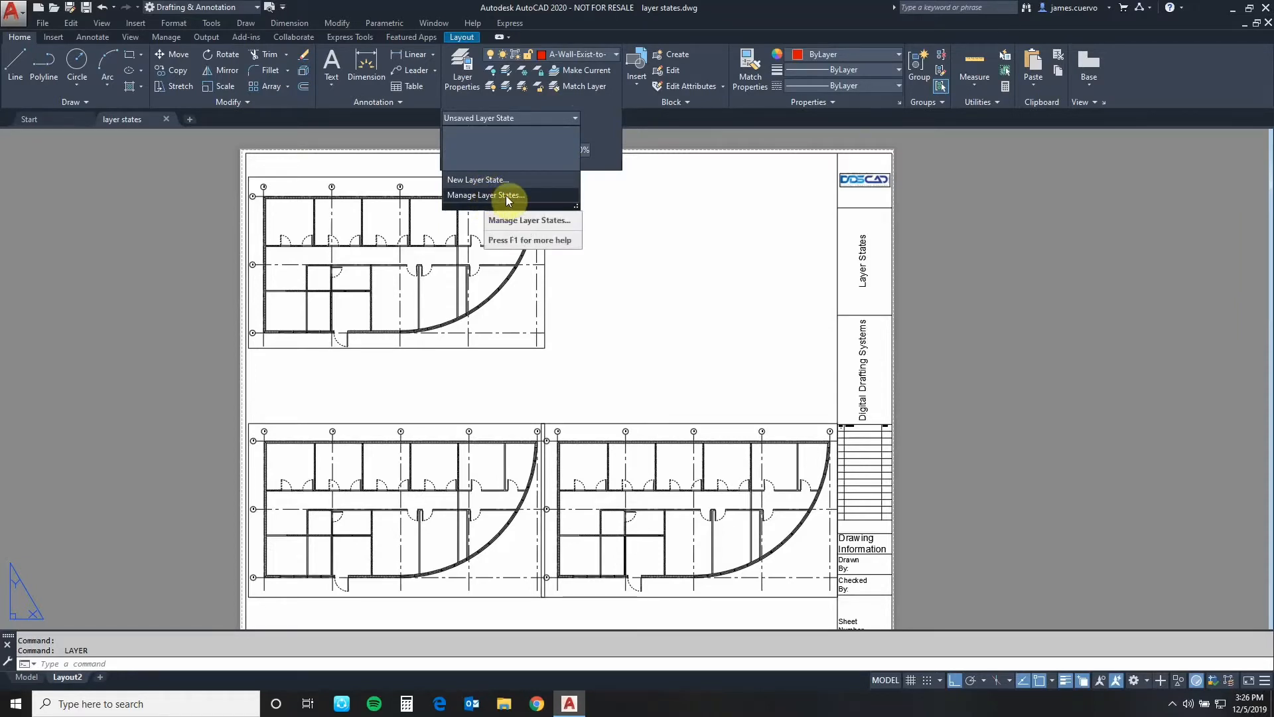
{"action": "left_click", "coordinate": [485, 195]}
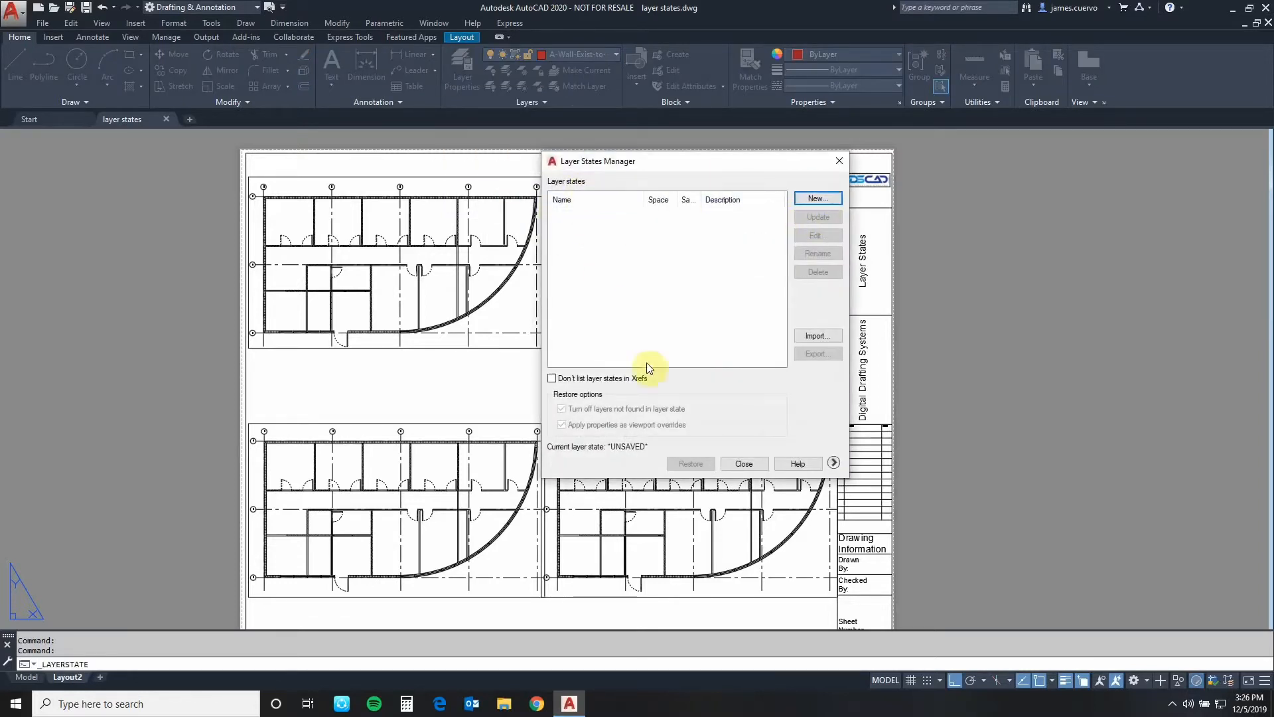
{"action": "mouse_move", "coordinate": [818, 335]}
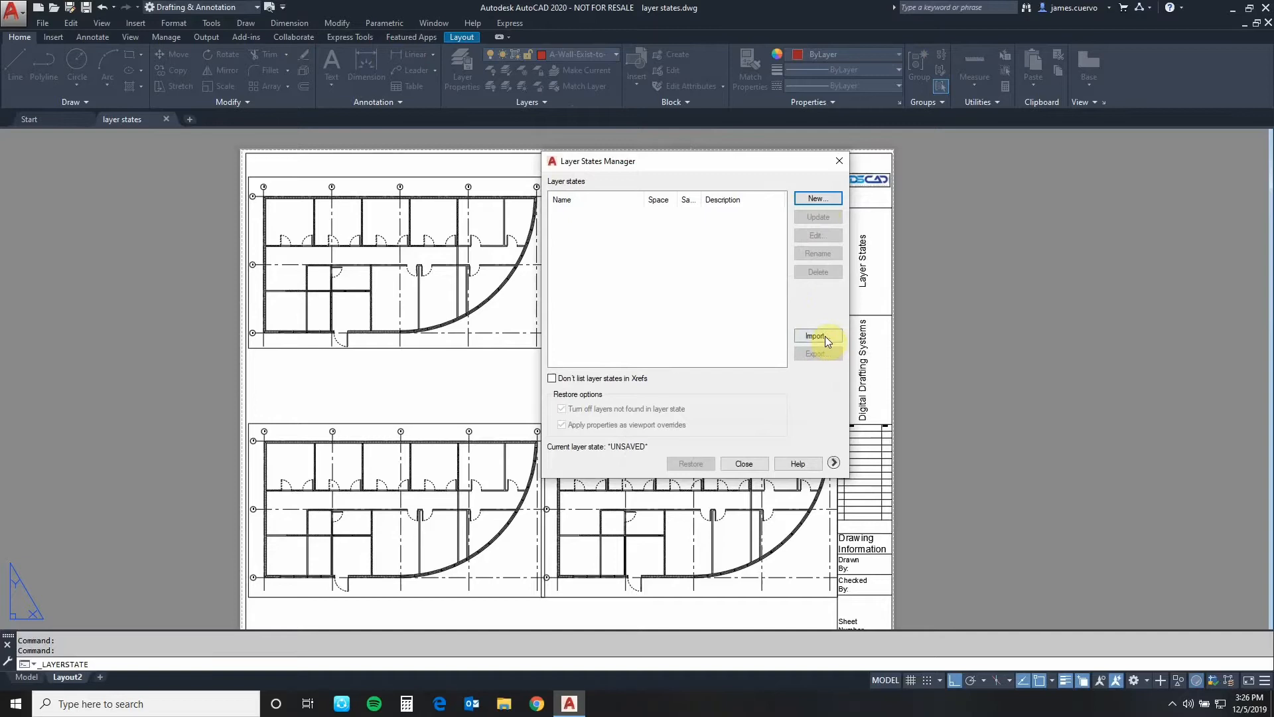
Import the Original.las layer state file into the drawing
{"action": "left_click", "coordinate": [818, 336]}
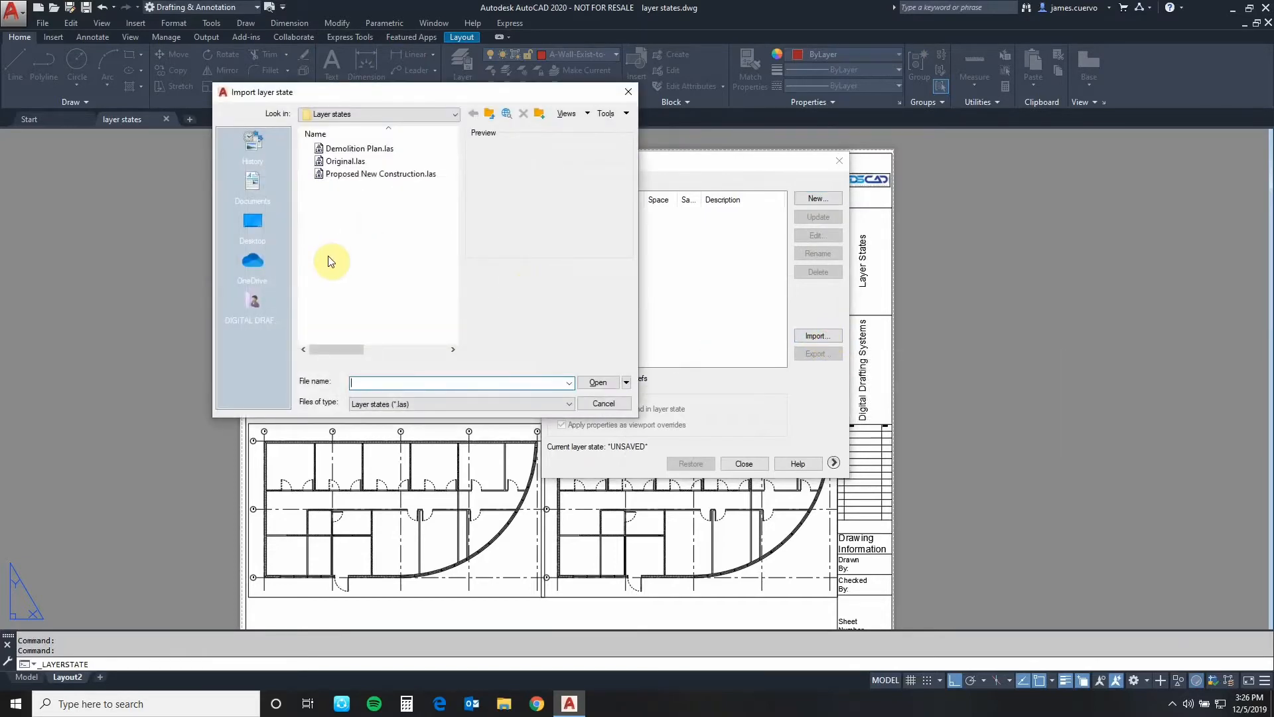
{"action": "mouse_move", "coordinate": [334, 204]}
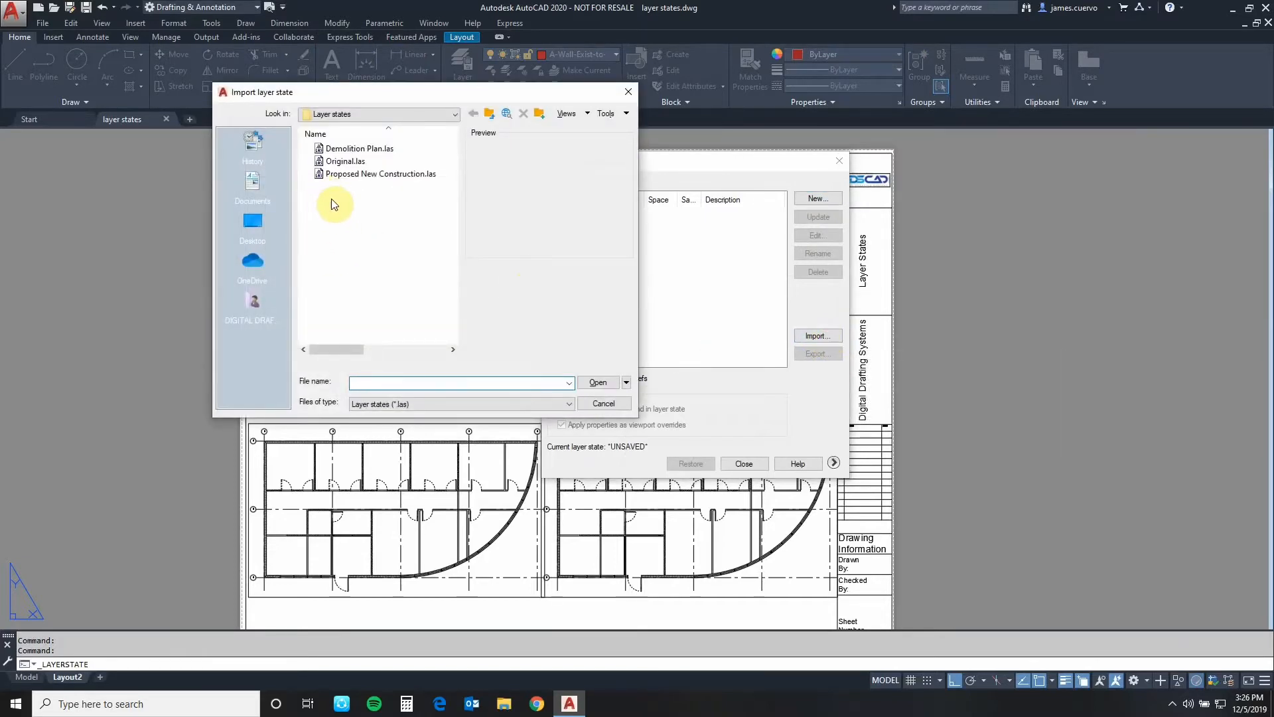
{"action": "mouse_move", "coordinate": [360, 276]}
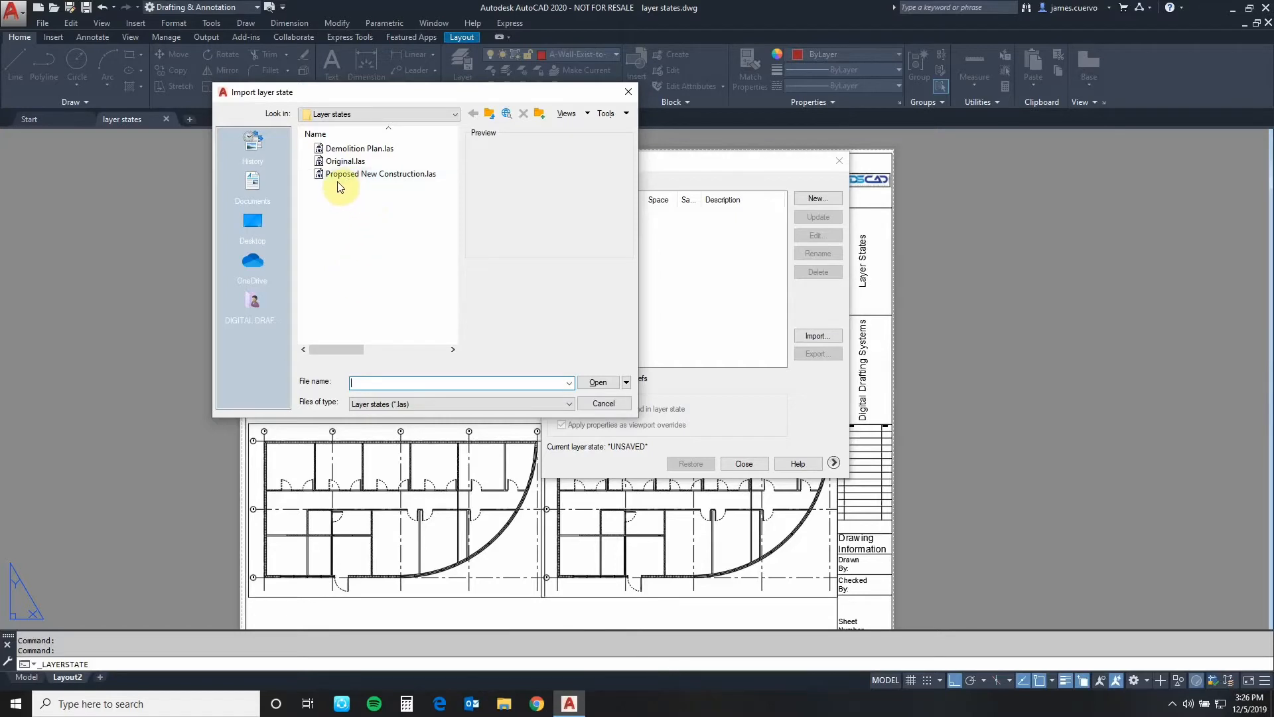
{"action": "mouse_move", "coordinate": [348, 162]}
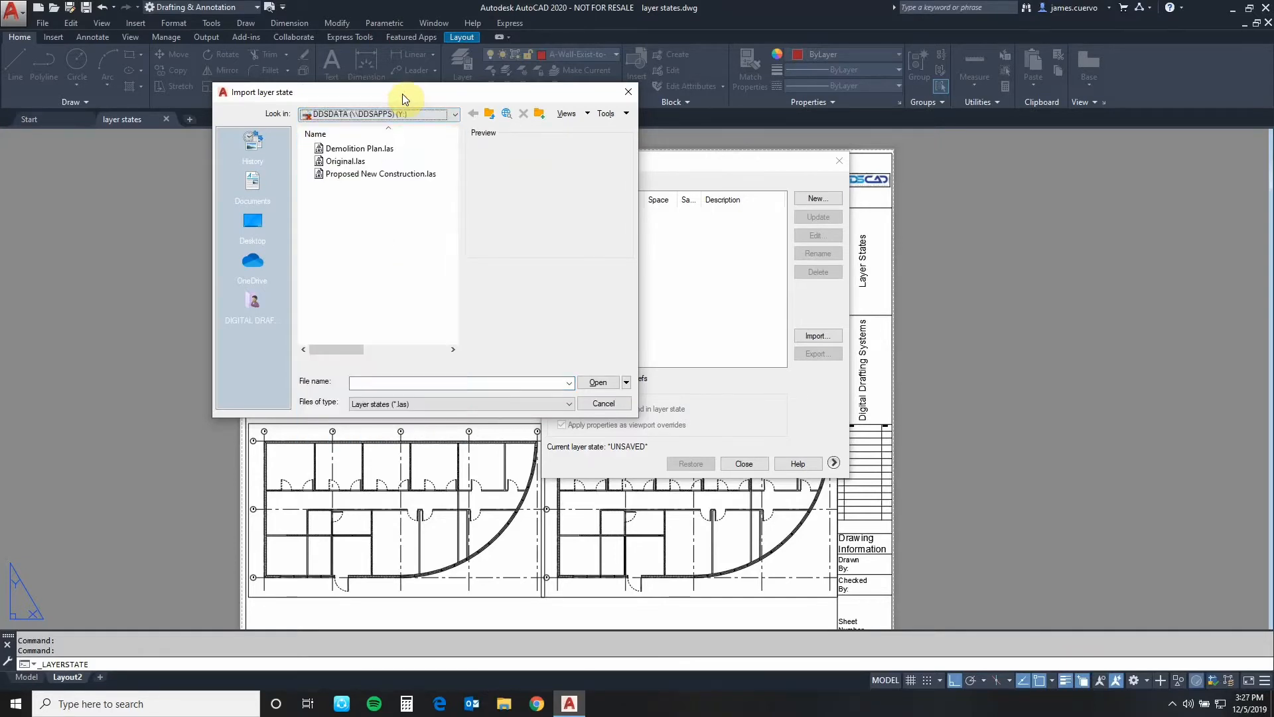
{"action": "mouse_move", "coordinate": [396, 316]}
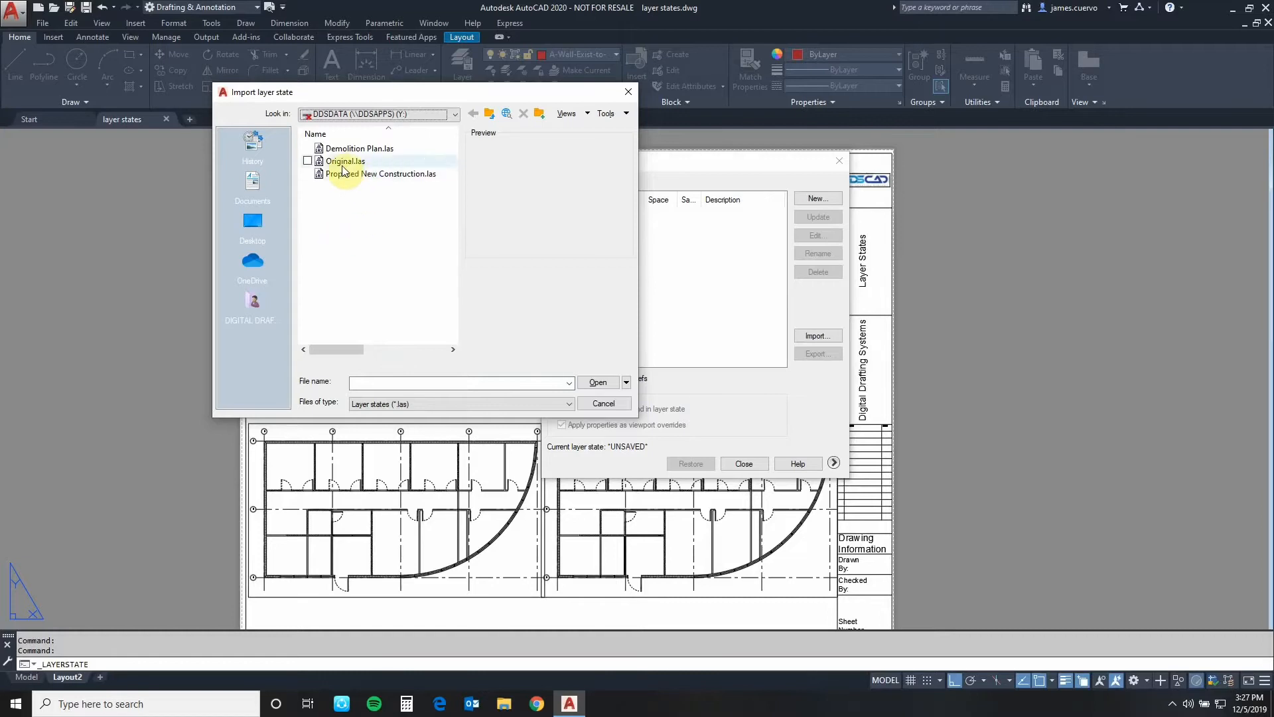
{"action": "left_click", "coordinate": [345, 161]}
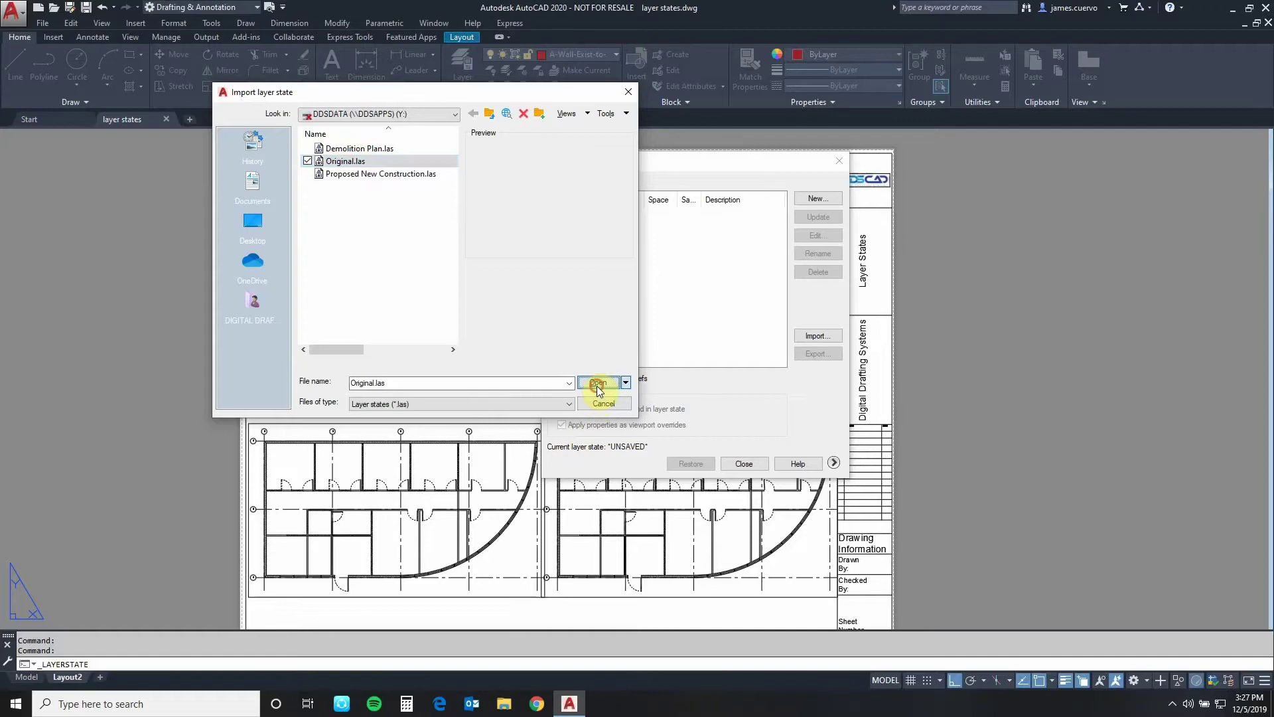
{"action": "left_click", "coordinate": [598, 382]}
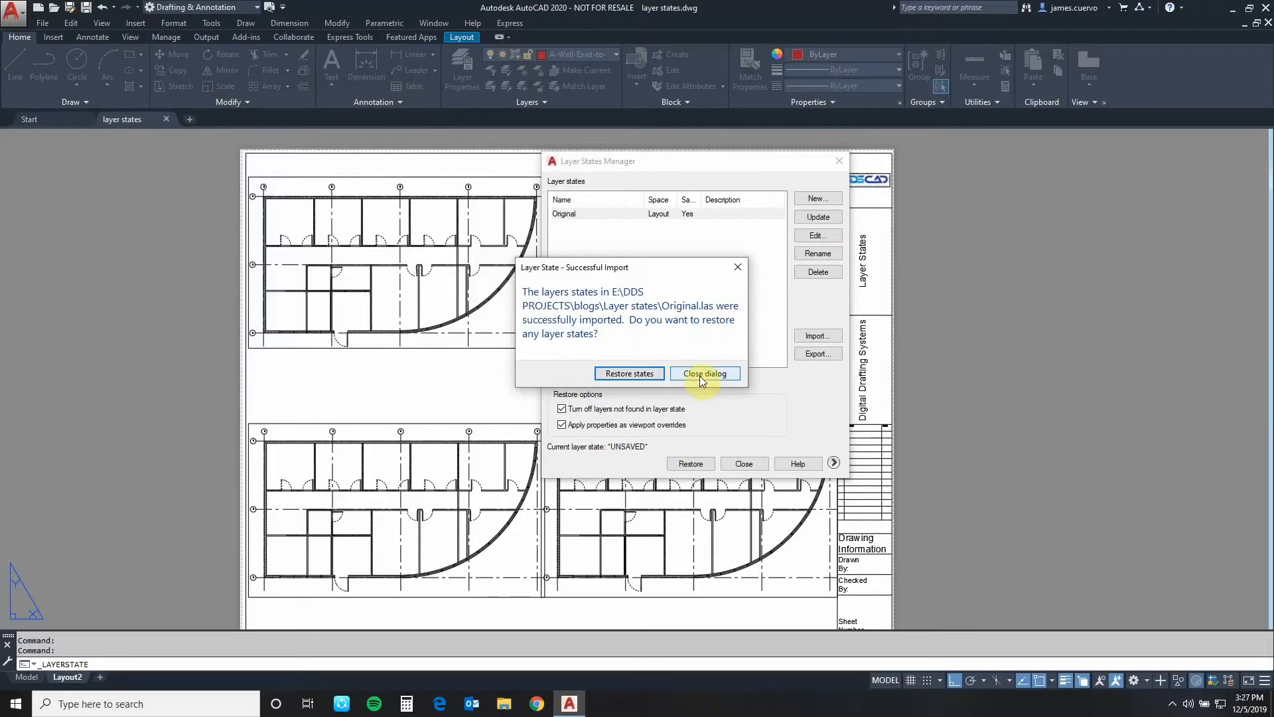
Dismiss the import confirmation and close the Layer States Manager
{"action": "left_click", "coordinate": [706, 373]}
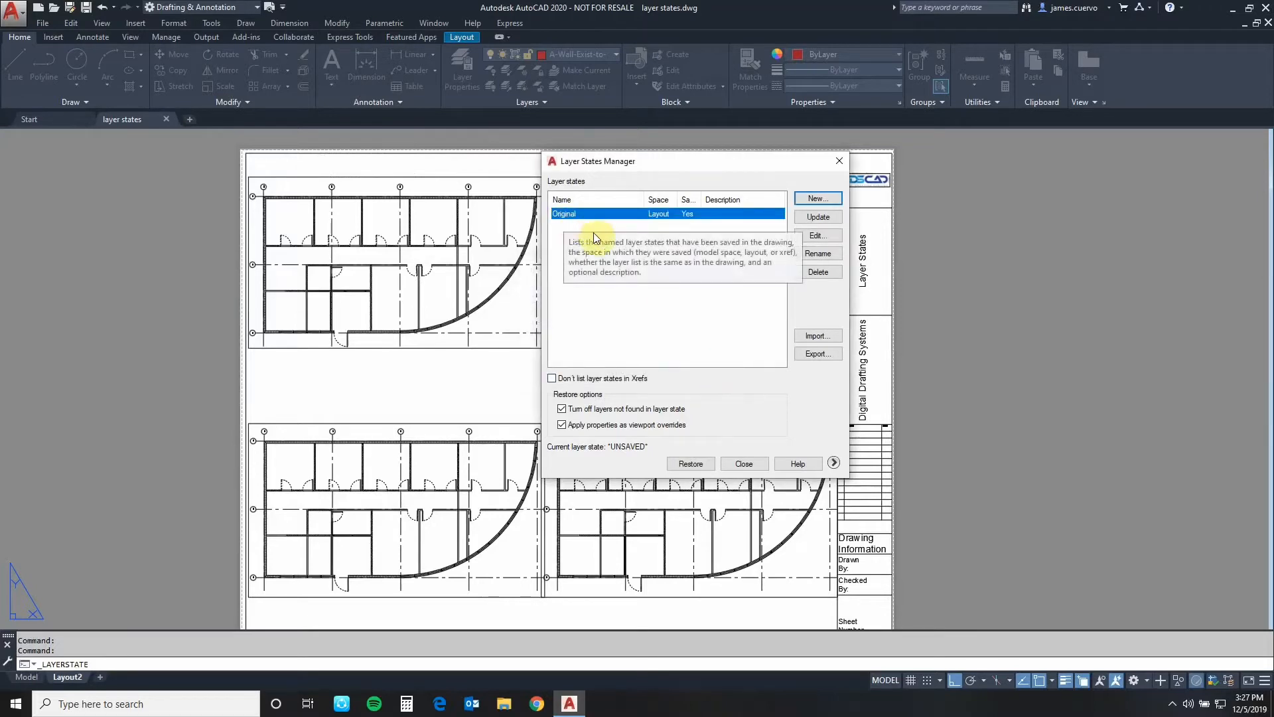
{"action": "mouse_move", "coordinate": [669, 276]}
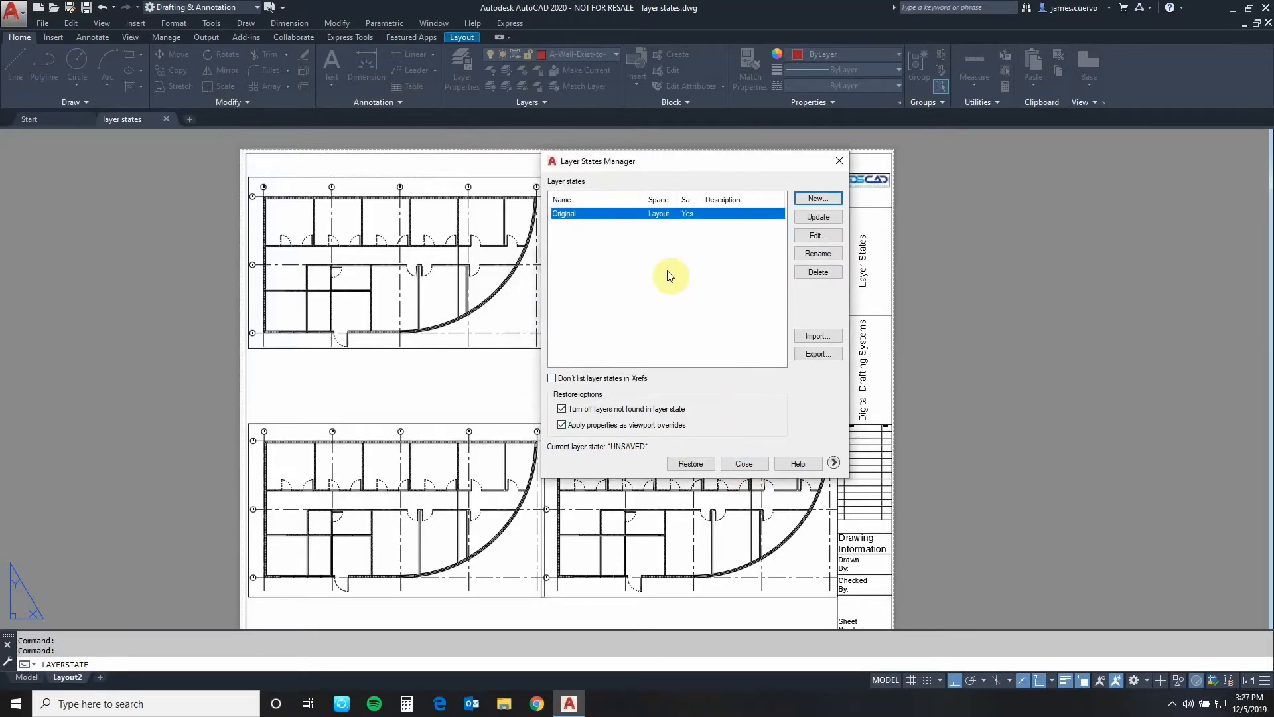
{"action": "mouse_move", "coordinate": [745, 464]}
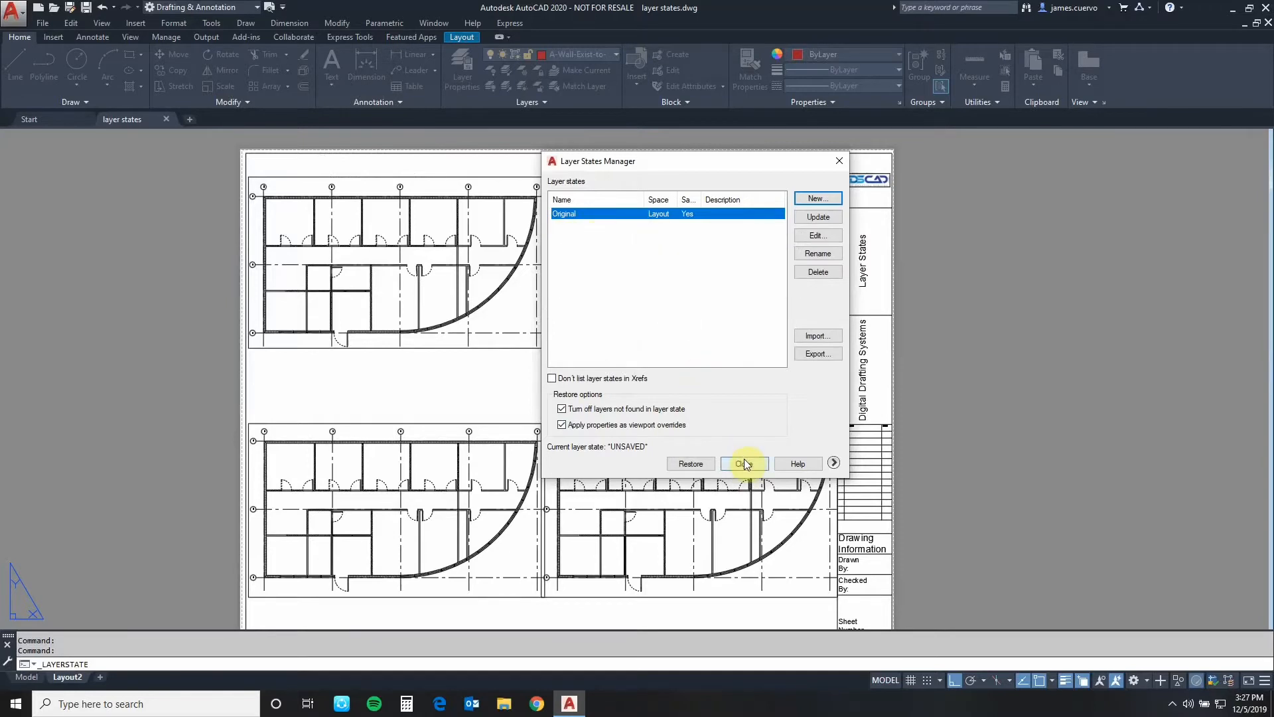
{"action": "left_click", "coordinate": [743, 464]}
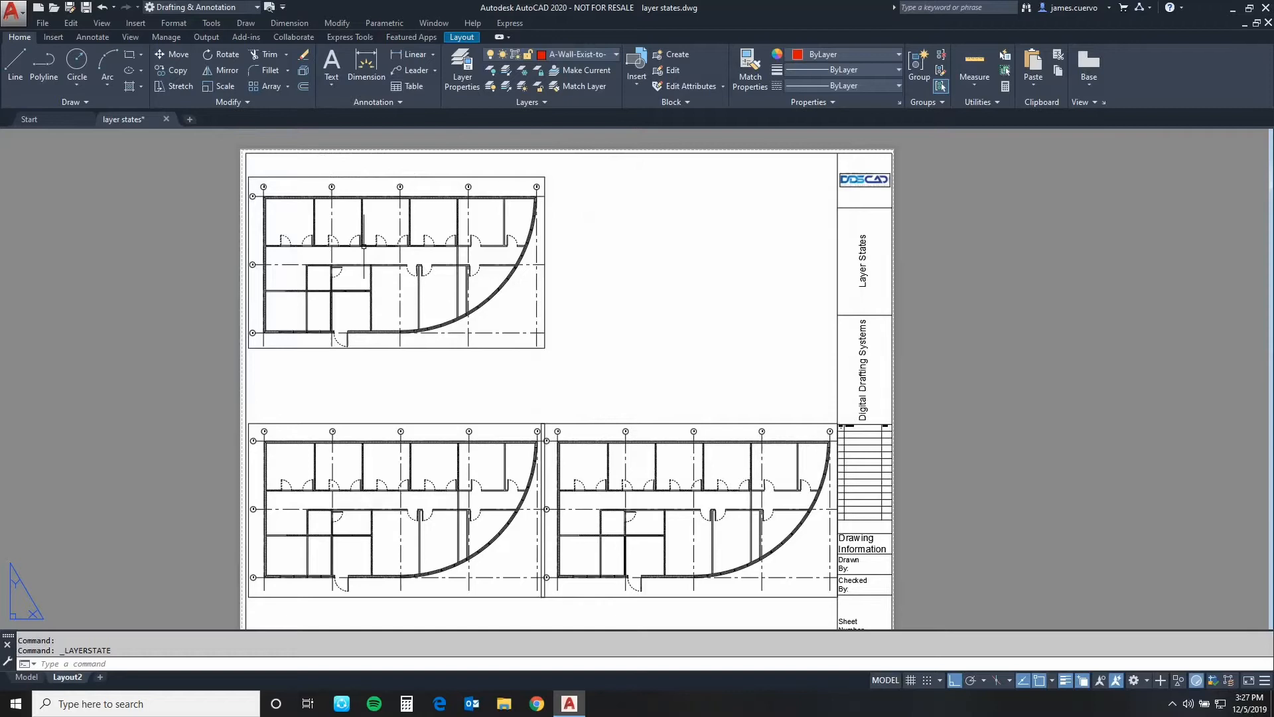
{"action": "mouse_move", "coordinate": [559, 327]}
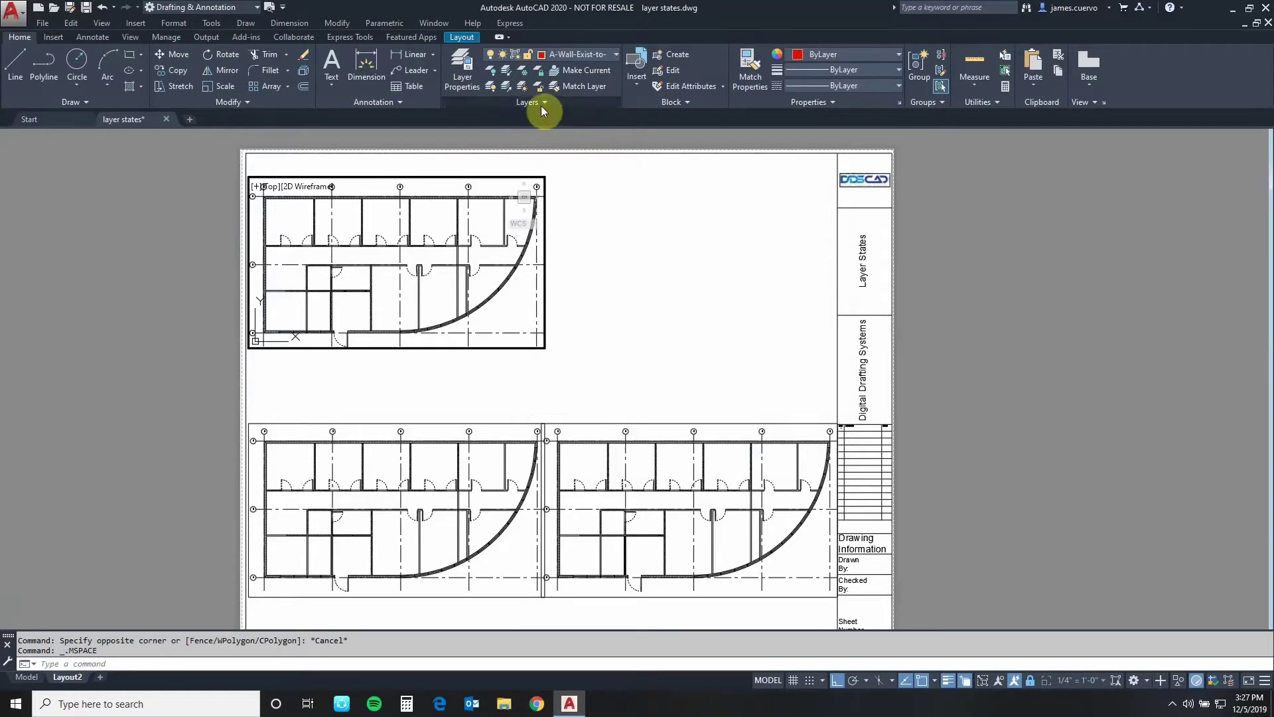
Apply the Original layer state inside the top viewport
{"action": "left_click", "coordinate": [541, 101]}
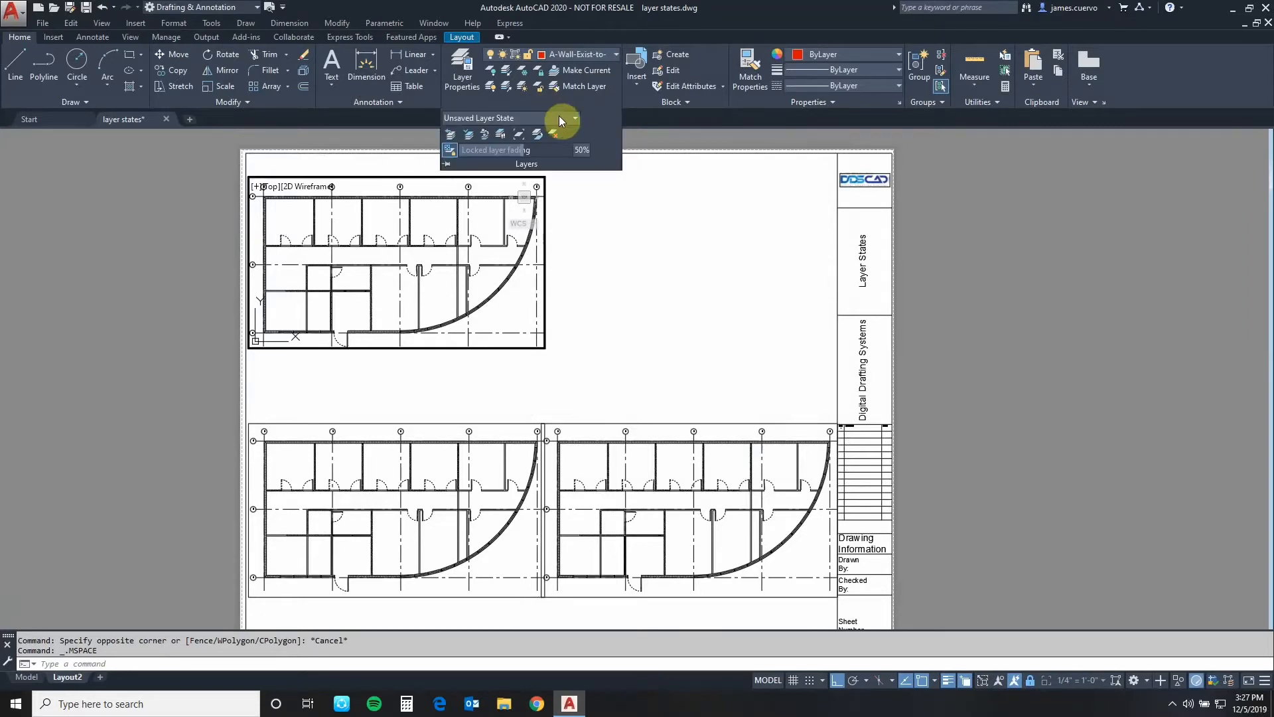
{"action": "left_click", "coordinate": [573, 116]}
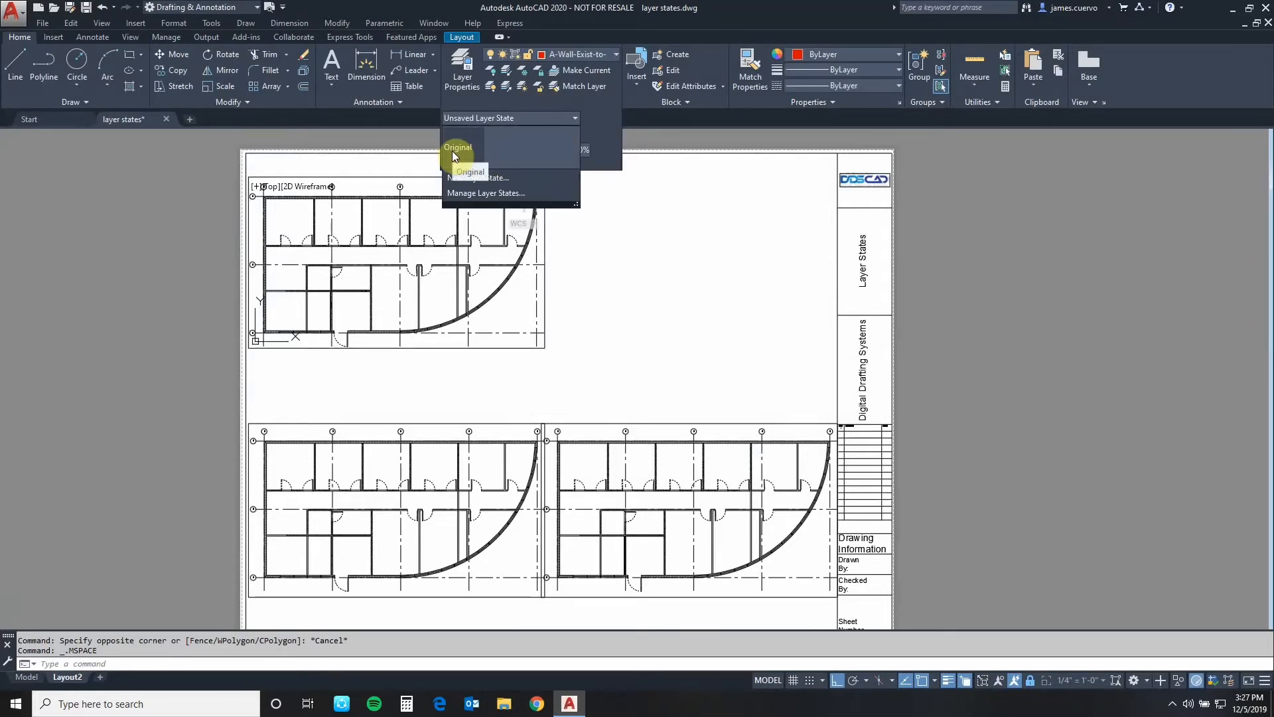
{"action": "left_click", "coordinate": [457, 147]}
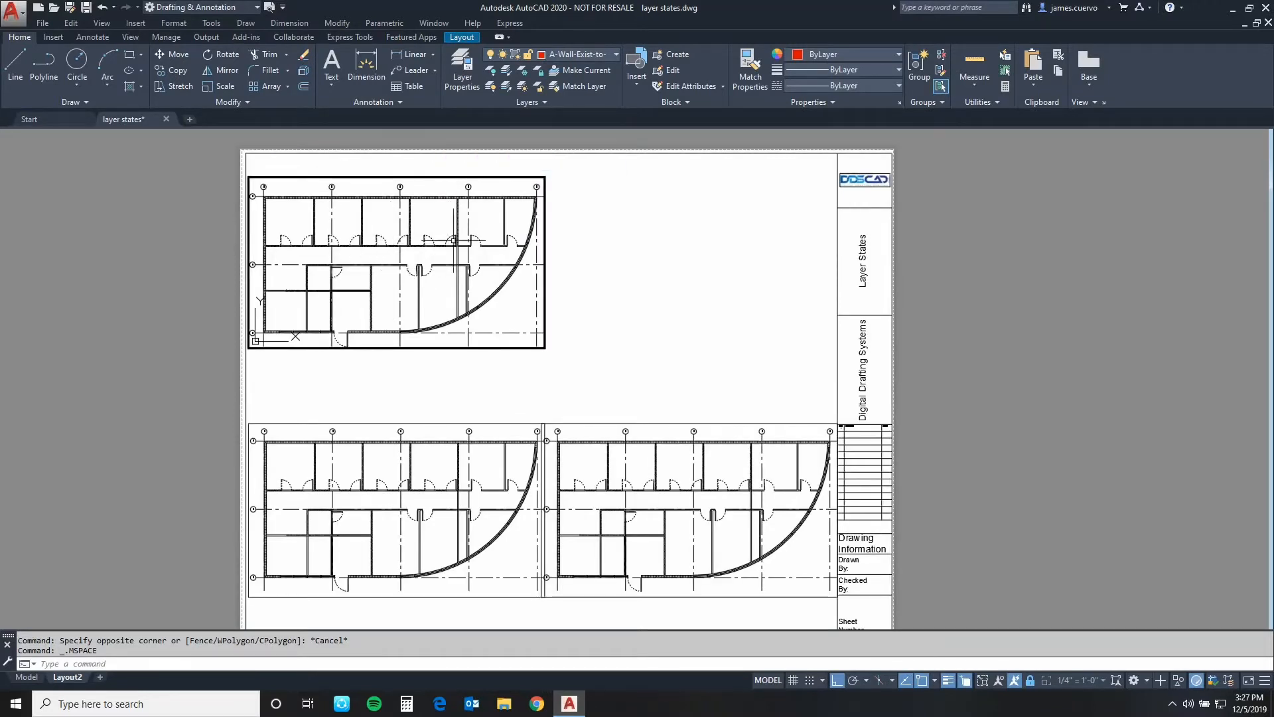
{"action": "mouse_move", "coordinate": [544, 104]}
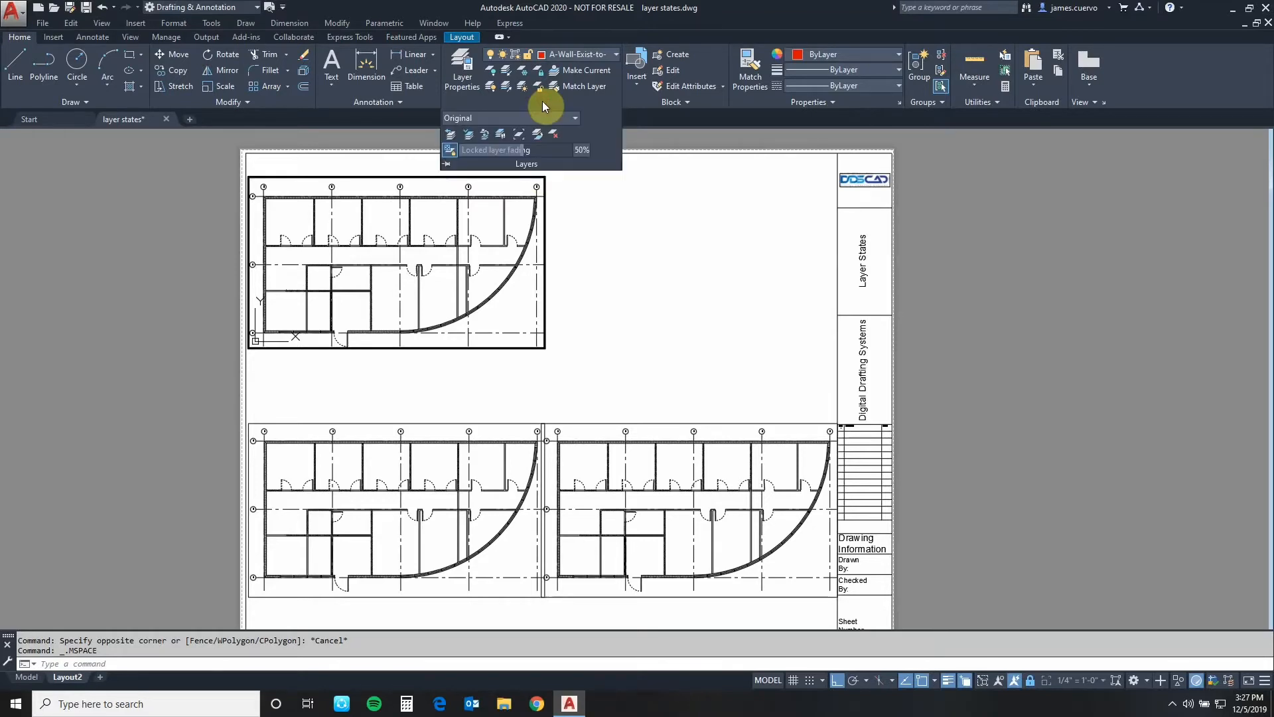
{"action": "mouse_move", "coordinate": [488, 217]}
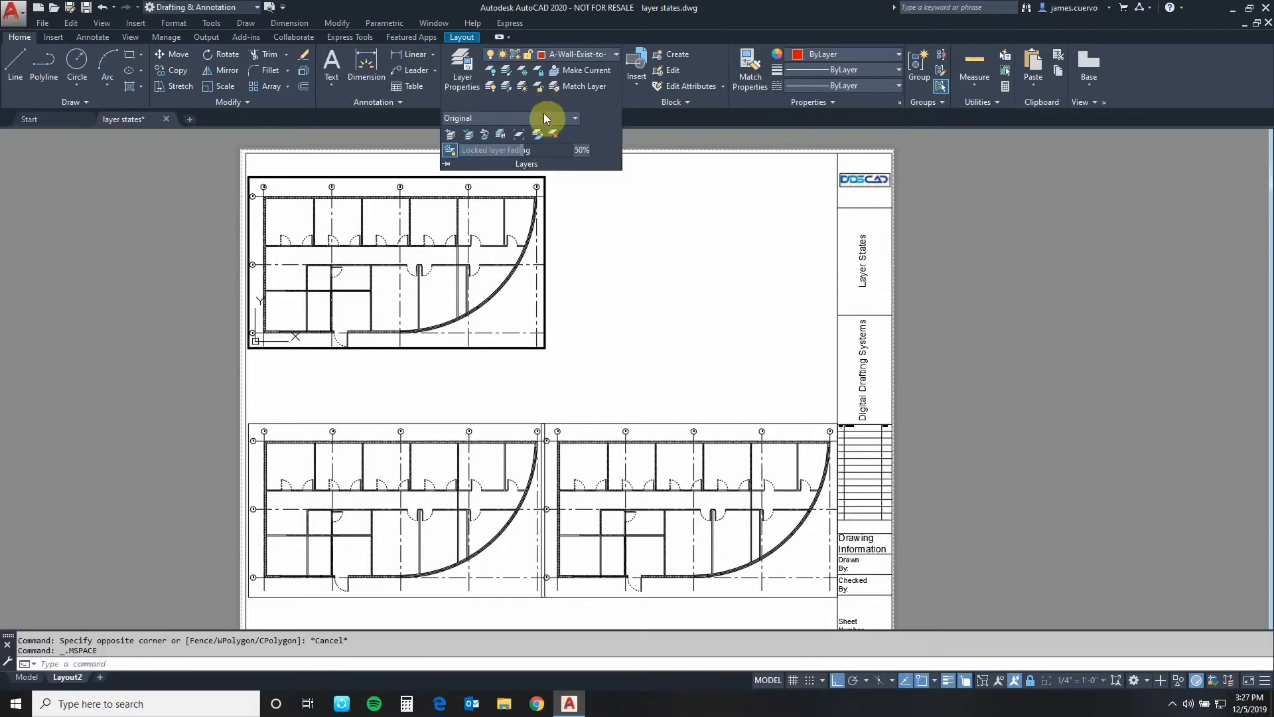
Create a new layer state named Demolition and close the manager
{"action": "left_click", "coordinate": [574, 118]}
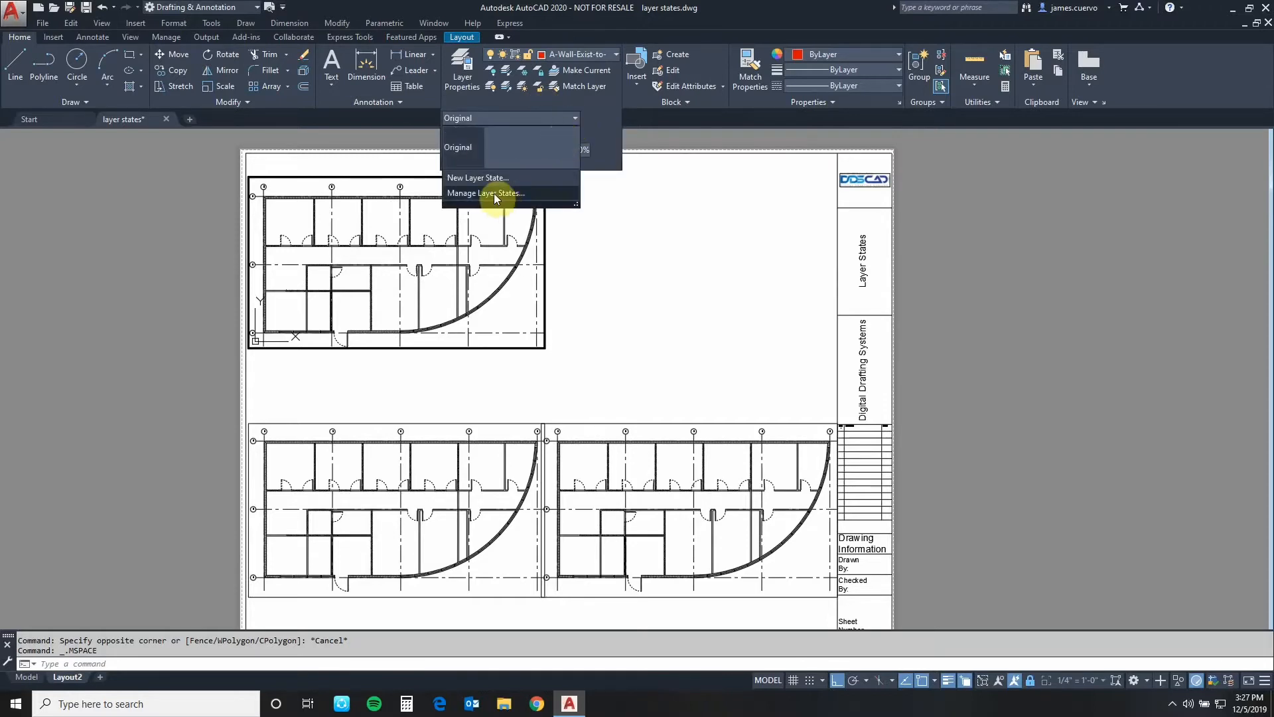
{"action": "left_click", "coordinate": [485, 192]}
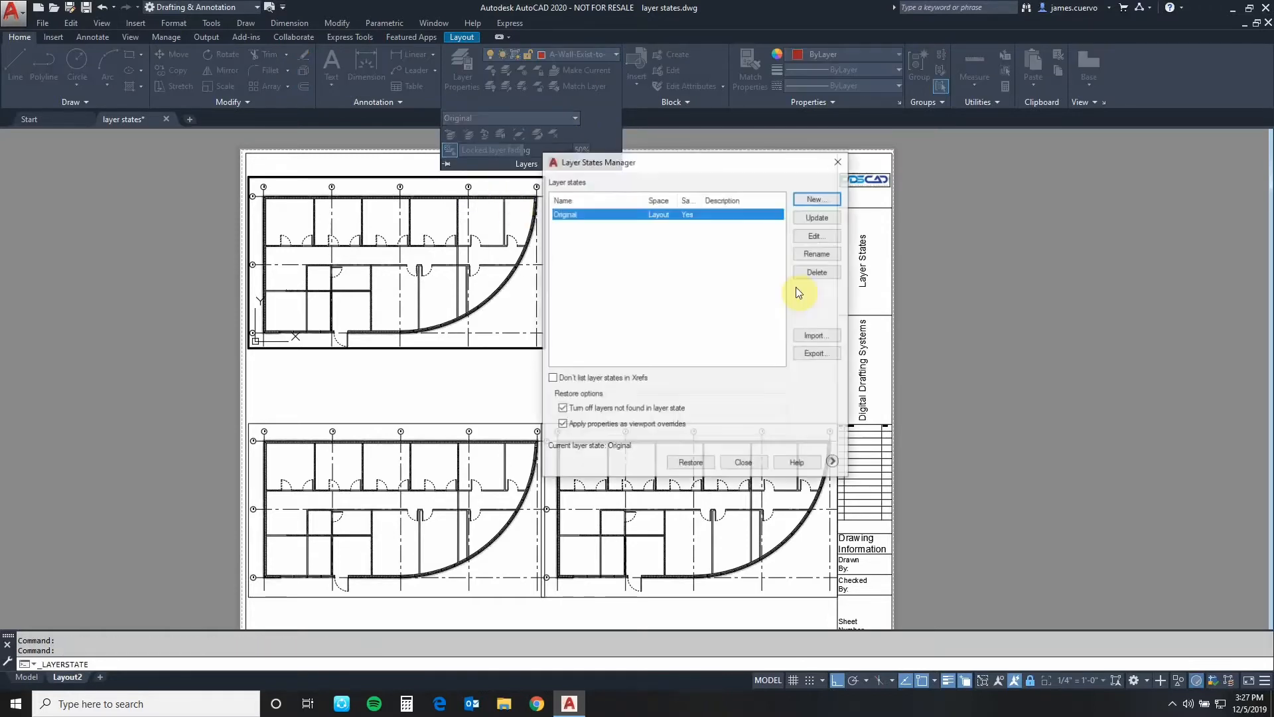
{"action": "left_click", "coordinate": [817, 199]}
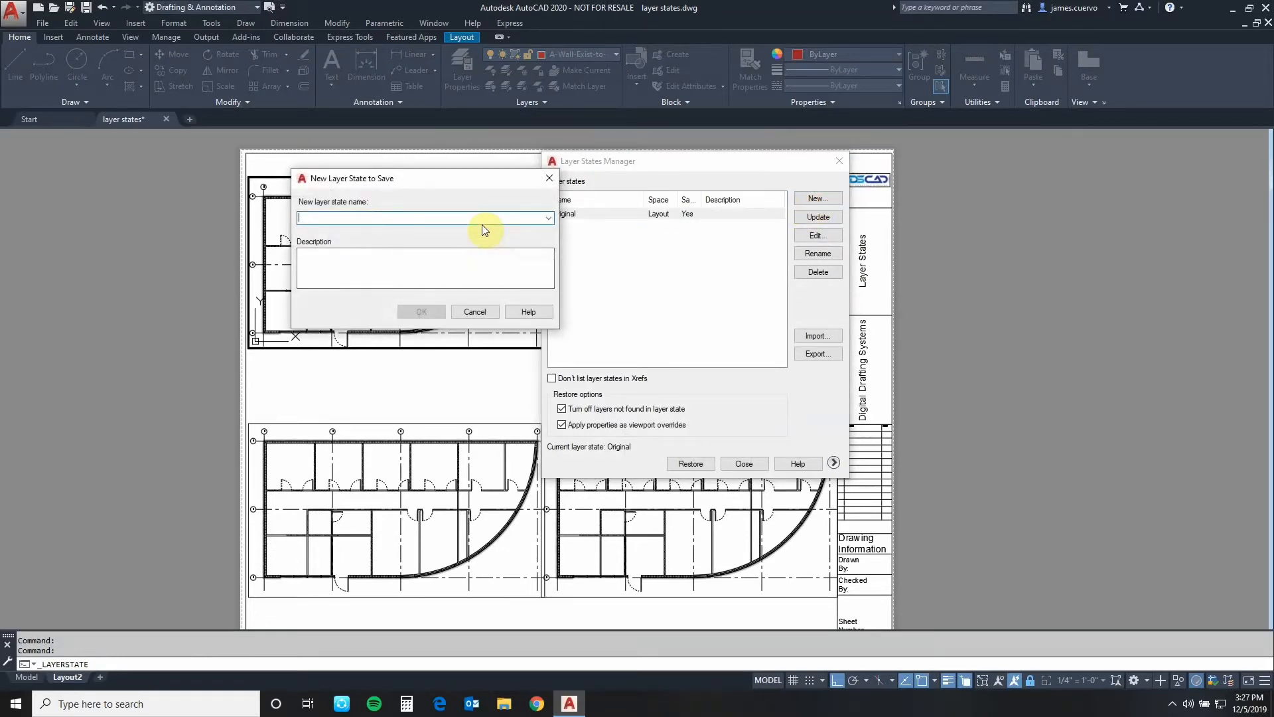
{"action": "type", "text": "Del"}
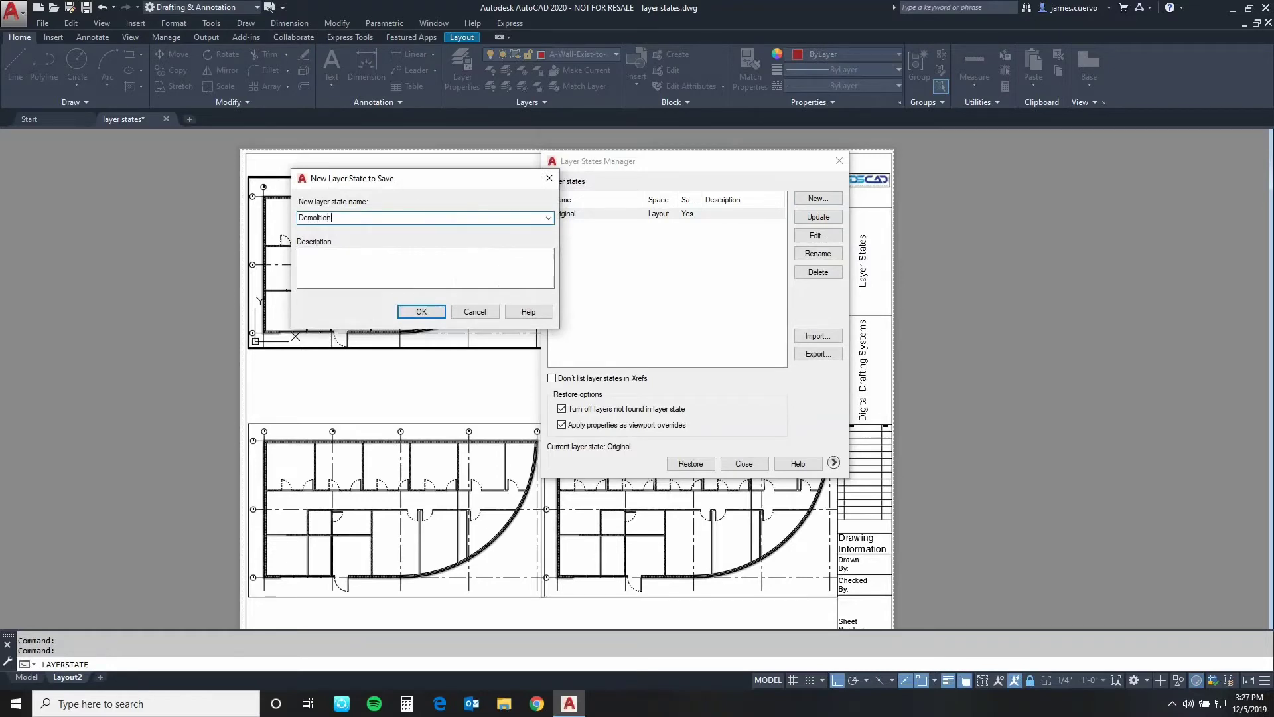
{"action": "left_click", "coordinate": [319, 258]}
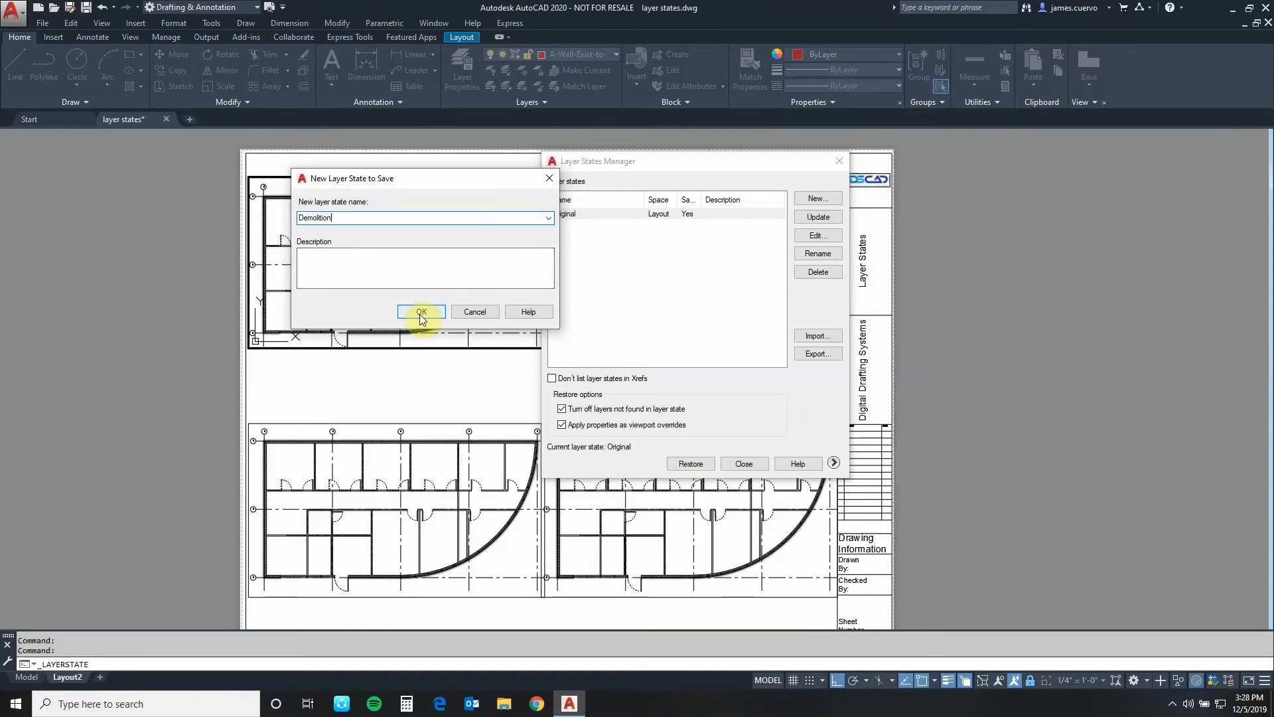
{"action": "left_click", "coordinate": [422, 311]}
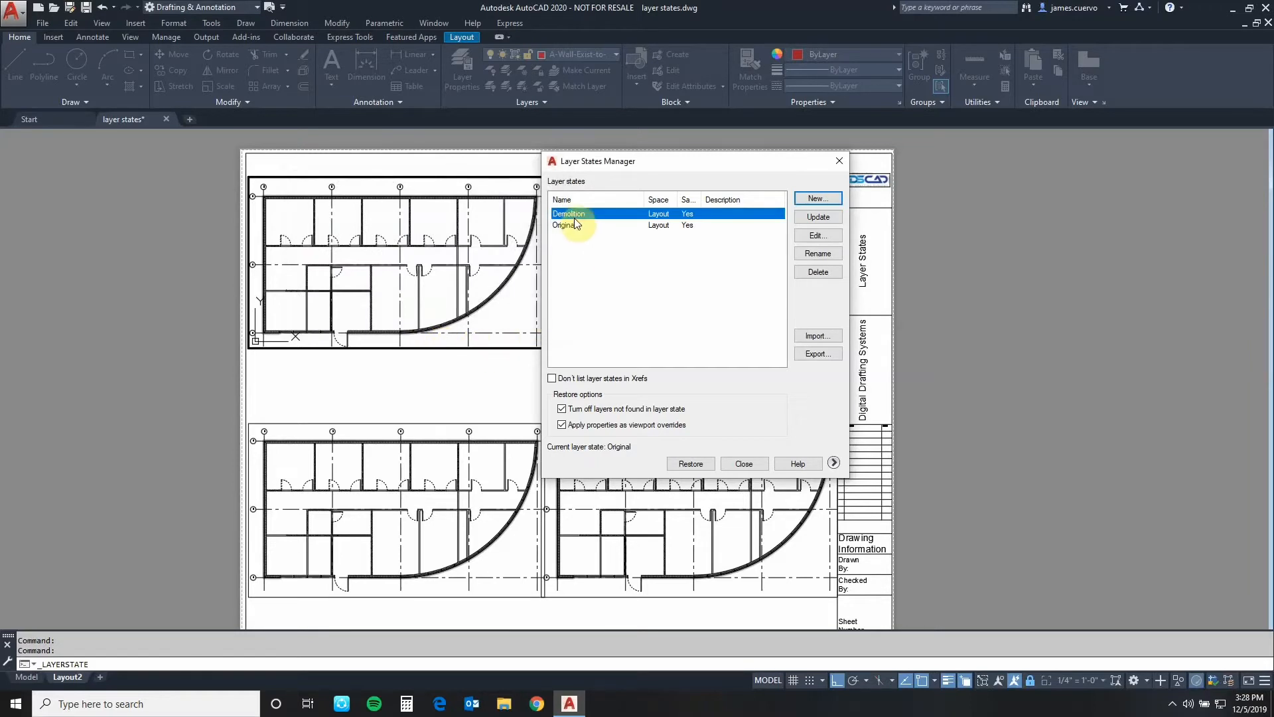
{"action": "mouse_move", "coordinate": [562, 228]}
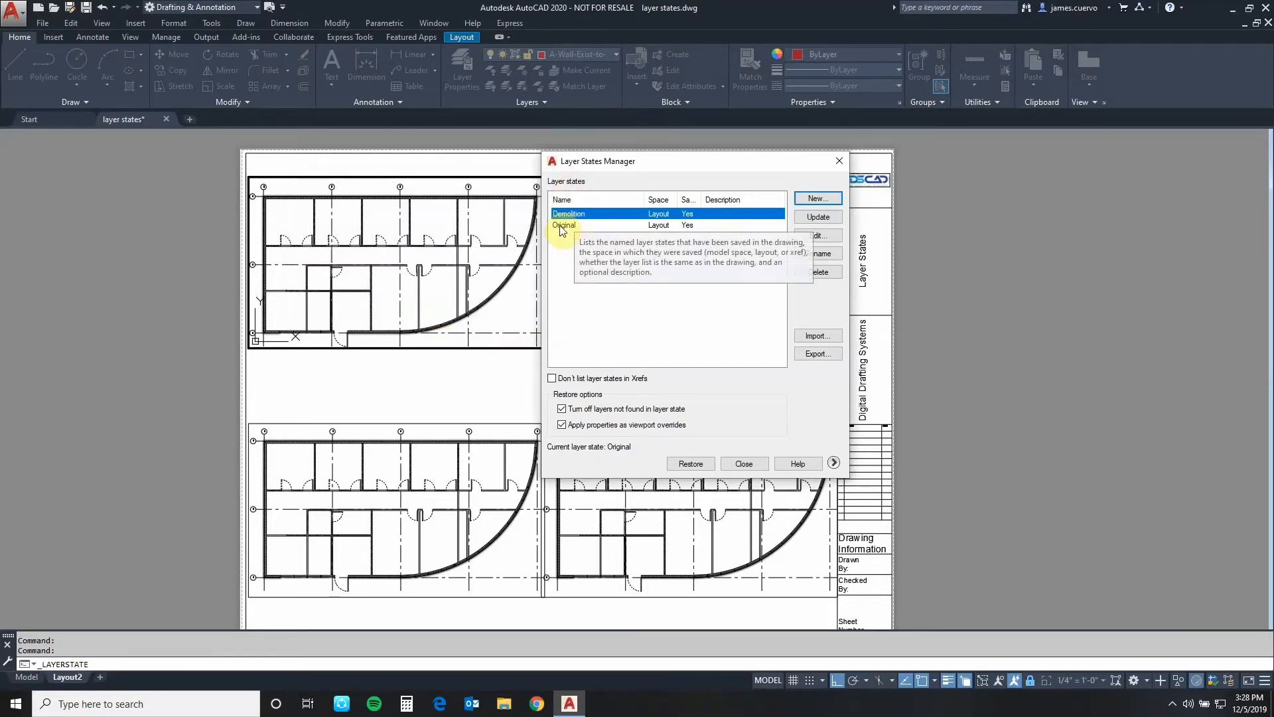
{"action": "mouse_move", "coordinate": [743, 463]}
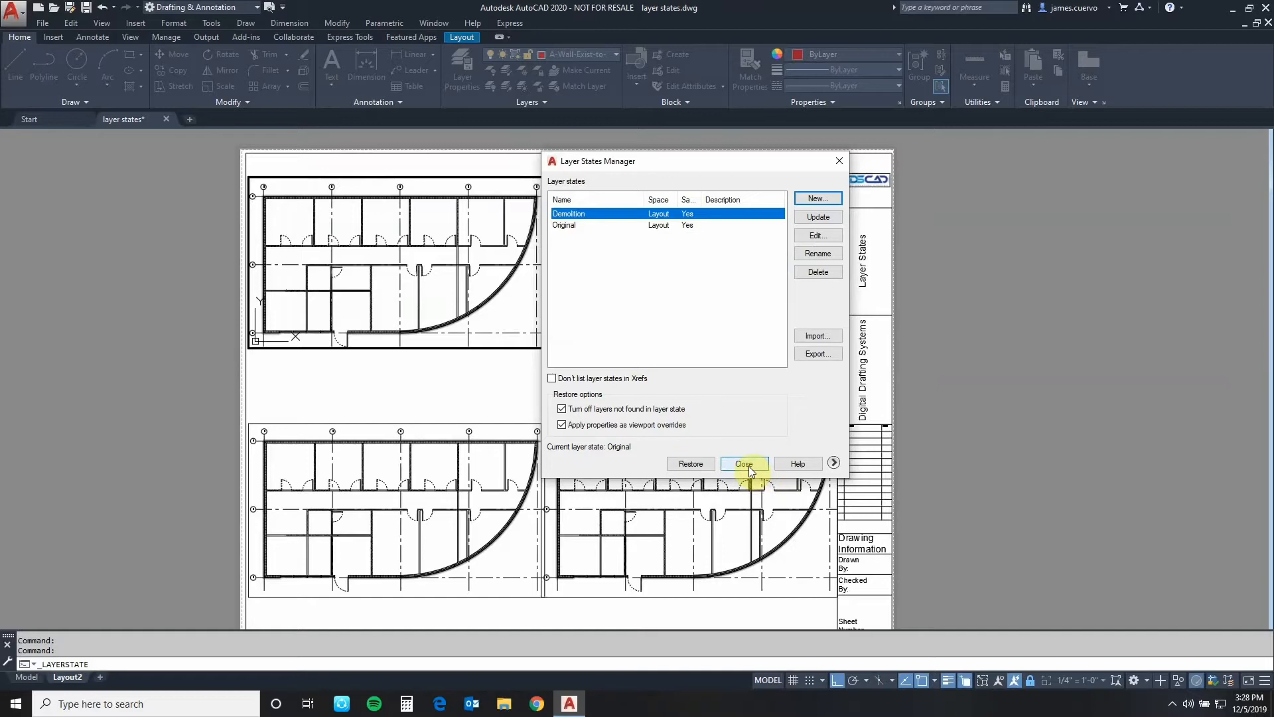
{"action": "left_click", "coordinate": [743, 463]}
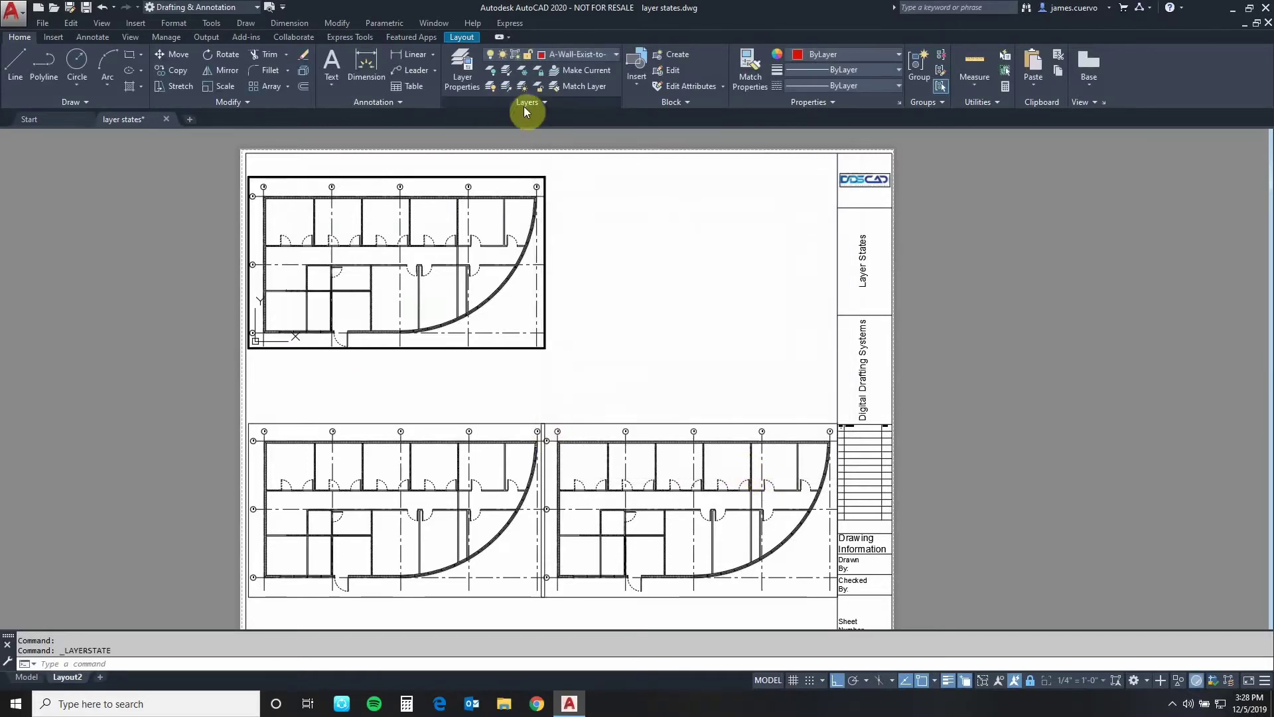
Switch the viewport to the Demolition state and open it for editing
{"action": "left_click", "coordinate": [543, 101]}
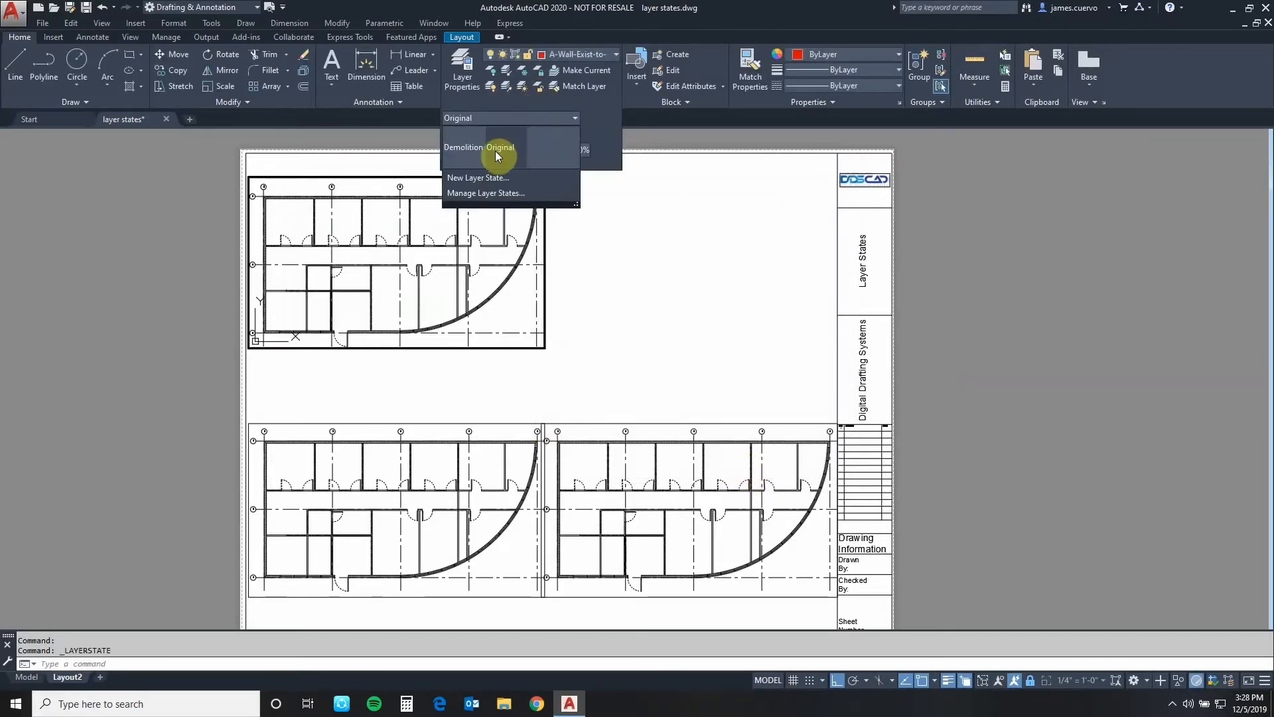
{"action": "mouse_move", "coordinate": [464, 161]}
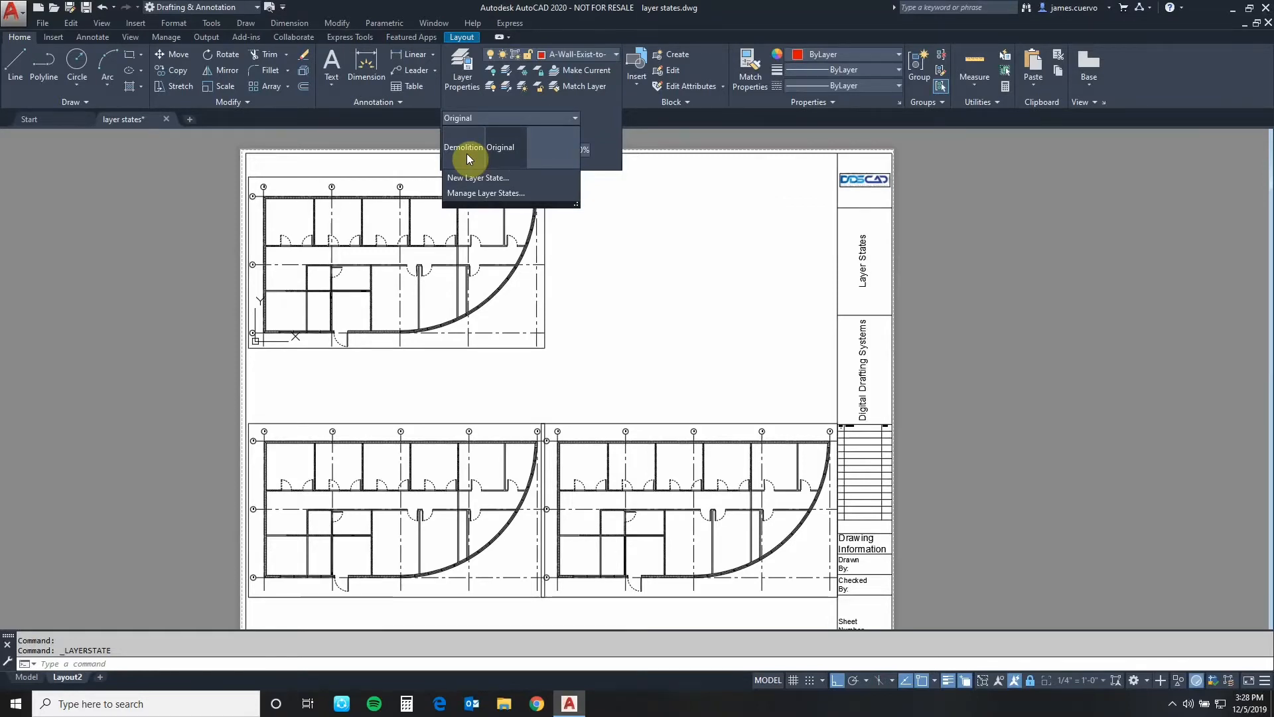
{"action": "left_click", "coordinate": [463, 148]}
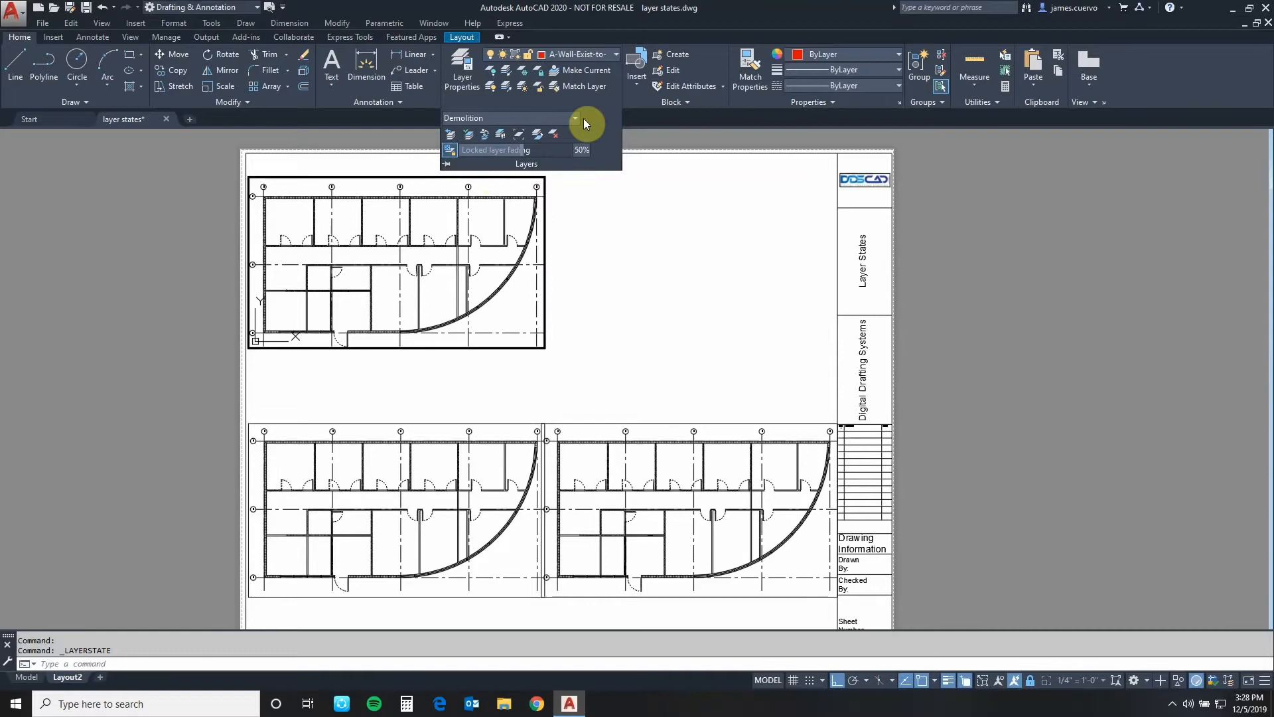
{"action": "left_click", "coordinate": [576, 116]}
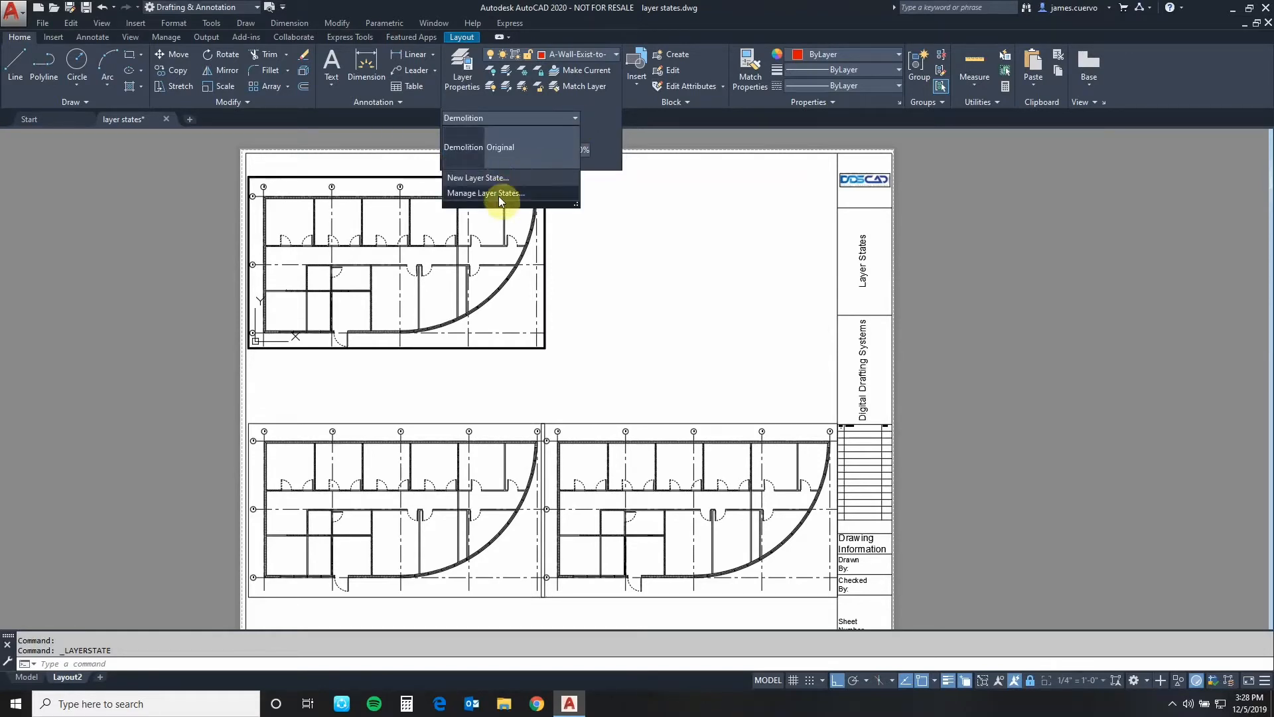
{"action": "mouse_move", "coordinate": [499, 199]}
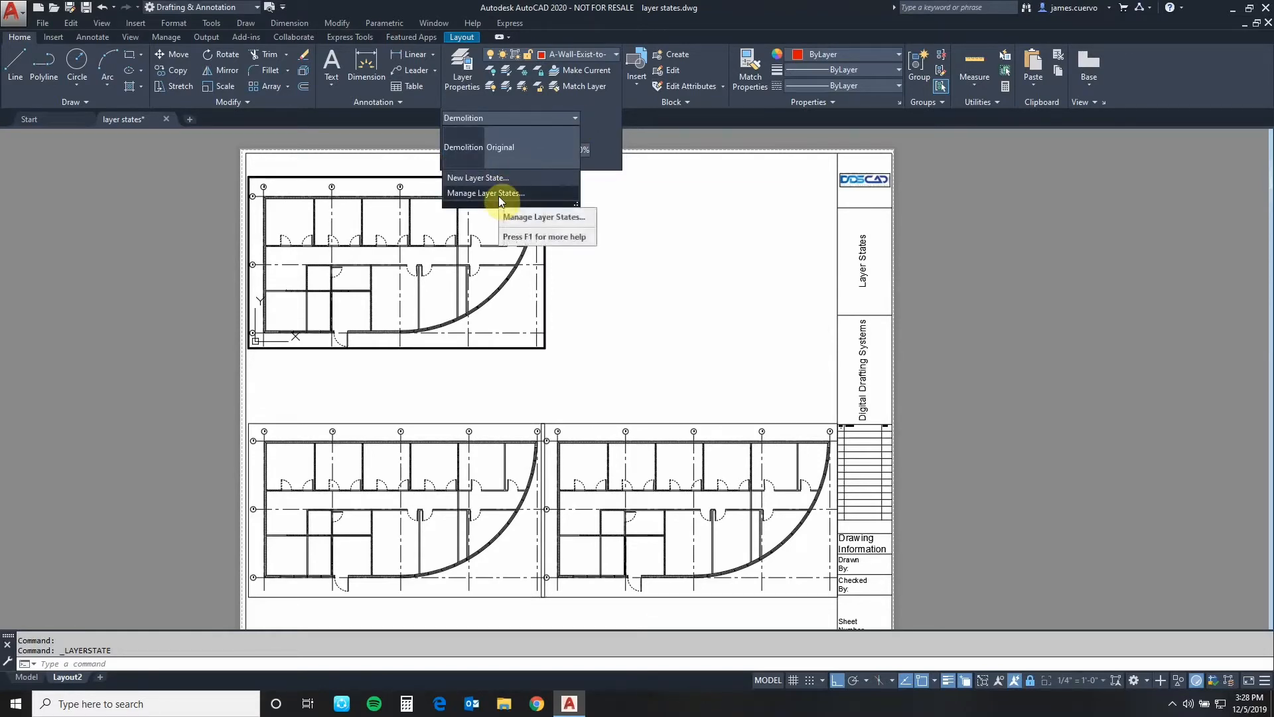
{"action": "left_click", "coordinate": [486, 192]}
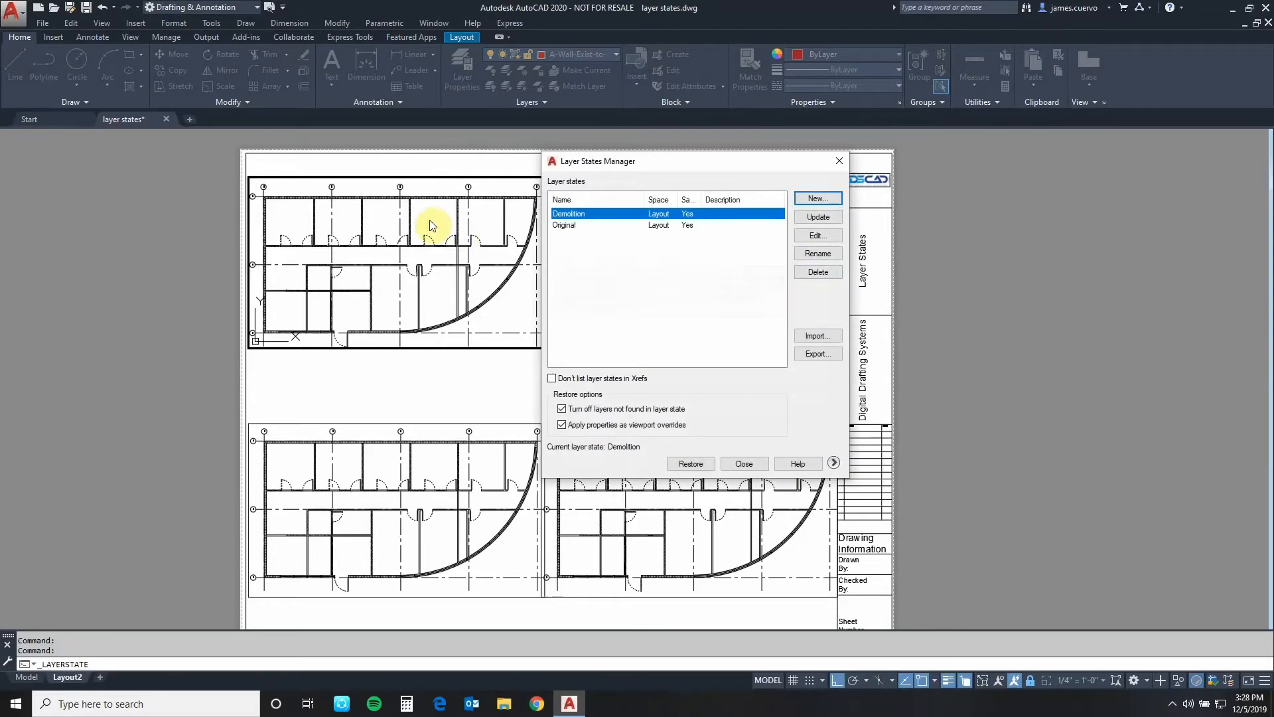
{"action": "mouse_move", "coordinate": [817, 246]}
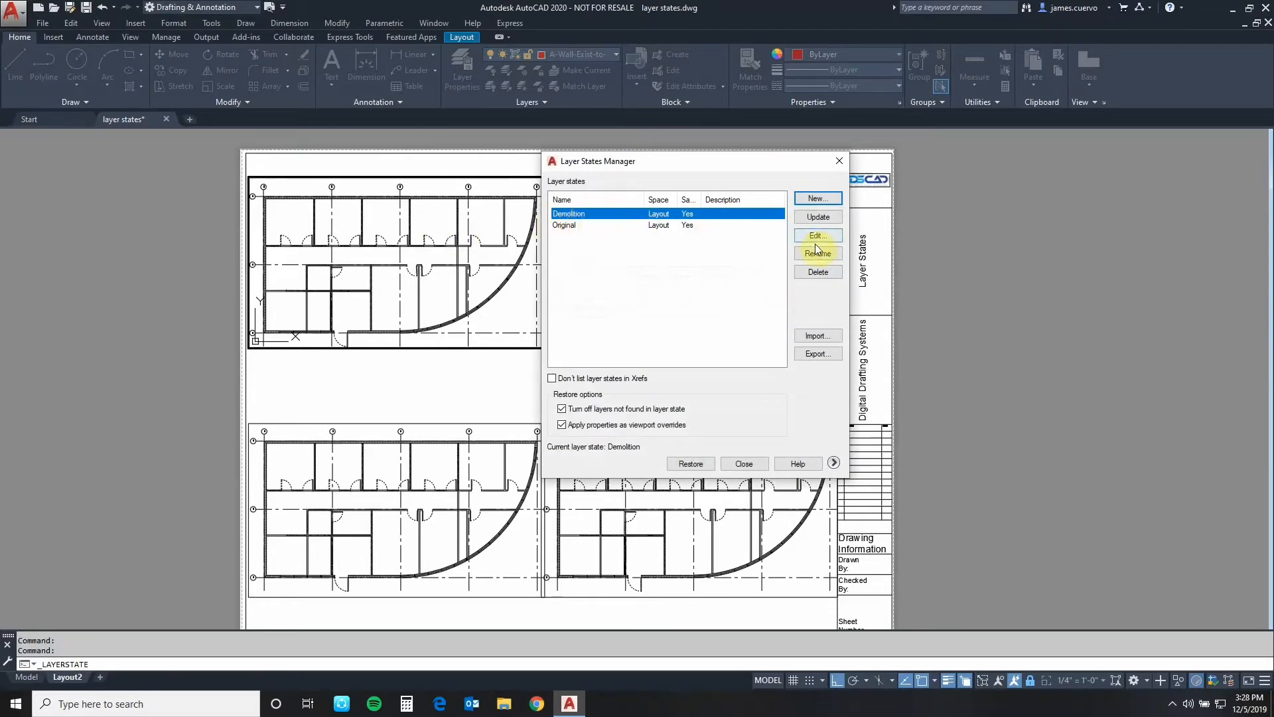
{"action": "left_click", "coordinate": [818, 234]}
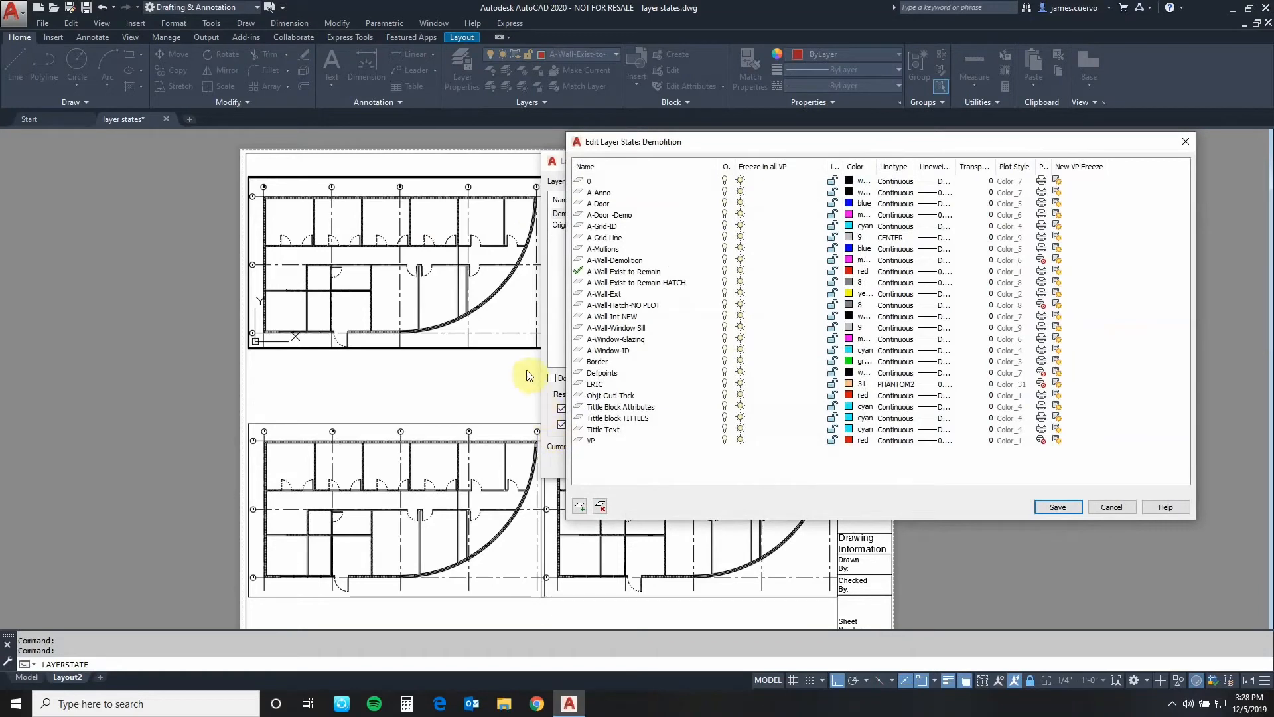
{"action": "mouse_move", "coordinate": [496, 374]}
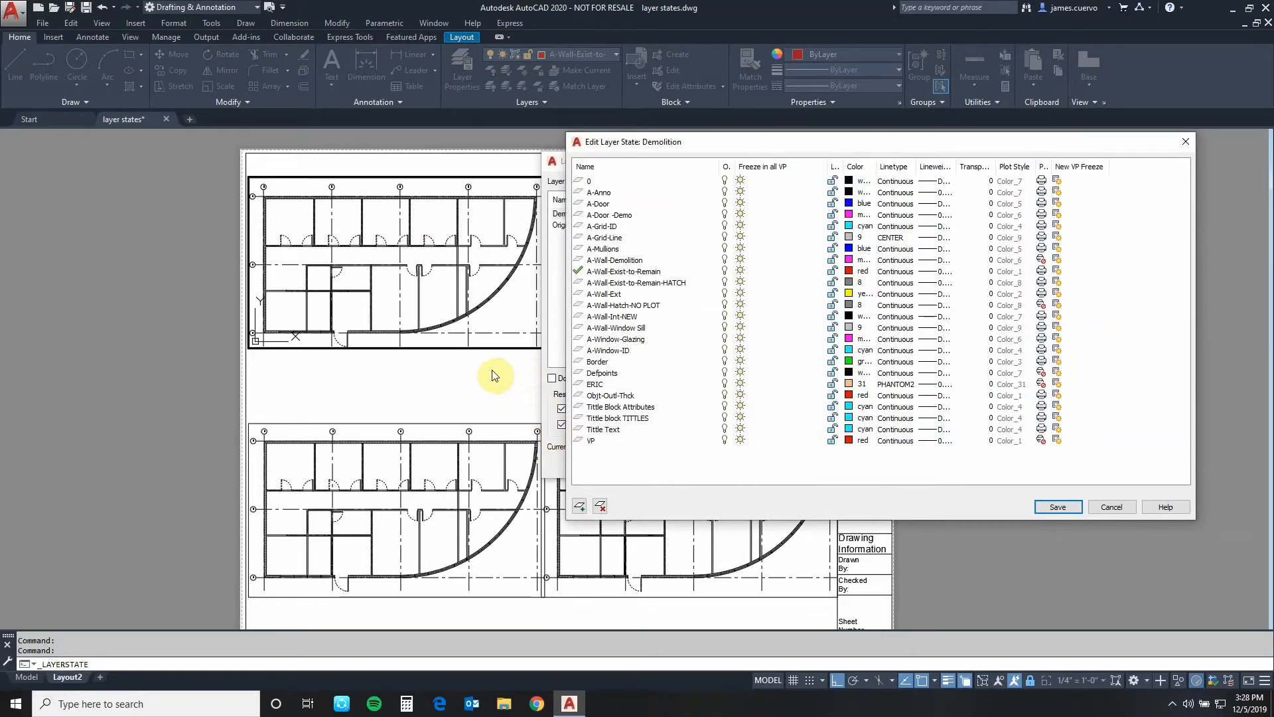
{"action": "mouse_move", "coordinate": [491, 374]}
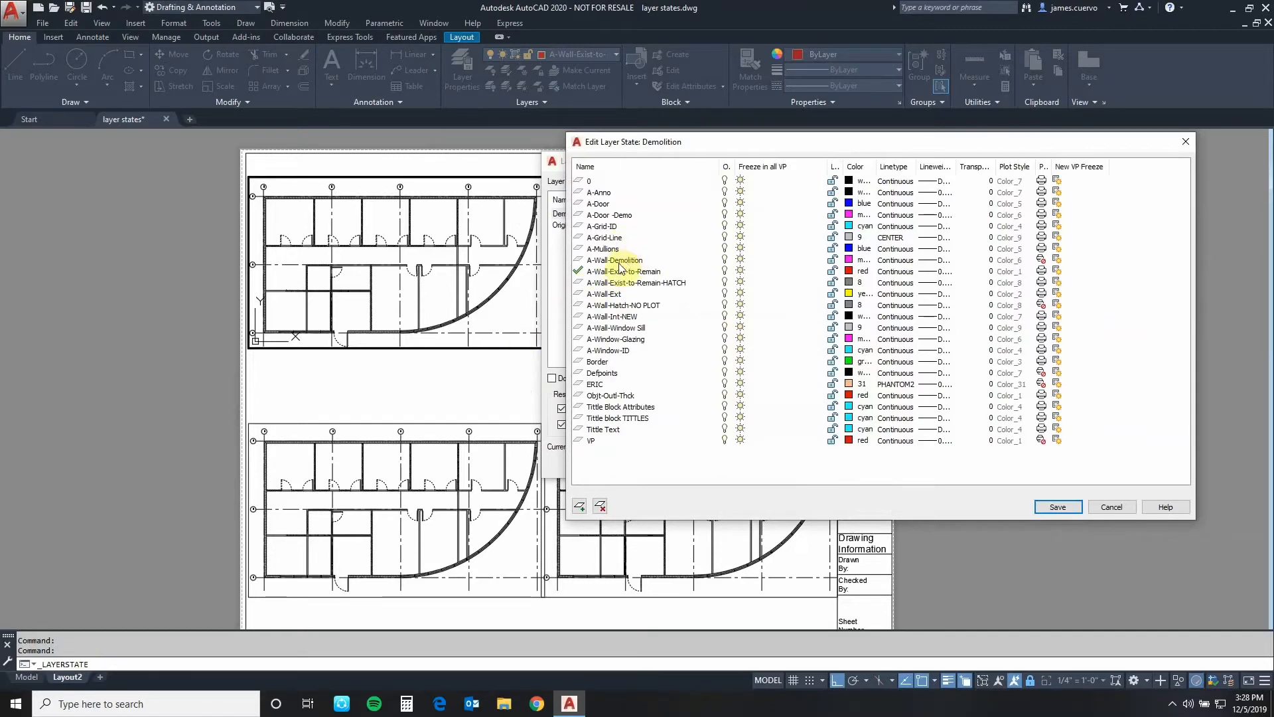
Freeze A-Wall-Int-NEW and make A-Wall-Demolition yellow with the HIDDEN linetype
{"action": "left_click", "coordinate": [611, 316]}
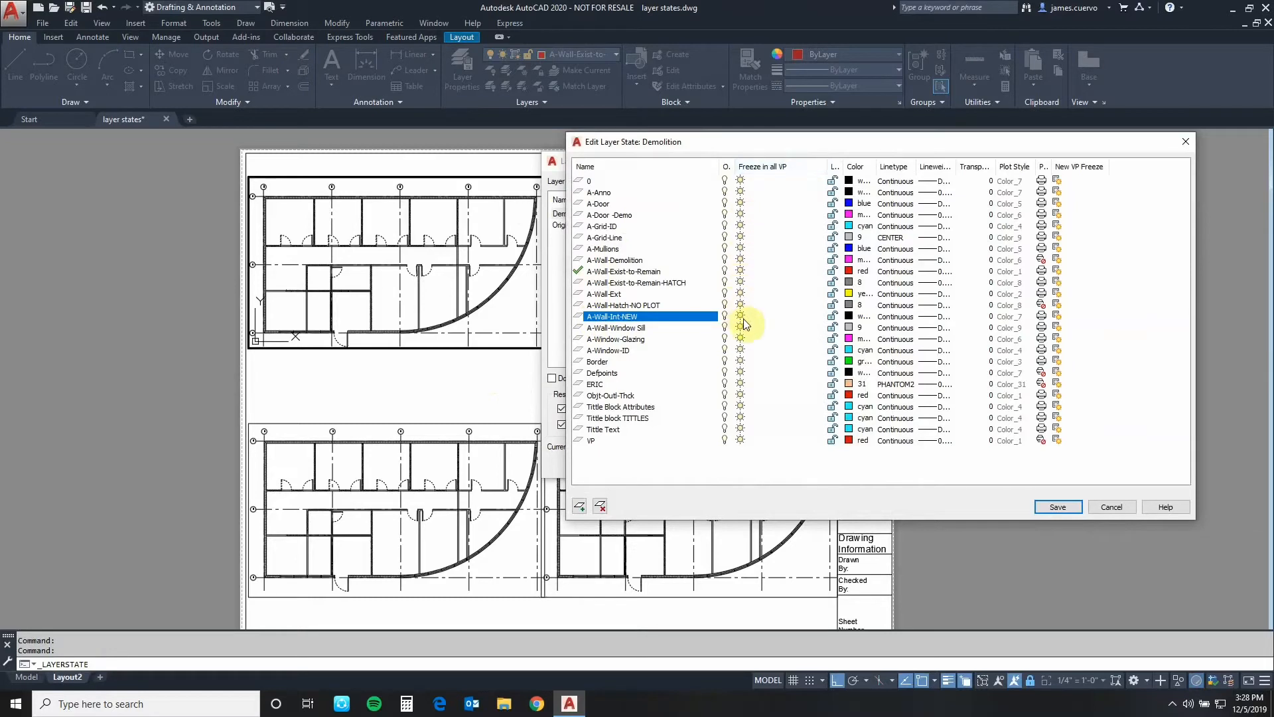
{"action": "mouse_move", "coordinate": [740, 319]}
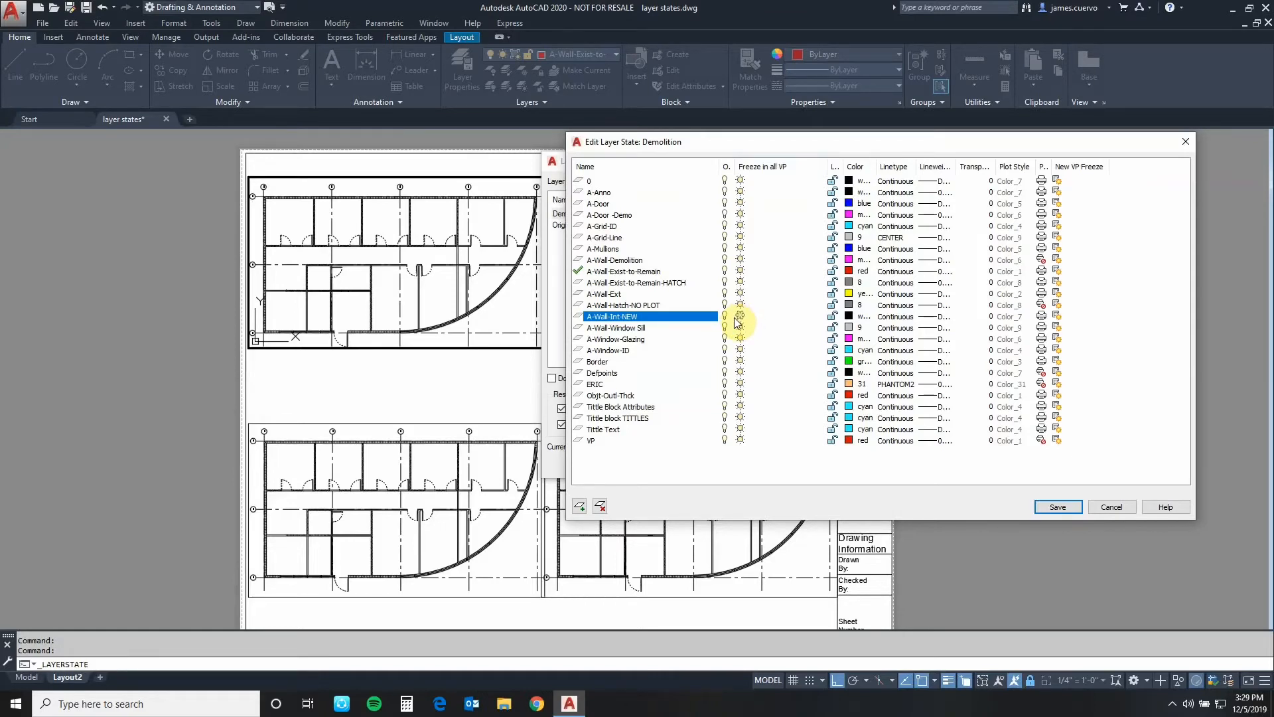
{"action": "left_click", "coordinate": [602, 203]}
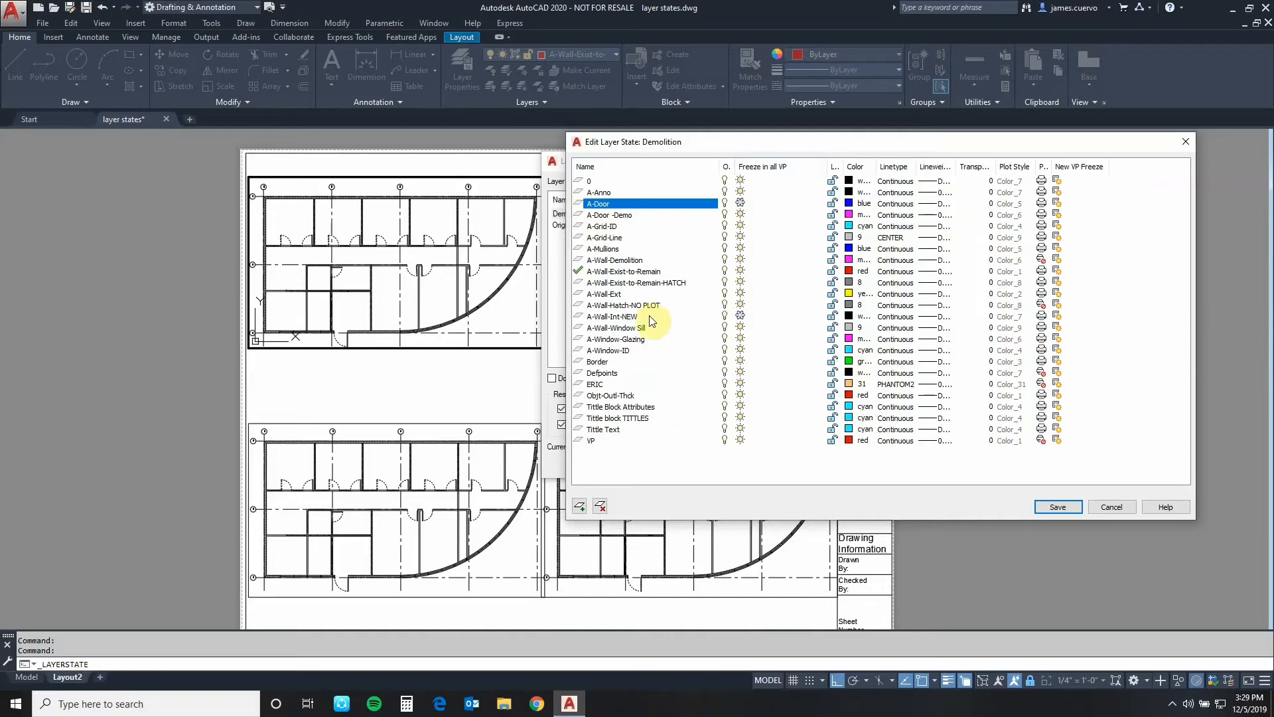
{"action": "left_click", "coordinate": [614, 260]}
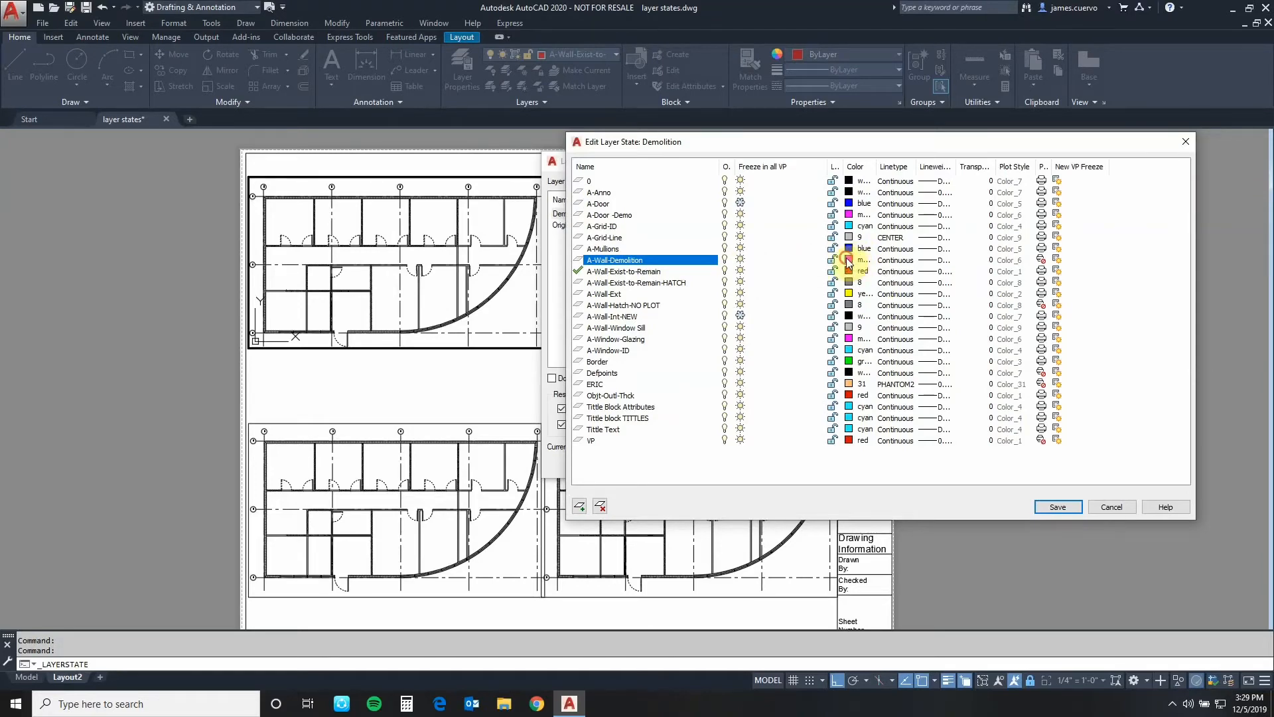
{"action": "left_click", "coordinate": [850, 260]}
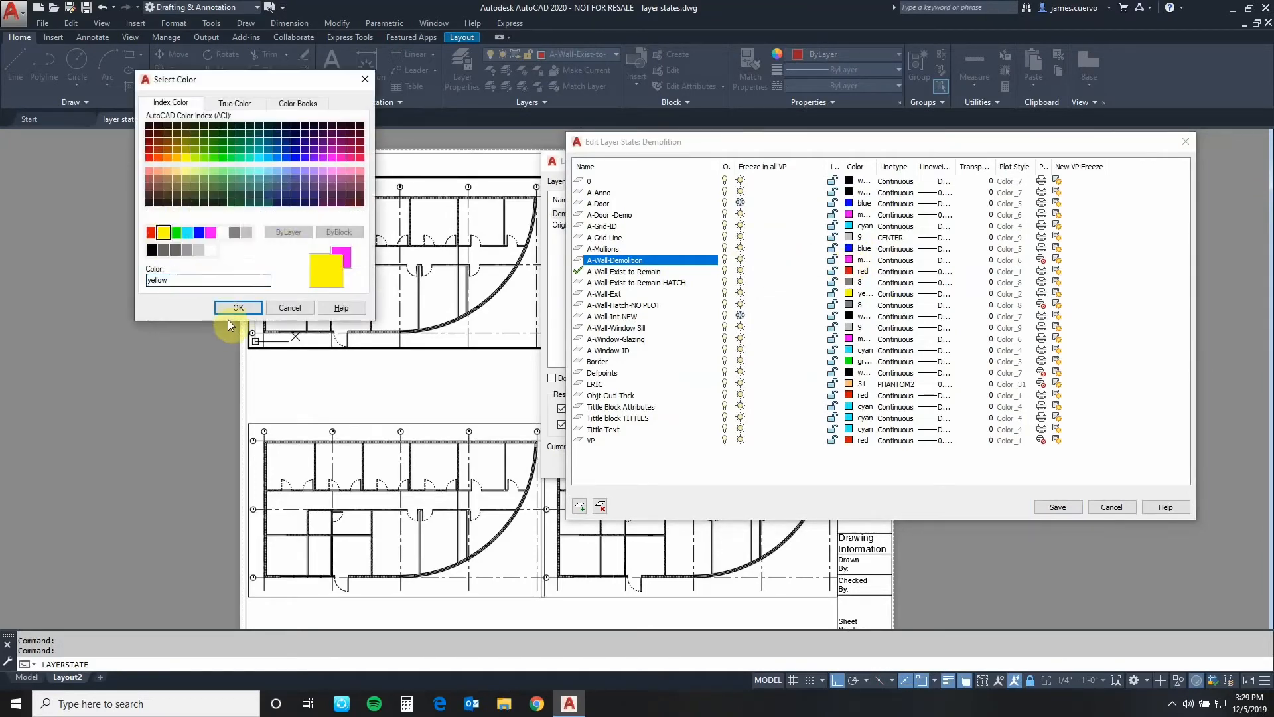
{"action": "left_click", "coordinate": [239, 308]}
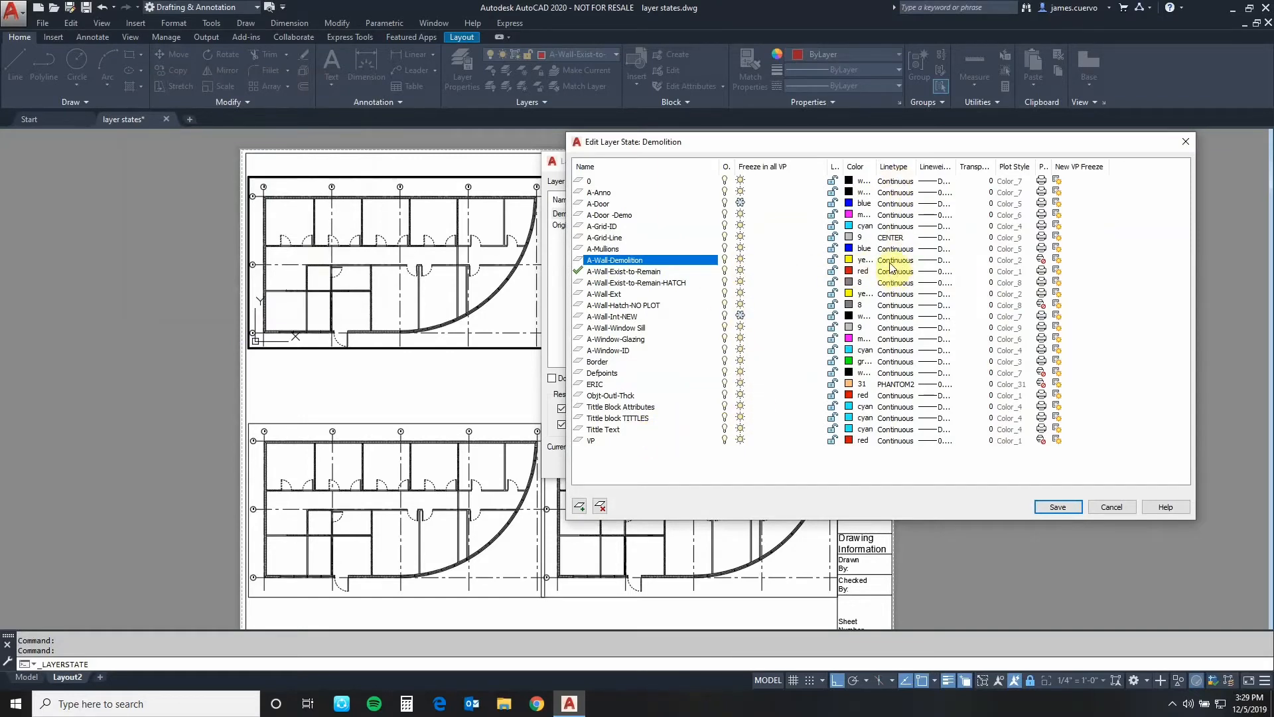
{"action": "left_click", "coordinate": [894, 260]}
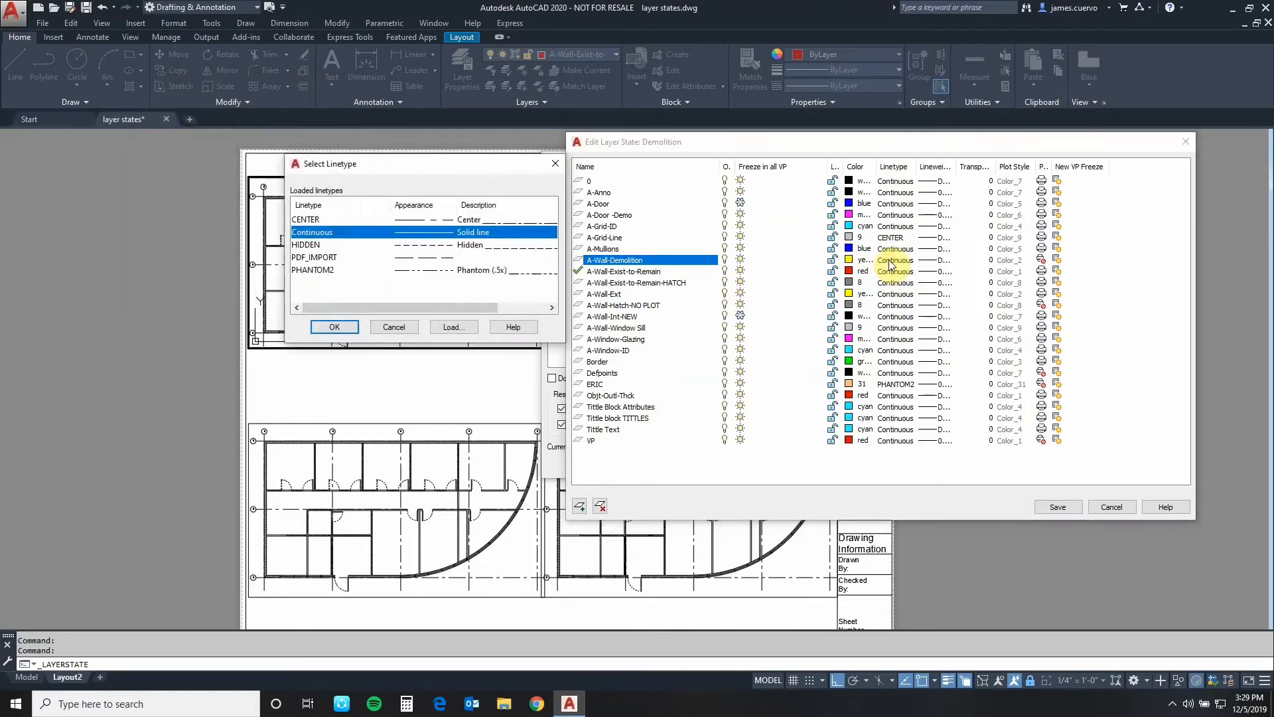
{"action": "left_click", "coordinate": [332, 244]}
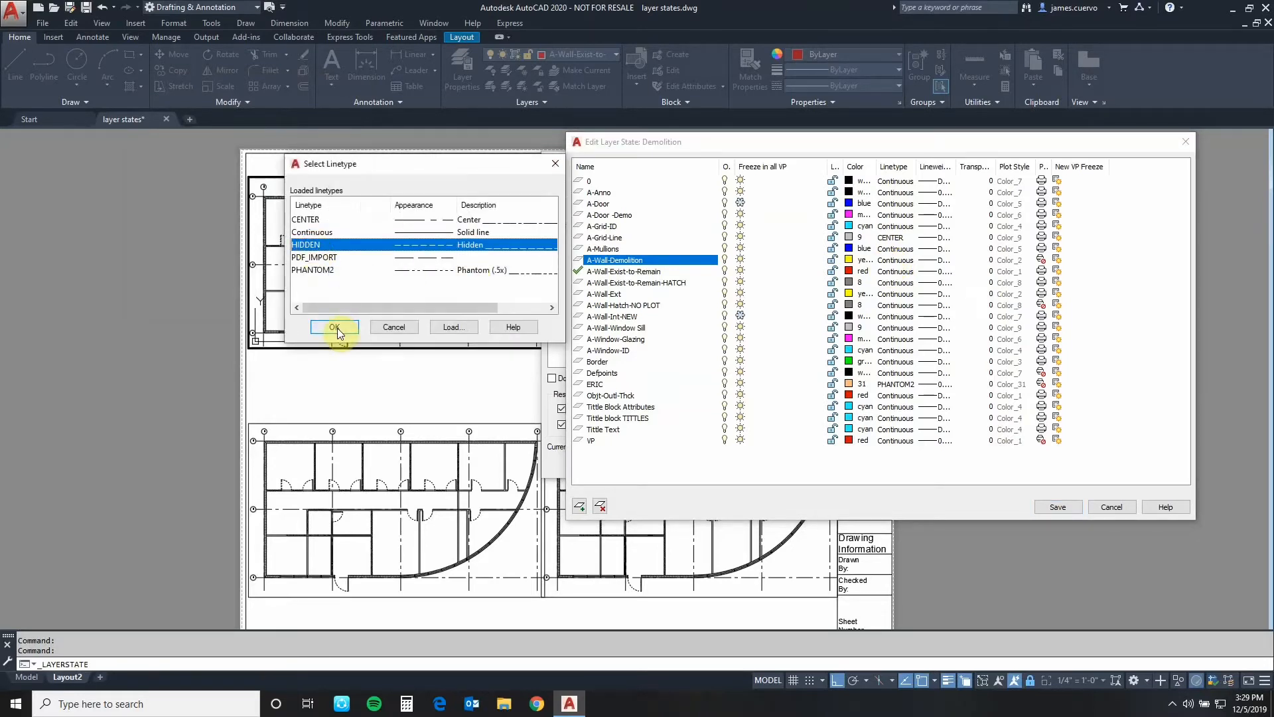
{"action": "left_click", "coordinate": [334, 326]}
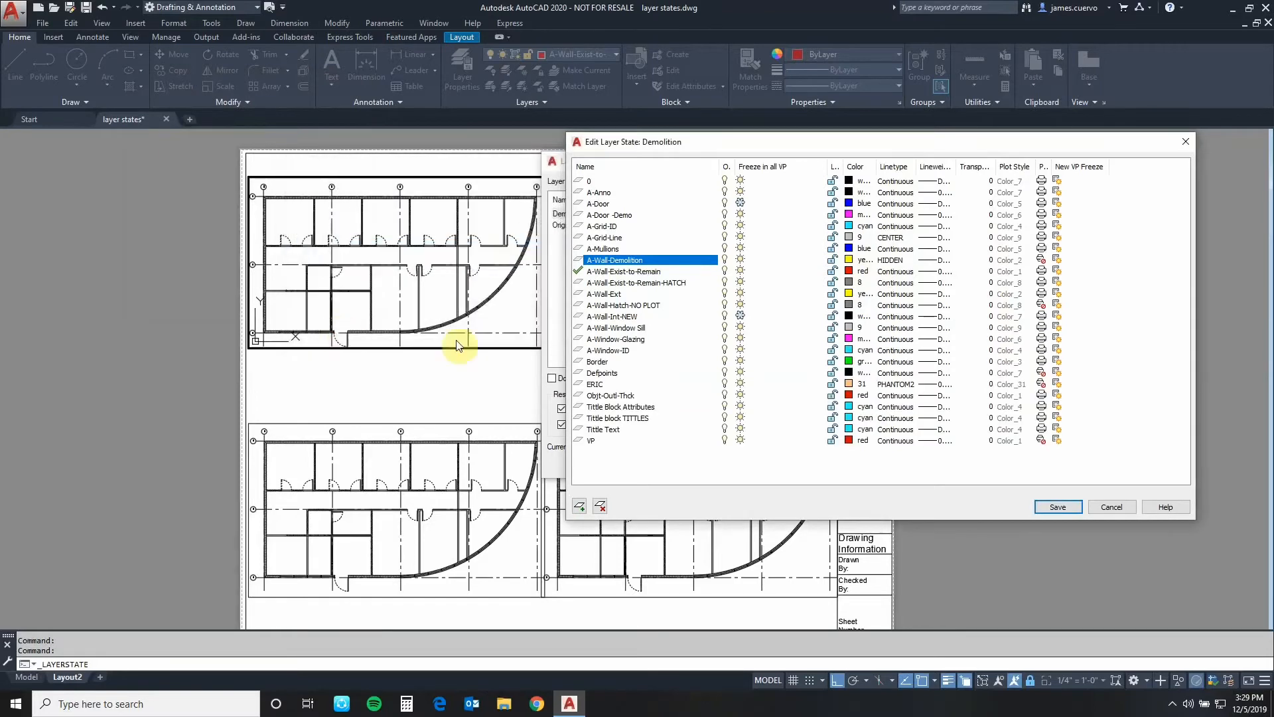
{"action": "mouse_move", "coordinate": [764, 267]}
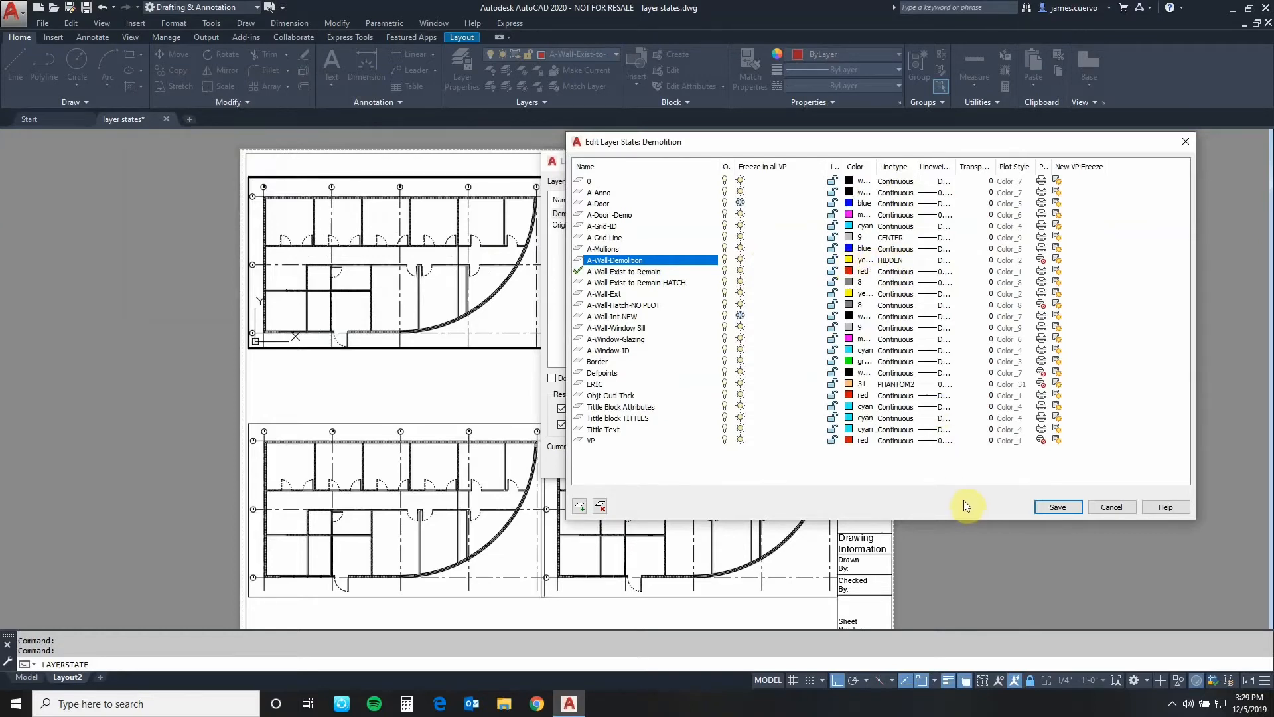
{"action": "mouse_move", "coordinate": [921, 562]}
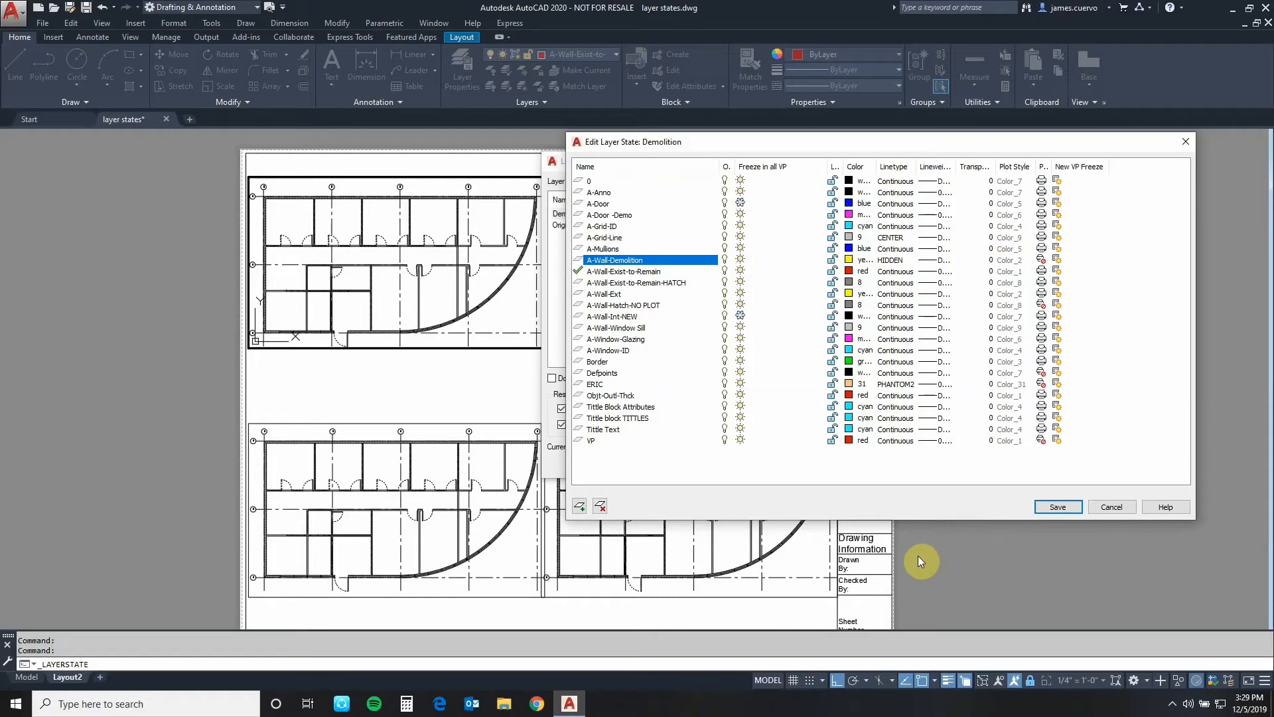
{"action": "mouse_move", "coordinate": [918, 558]}
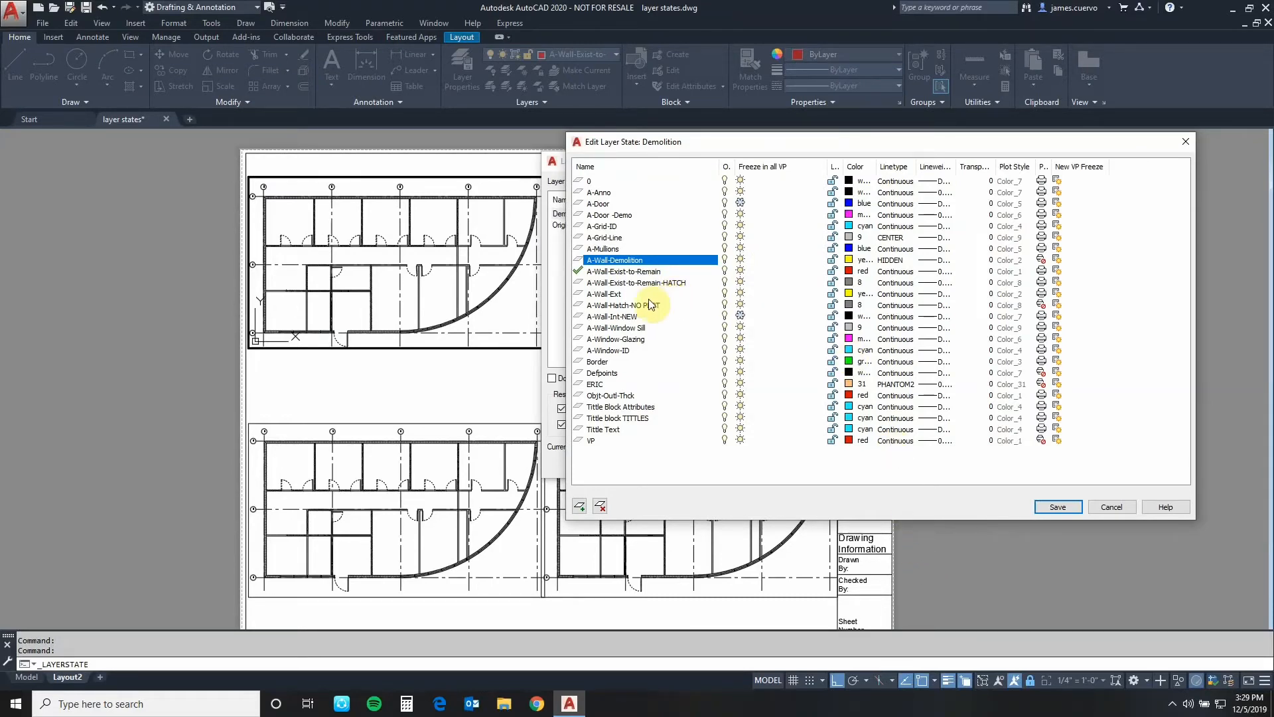
Set A-Wall-Exist-to-Remain to colour 9 and save the Demolition state
{"action": "left_click", "coordinate": [622, 271]}
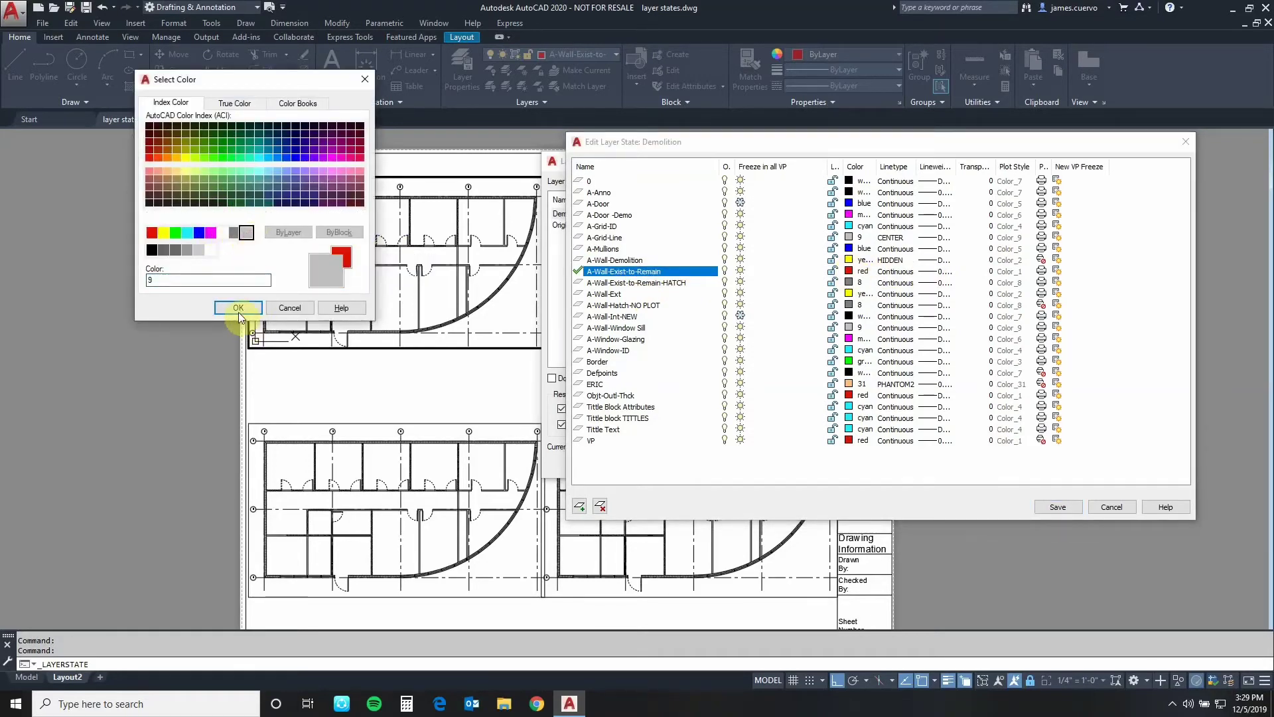
{"action": "left_click", "coordinate": [238, 308]}
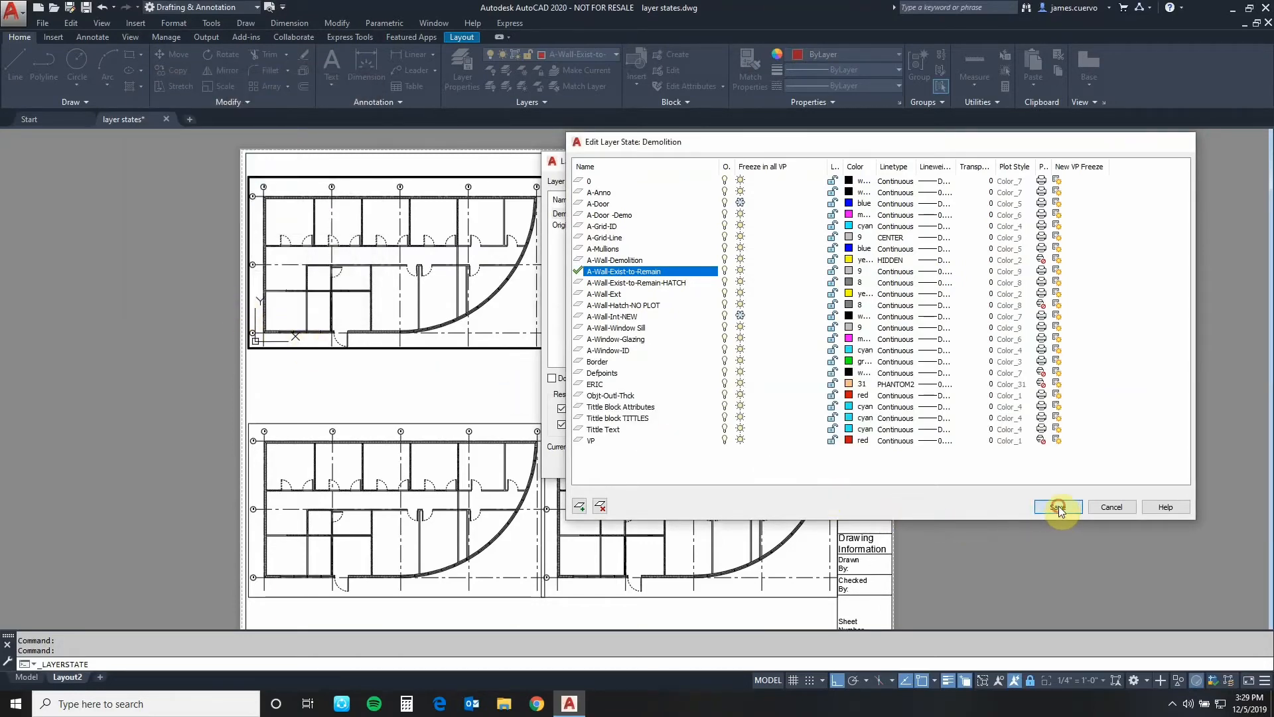
{"action": "left_click", "coordinate": [1058, 507]}
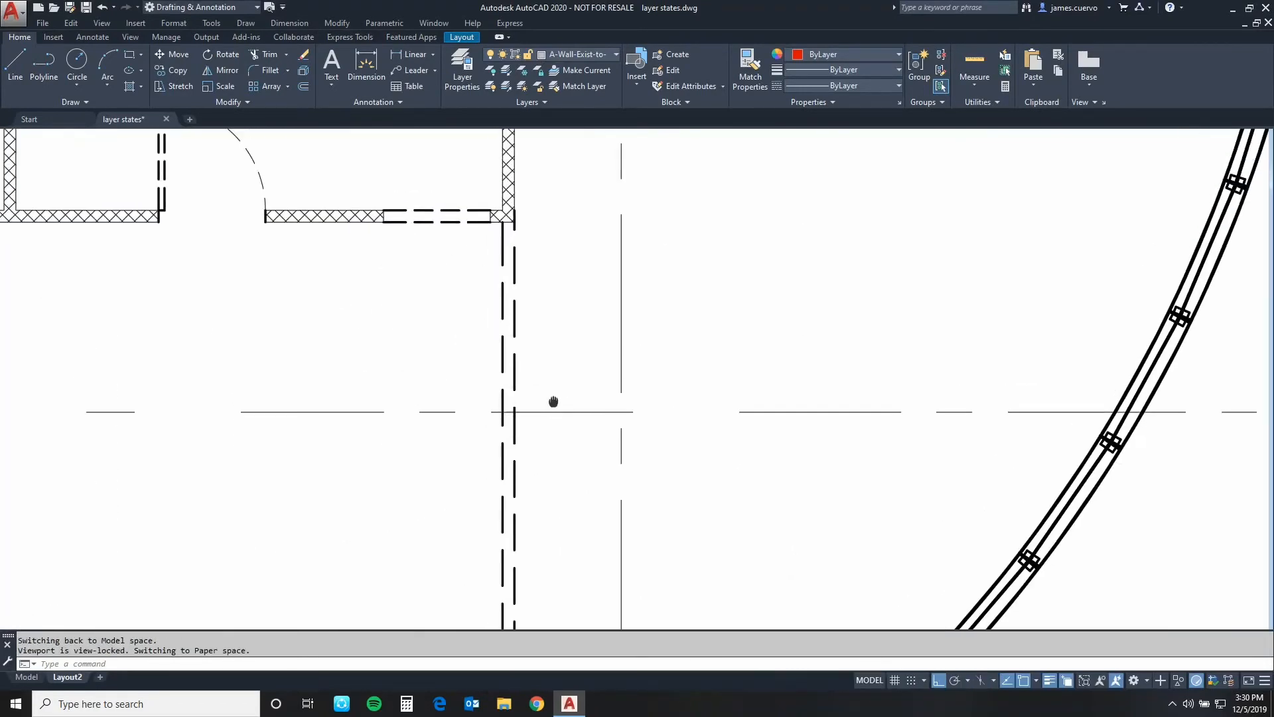
Leave the top viewport and return to the full layout sheet
{"action": "double_click", "coordinate": [552, 404]}
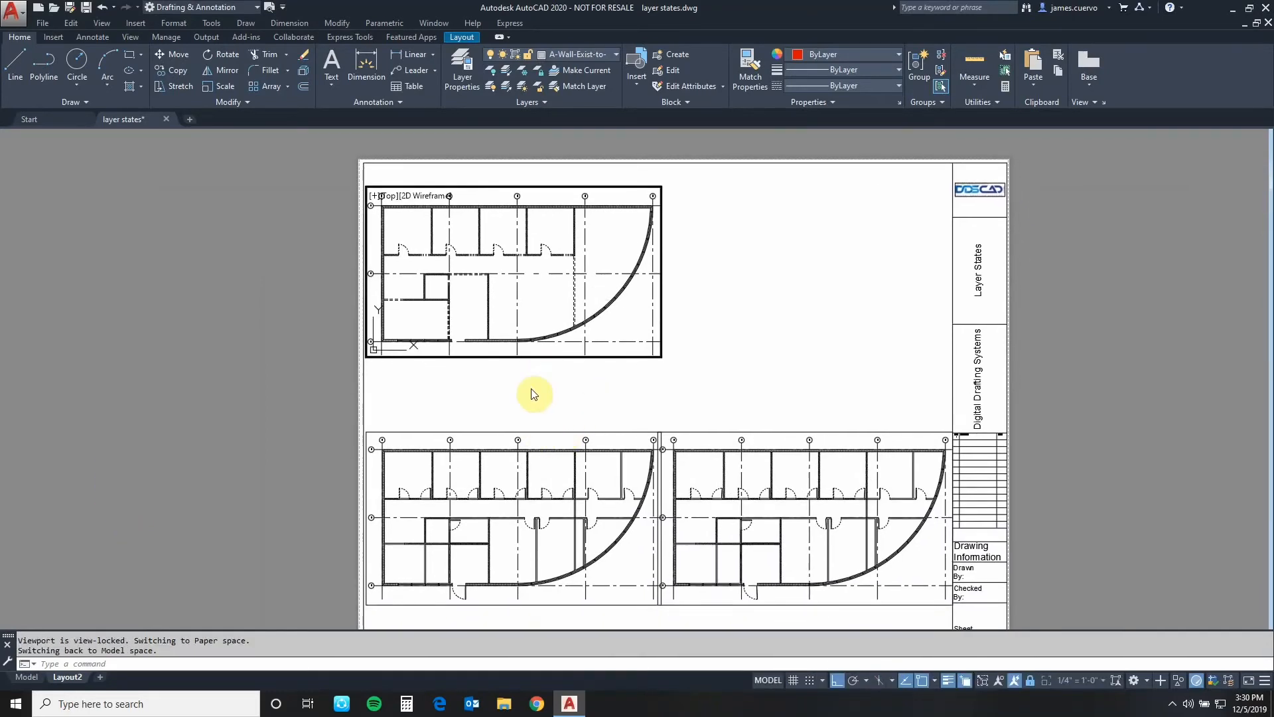
{"action": "mouse_move", "coordinate": [550, 402]}
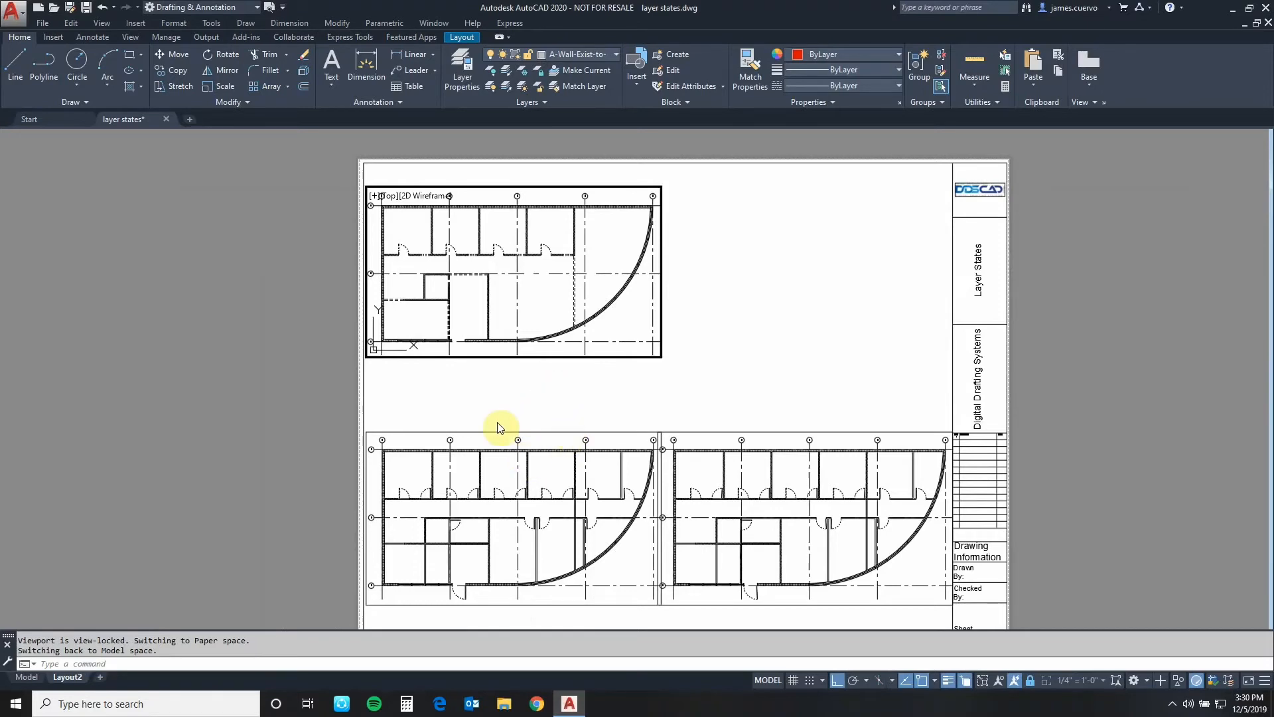
{"action": "mouse_move", "coordinate": [499, 449]}
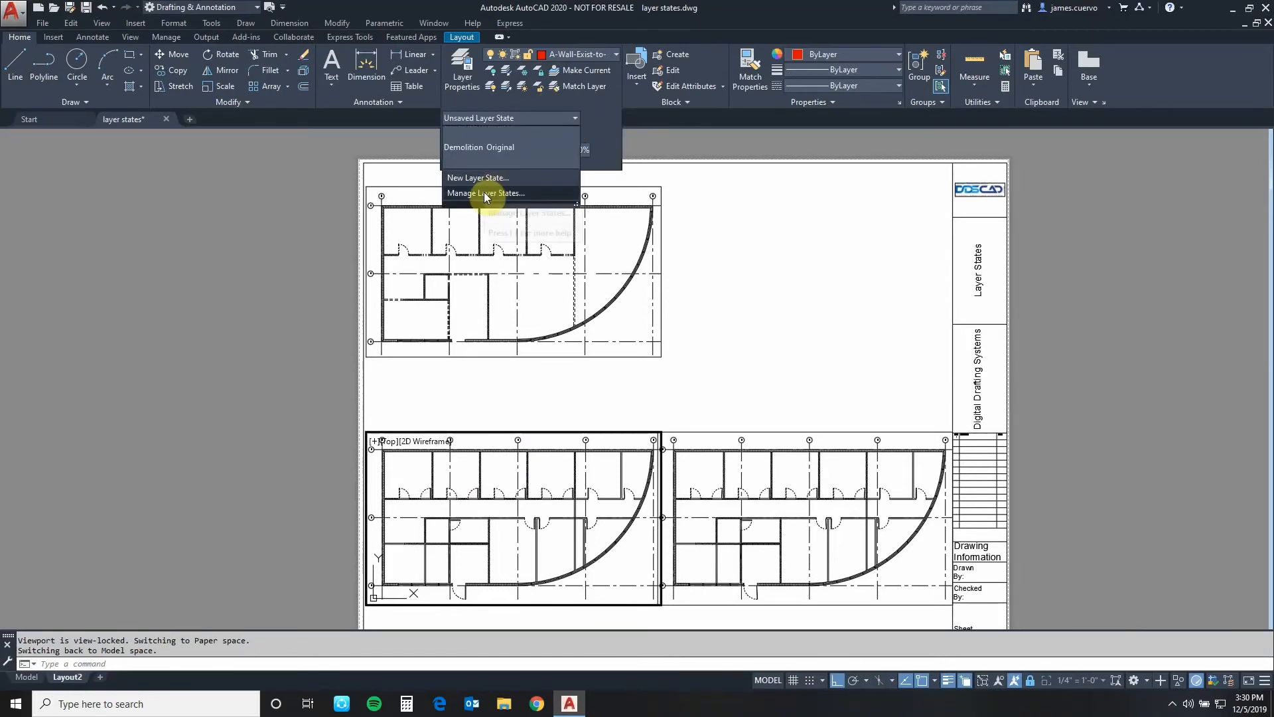
Create a layer state named new construction, then select it in the reopened manager
{"action": "left_click", "coordinate": [486, 192]}
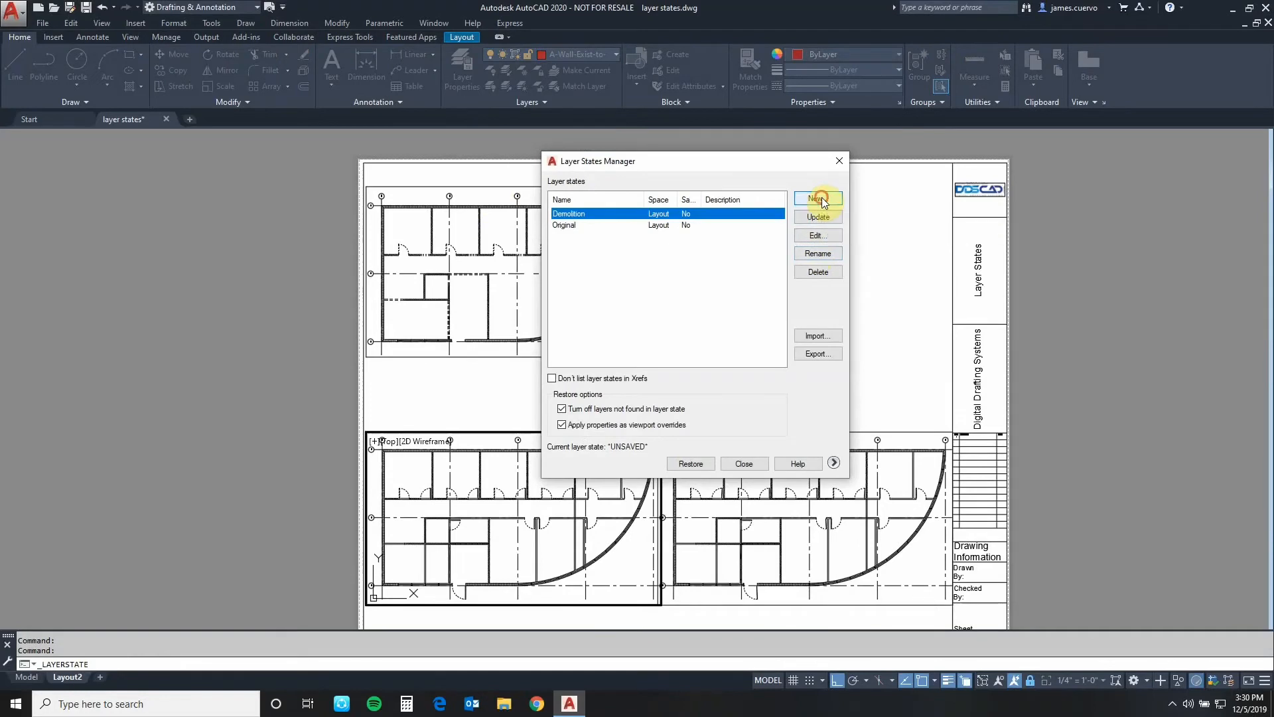
{"action": "left_click", "coordinate": [817, 198]}
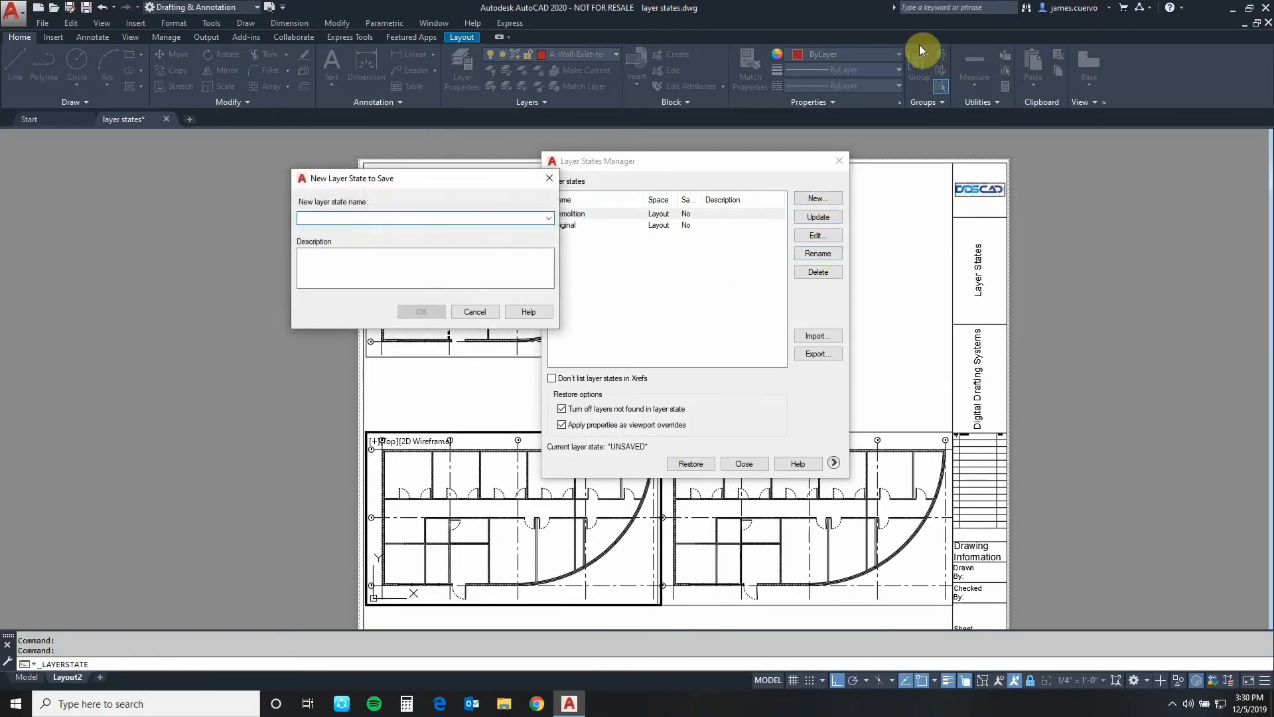
{"action": "type", "text": "new"}
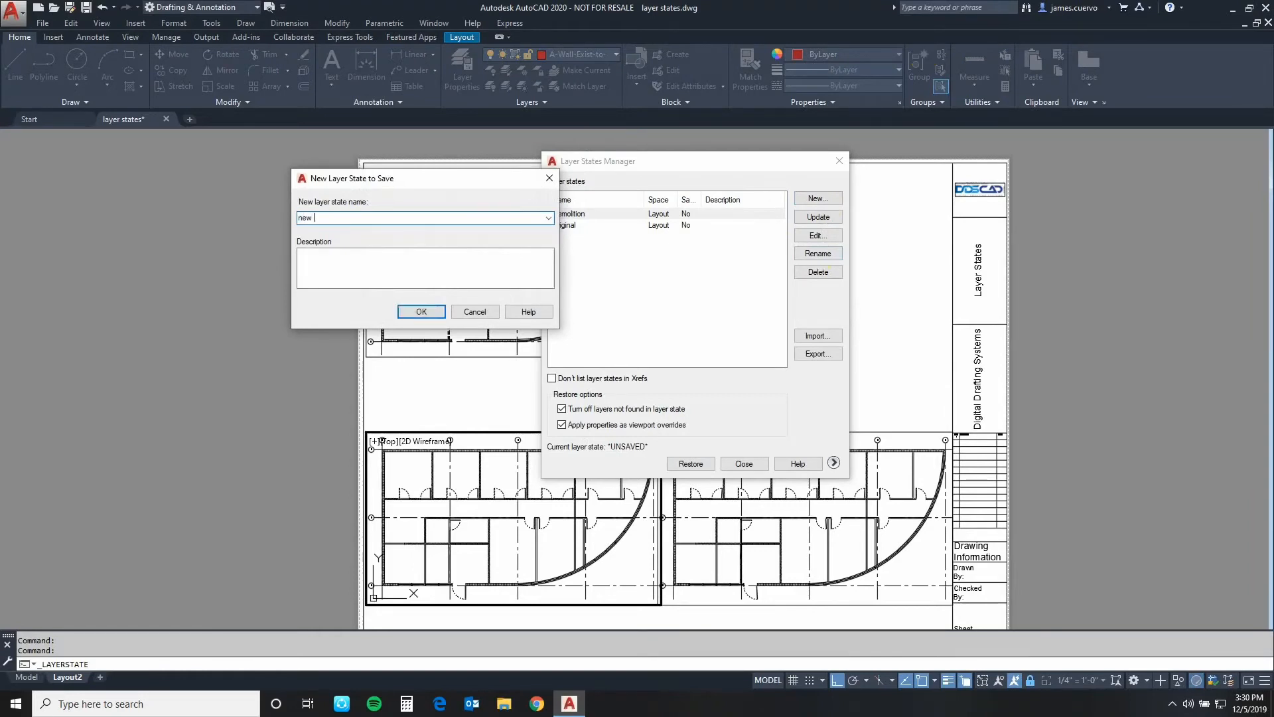
{"action": "type", "text": "const"}
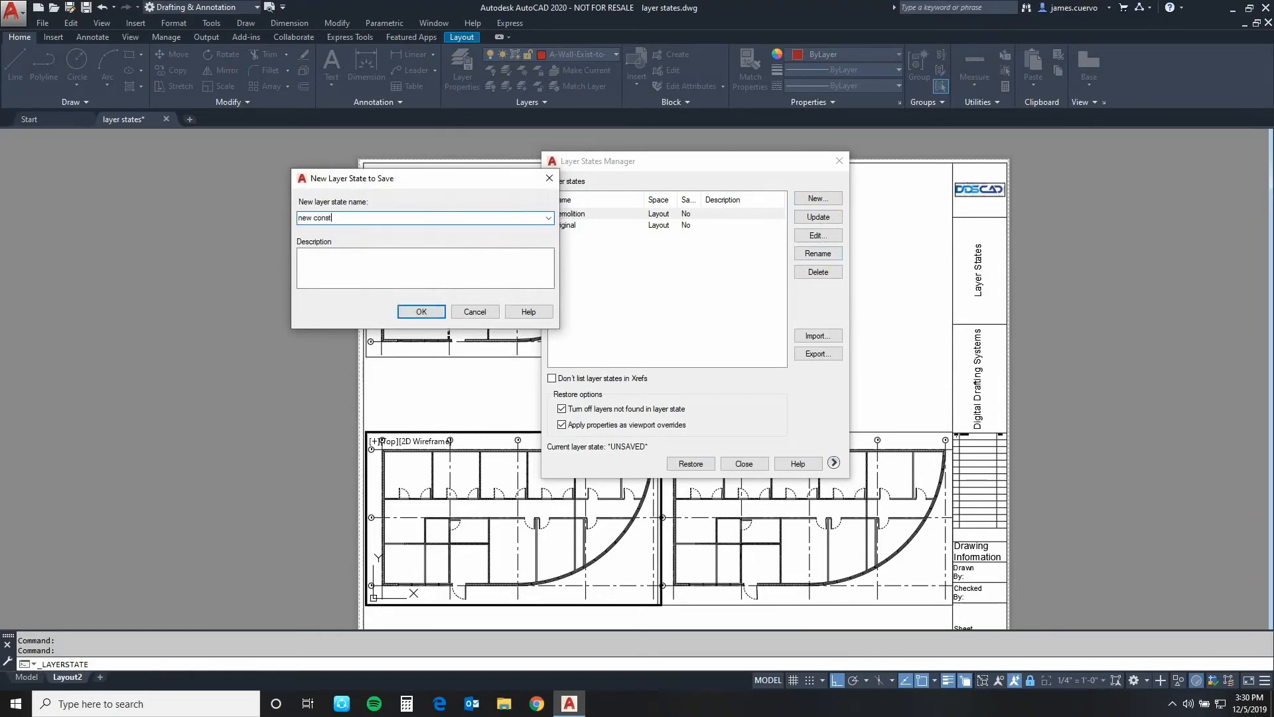
{"action": "type", "text": "ruction"}
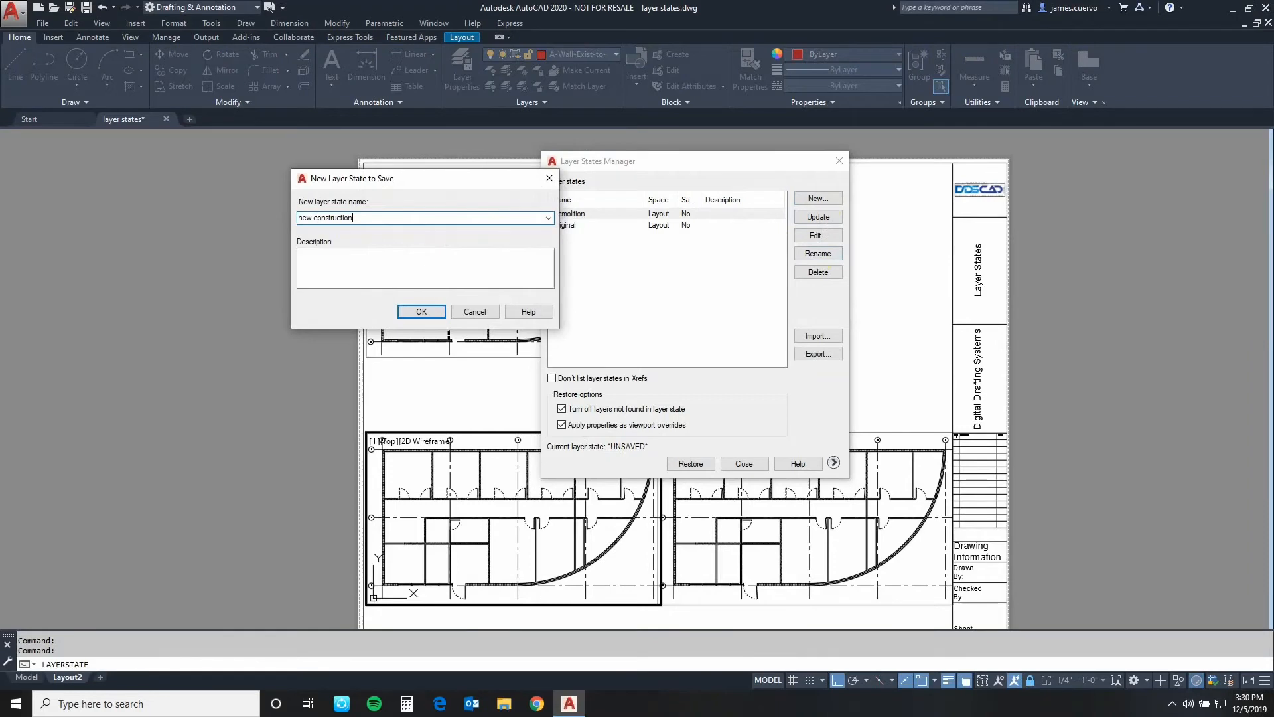
{"action": "mouse_move", "coordinate": [271, 292]}
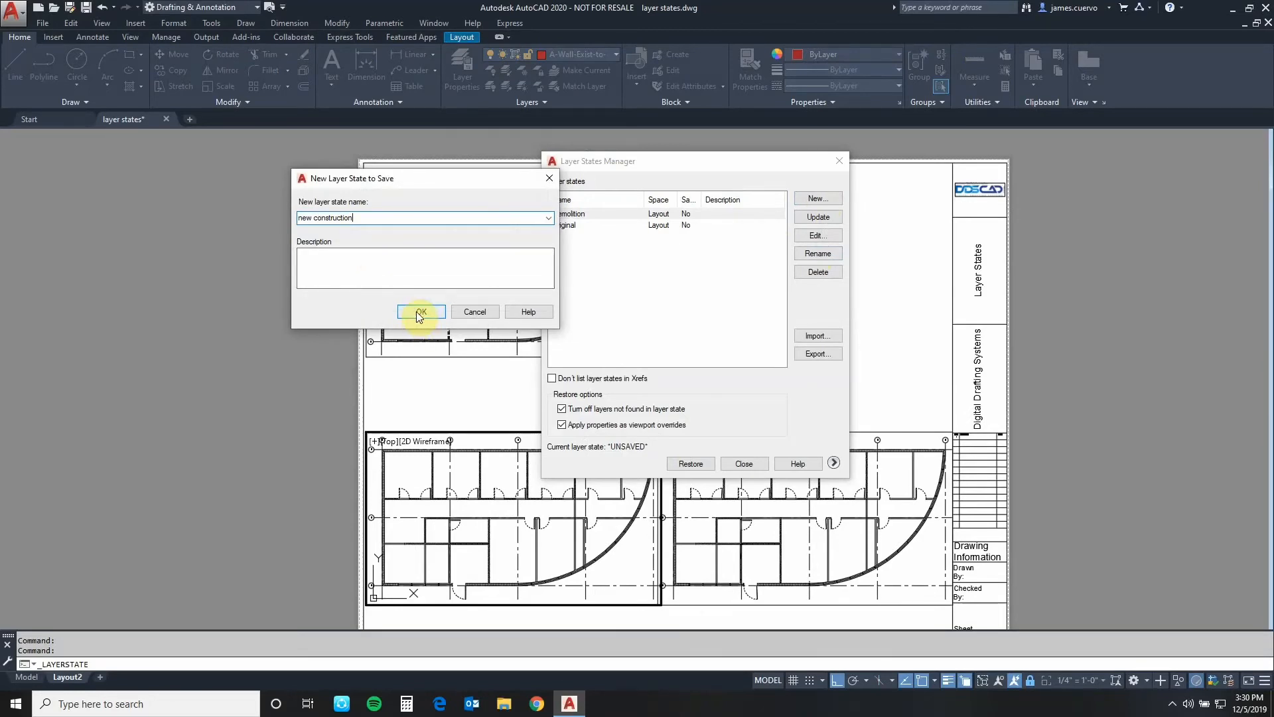
{"action": "left_click", "coordinate": [419, 311]}
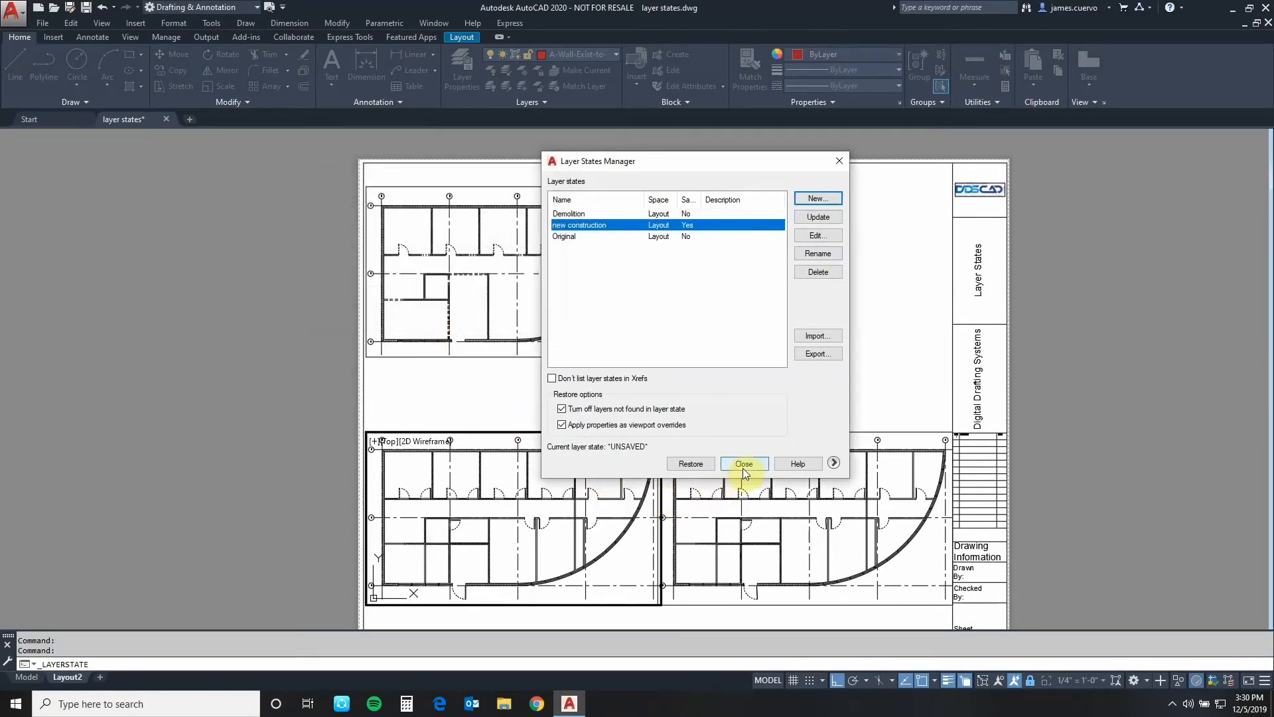
{"action": "left_click", "coordinate": [744, 463]}
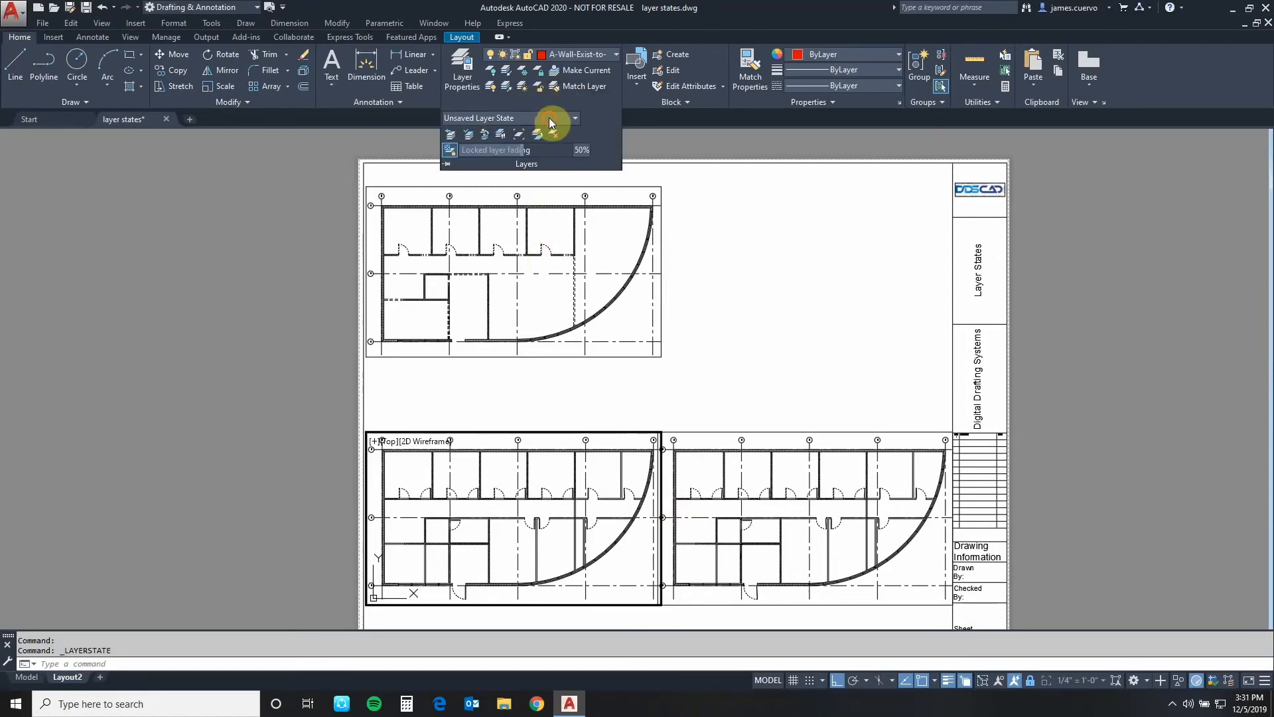
{"action": "left_click", "coordinate": [549, 134]}
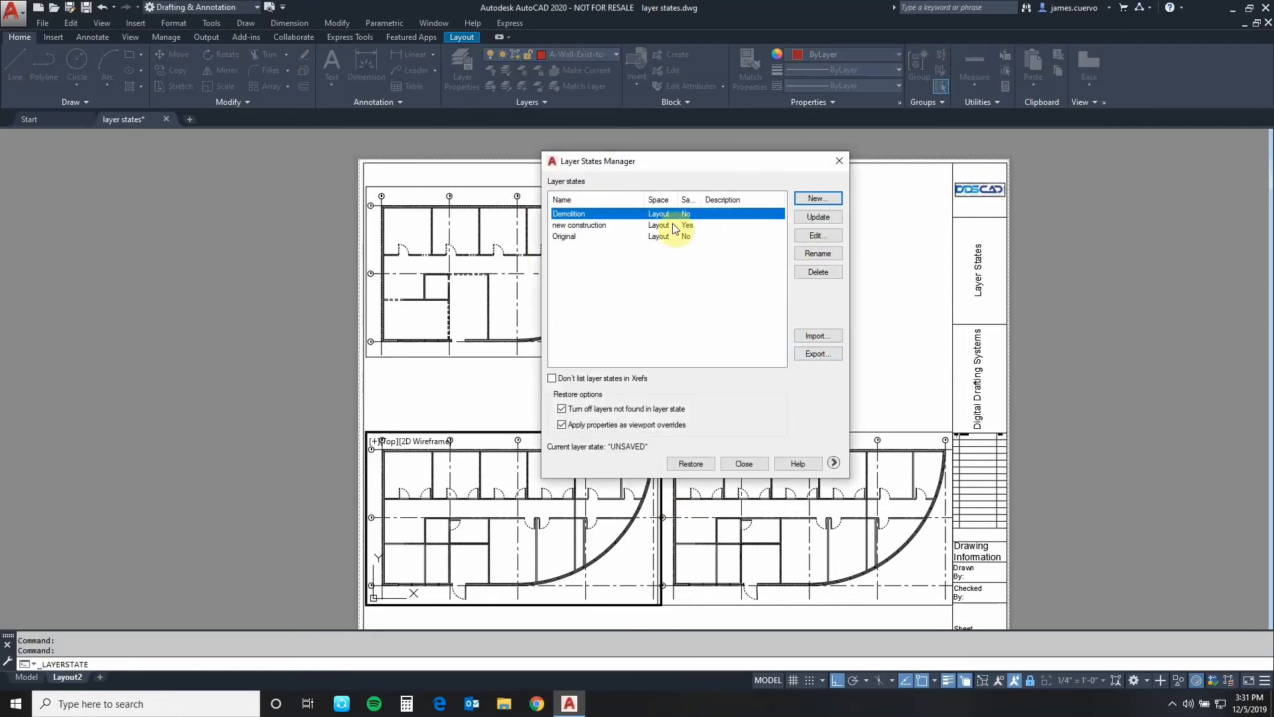
{"action": "left_click", "coordinate": [597, 224]}
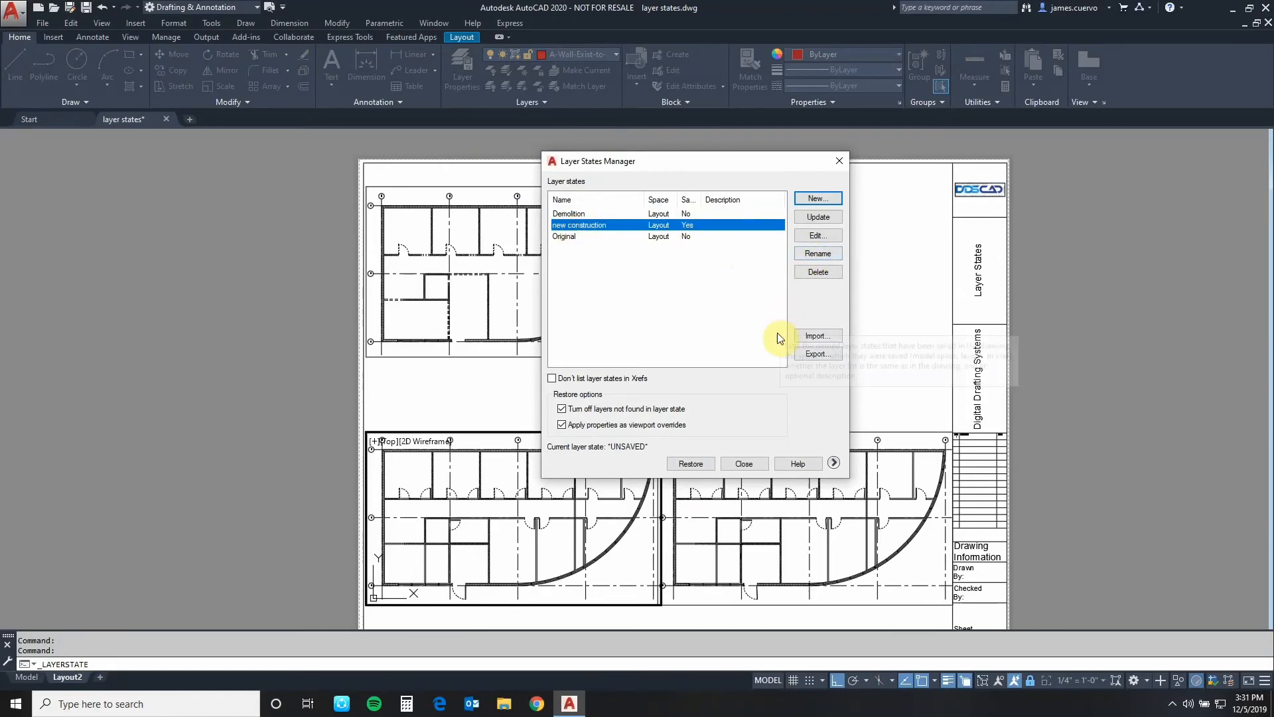
Edit the new construction layer state and review its demolition and door-demo layers
{"action": "left_click", "coordinate": [818, 235]}
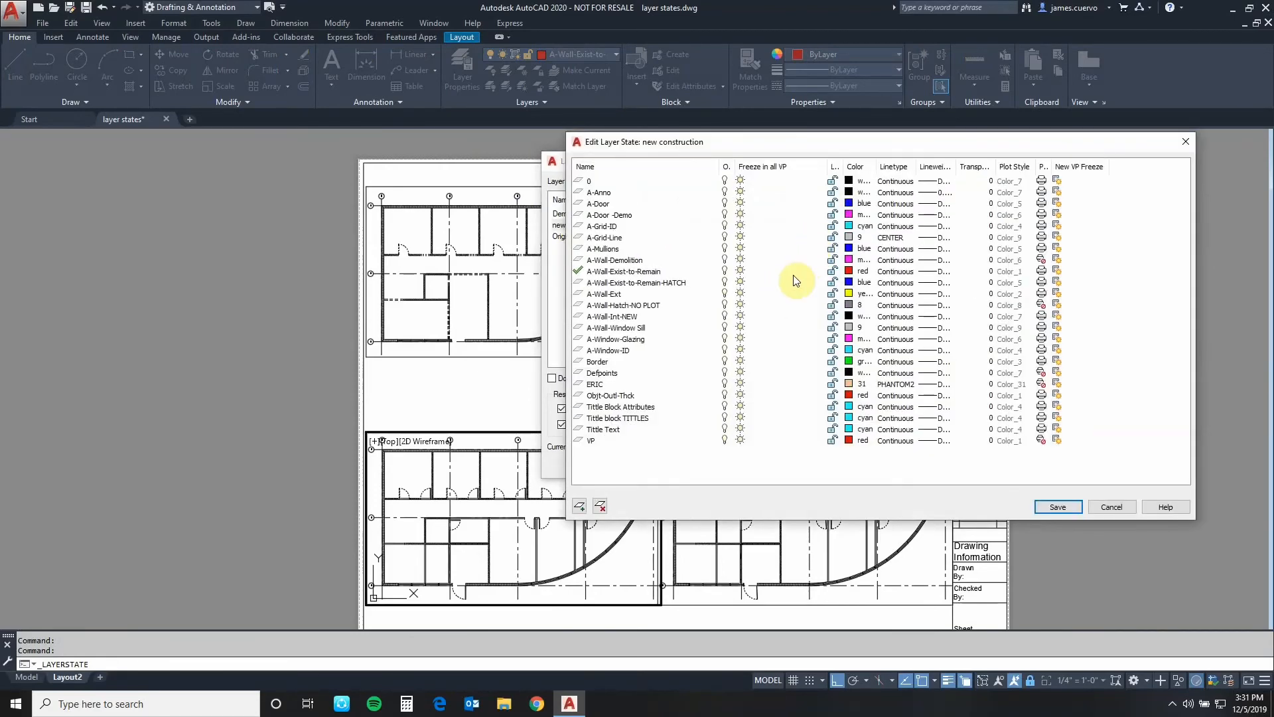
{"action": "mouse_move", "coordinate": [788, 289]}
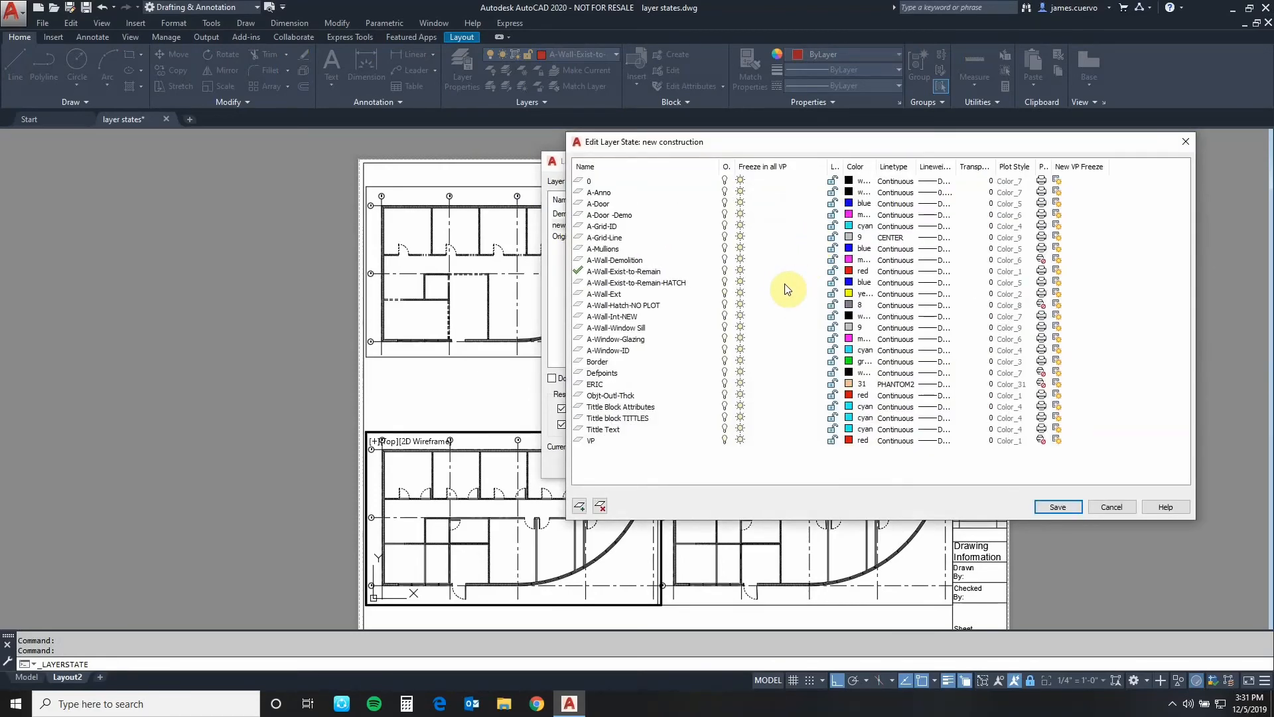
{"action": "mouse_move", "coordinate": [751, 263]}
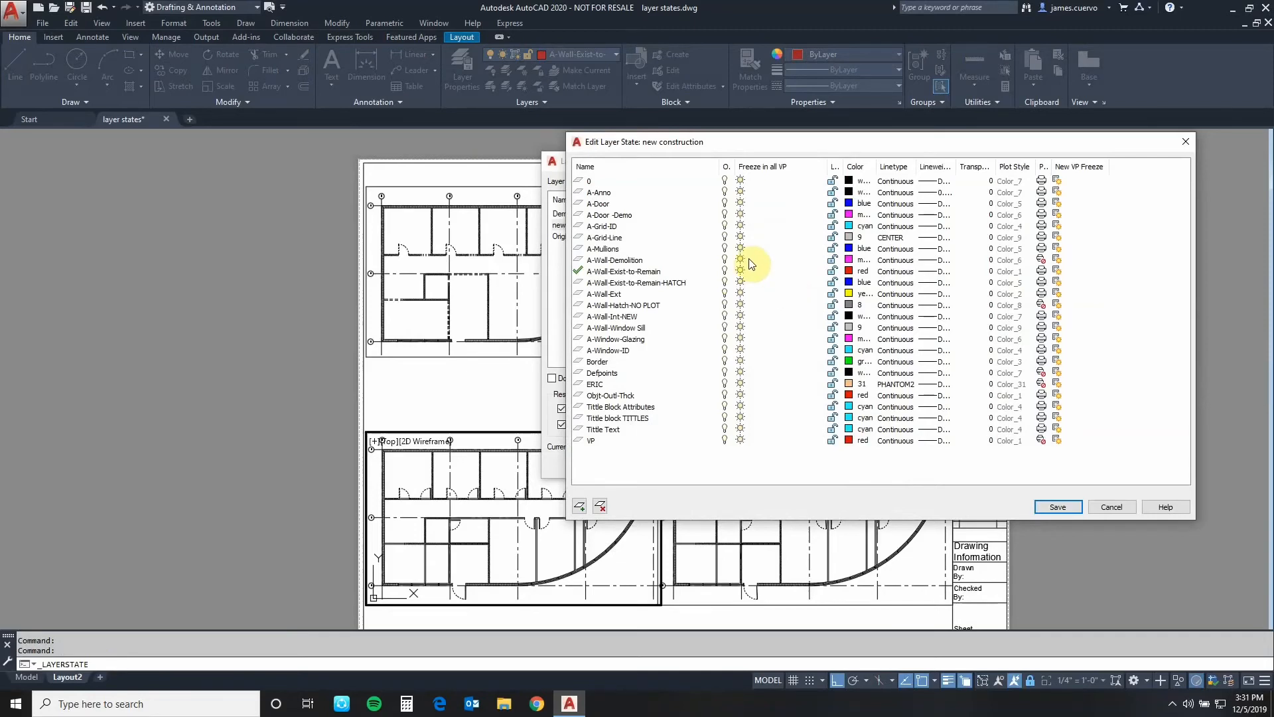
{"action": "left_click", "coordinate": [614, 260]}
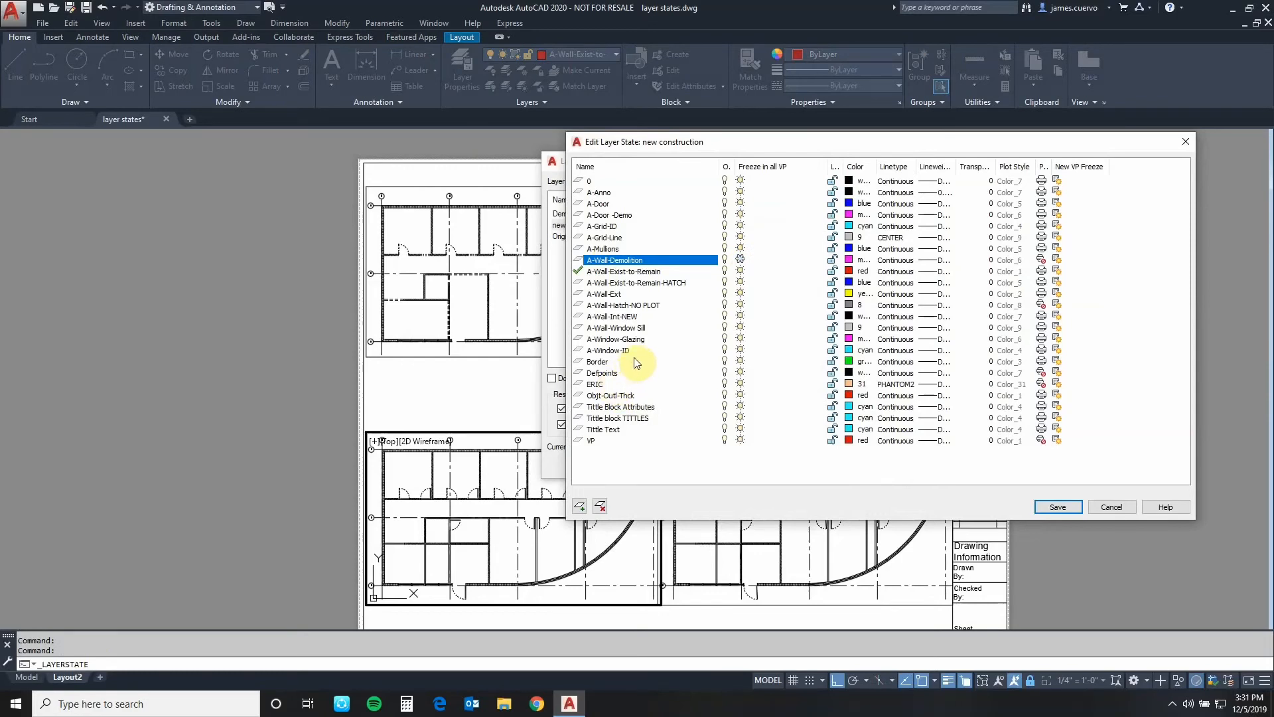
{"action": "left_click", "coordinate": [609, 215]}
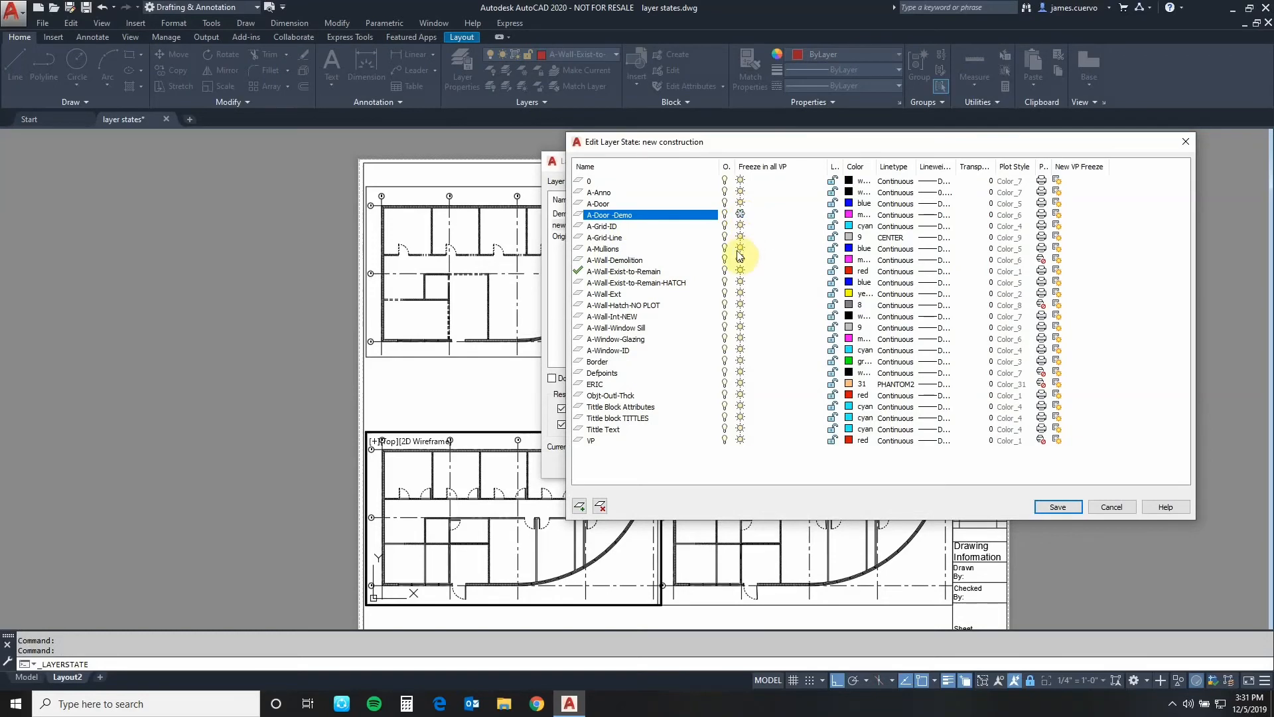
{"action": "mouse_move", "coordinate": [736, 253]}
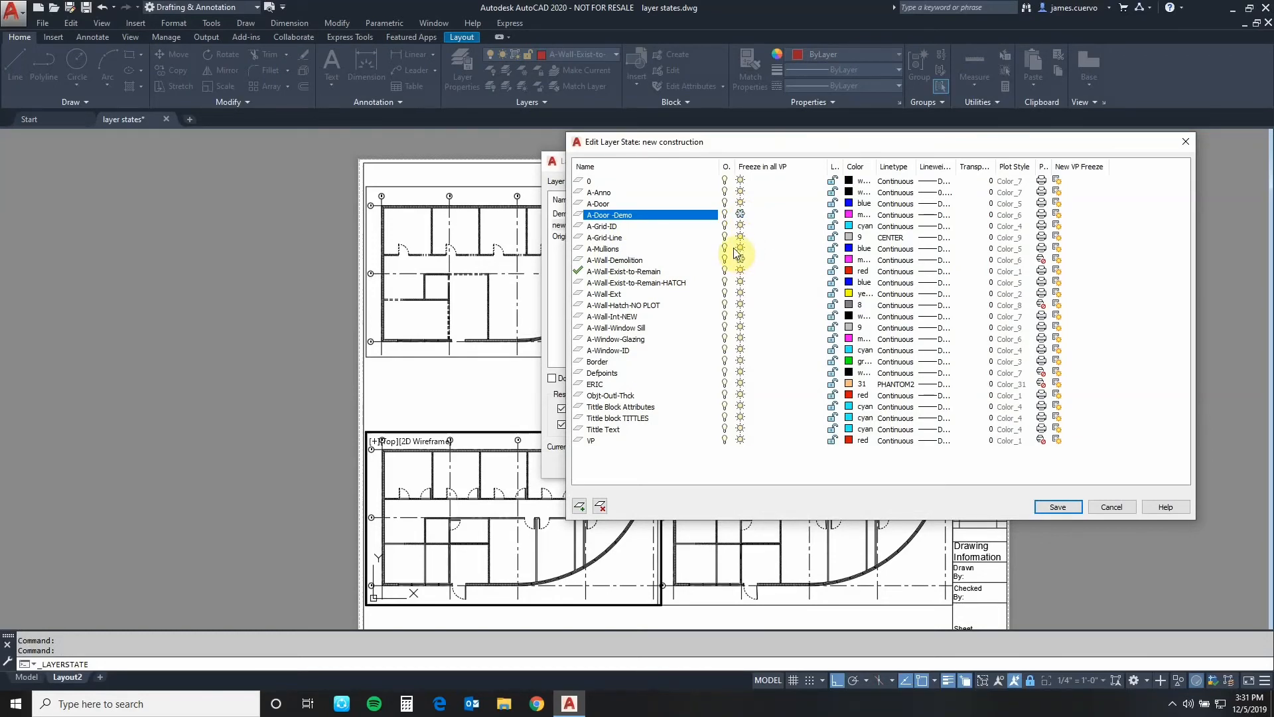
{"action": "mouse_move", "coordinate": [630, 316]}
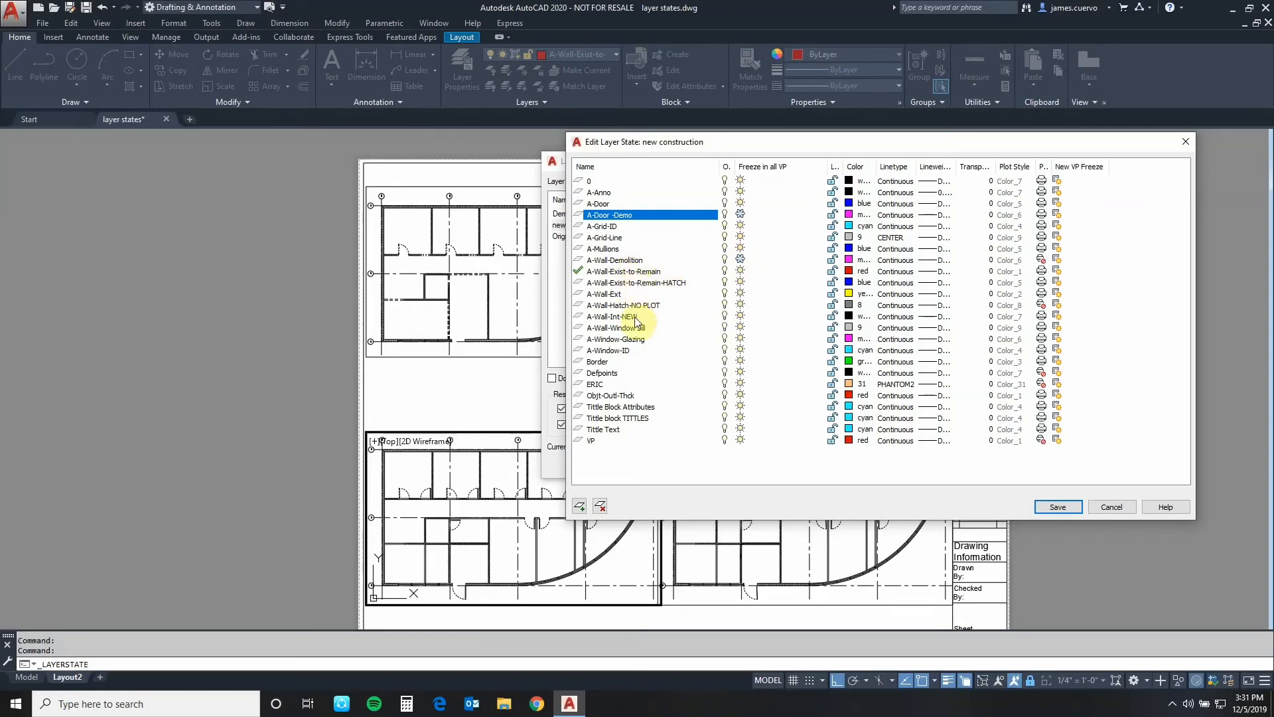
{"action": "left_click", "coordinate": [624, 271]}
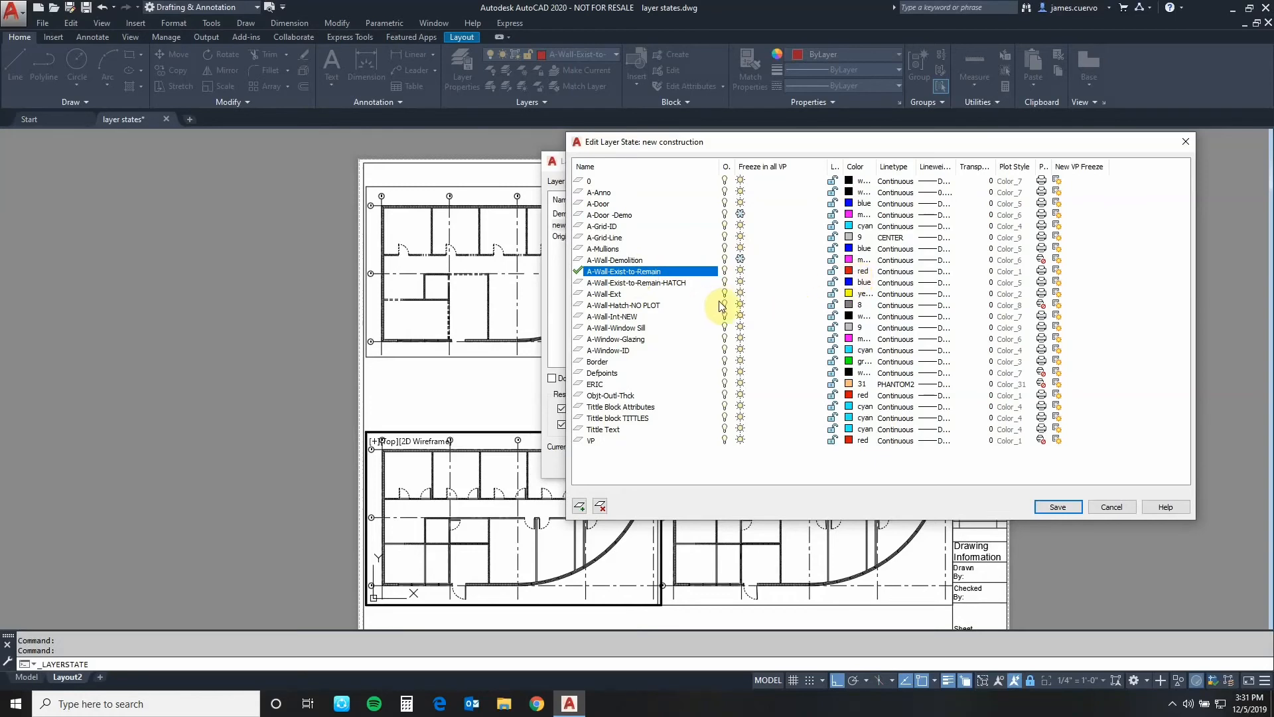
{"action": "mouse_move", "coordinate": [625, 321]}
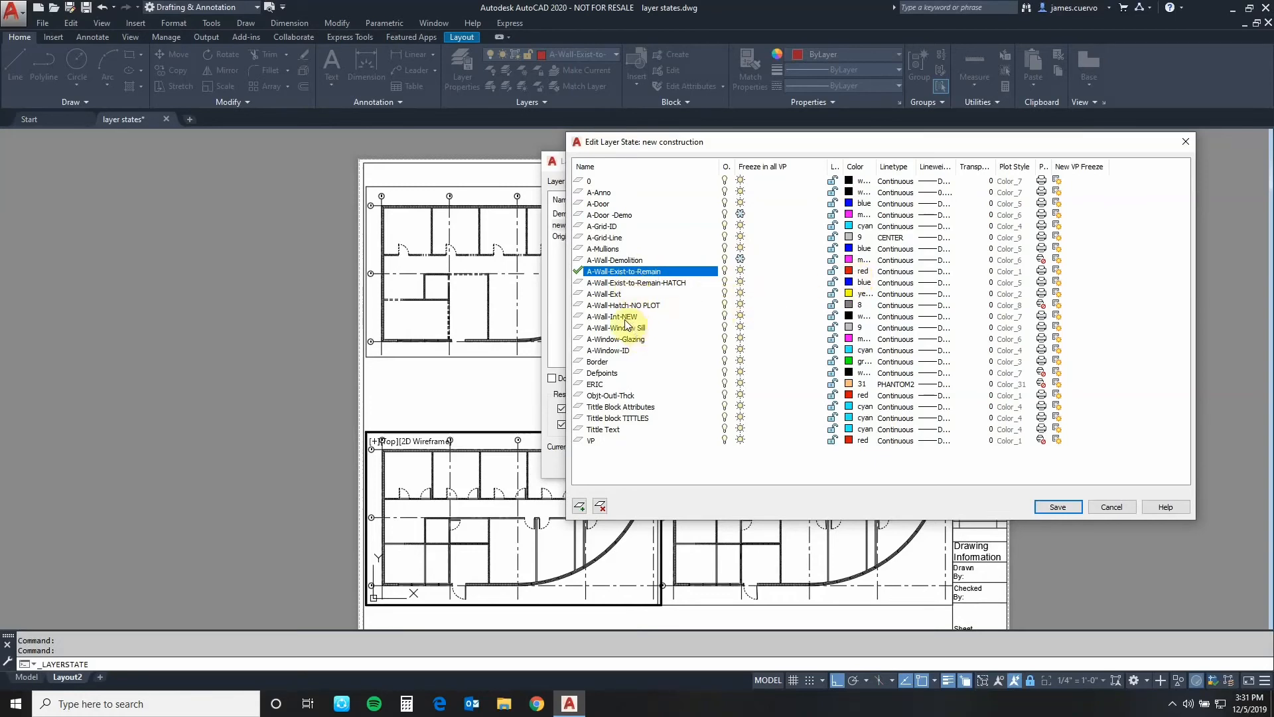
Make A-Wall-Int-NEW red and A-Wall-Exist-to-Remain-HATCH colour 8 grey, then save the state
{"action": "left_click", "coordinate": [611, 316]}
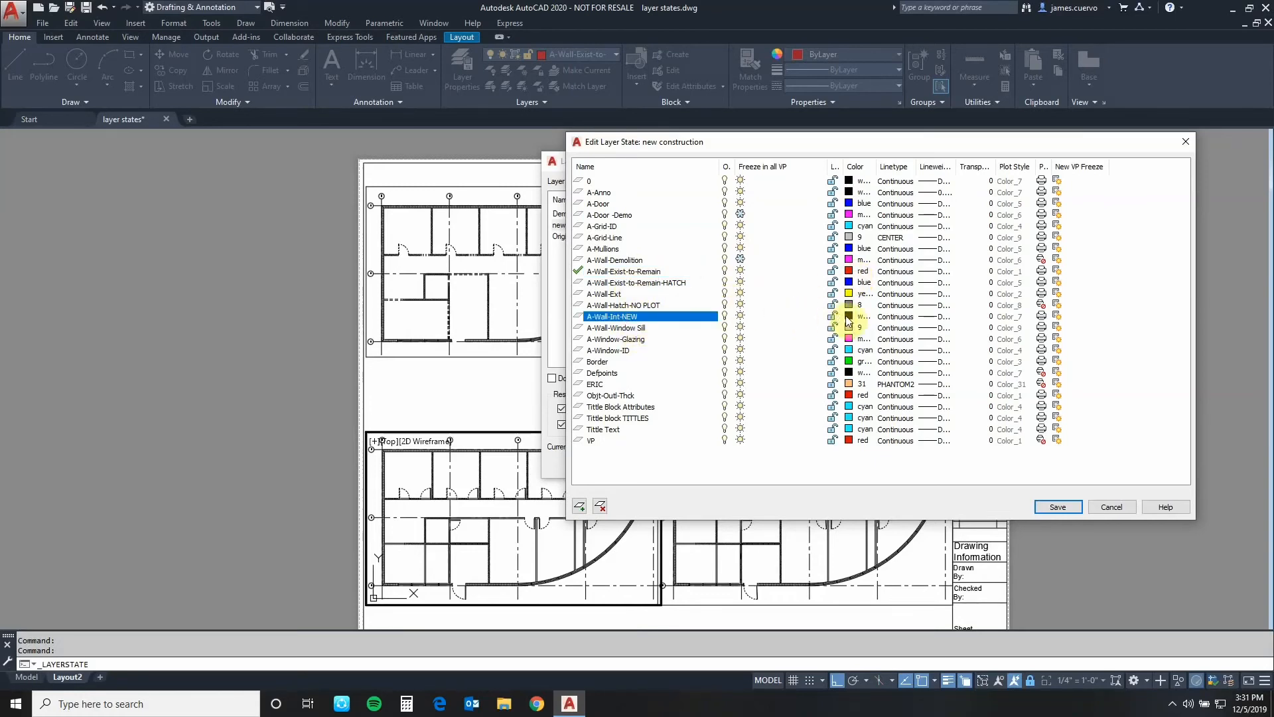
{"action": "left_click", "coordinate": [848, 315]}
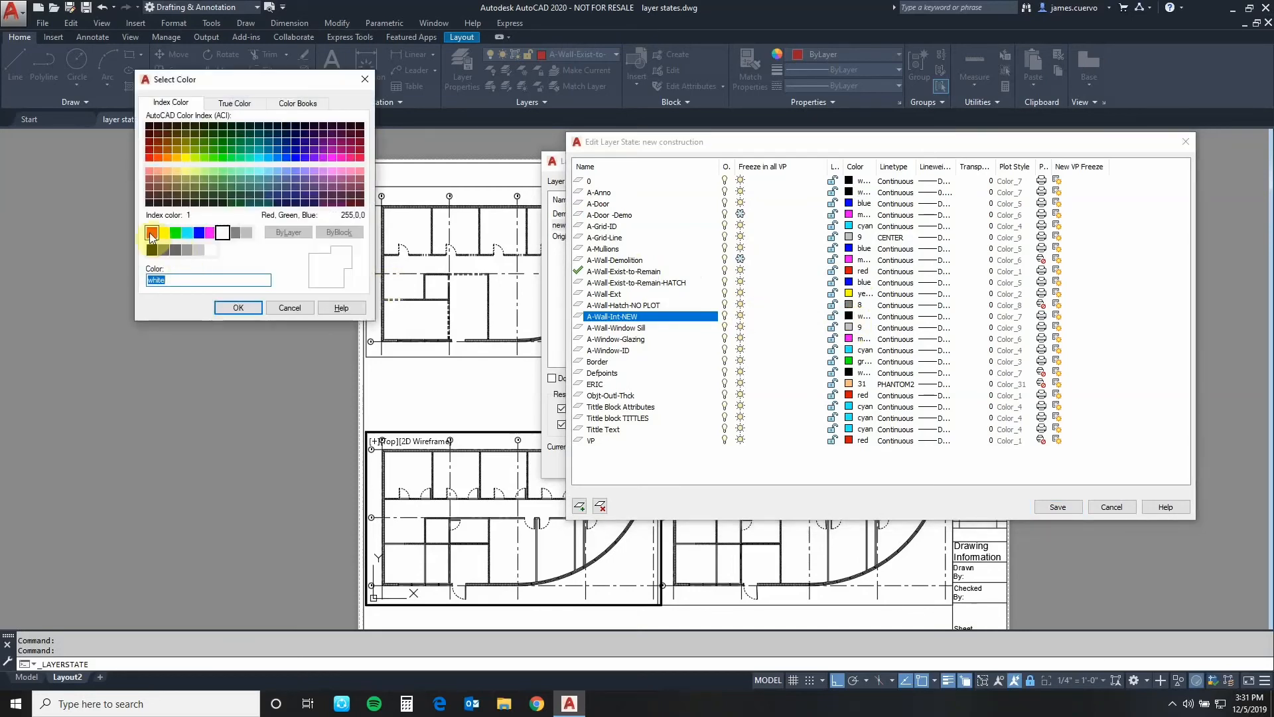
{"action": "left_click", "coordinate": [237, 308]}
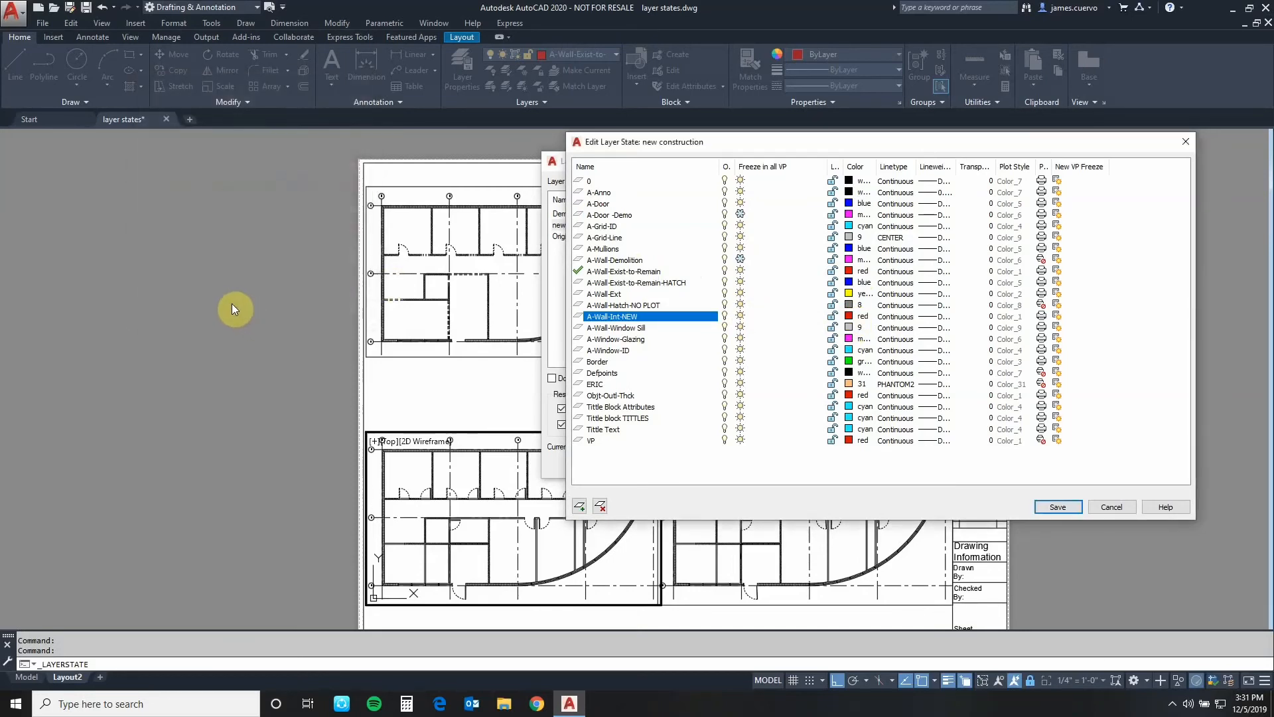
{"action": "mouse_move", "coordinate": [222, 293]}
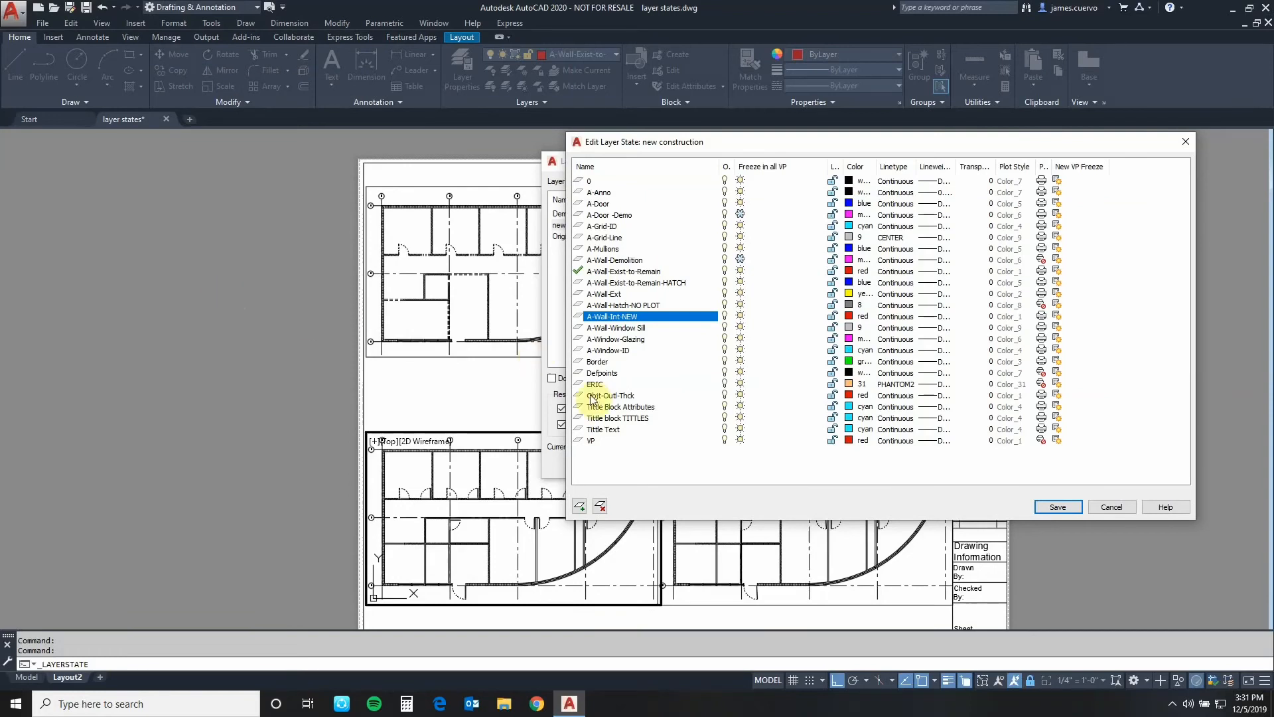
{"action": "left_click", "coordinate": [637, 281]}
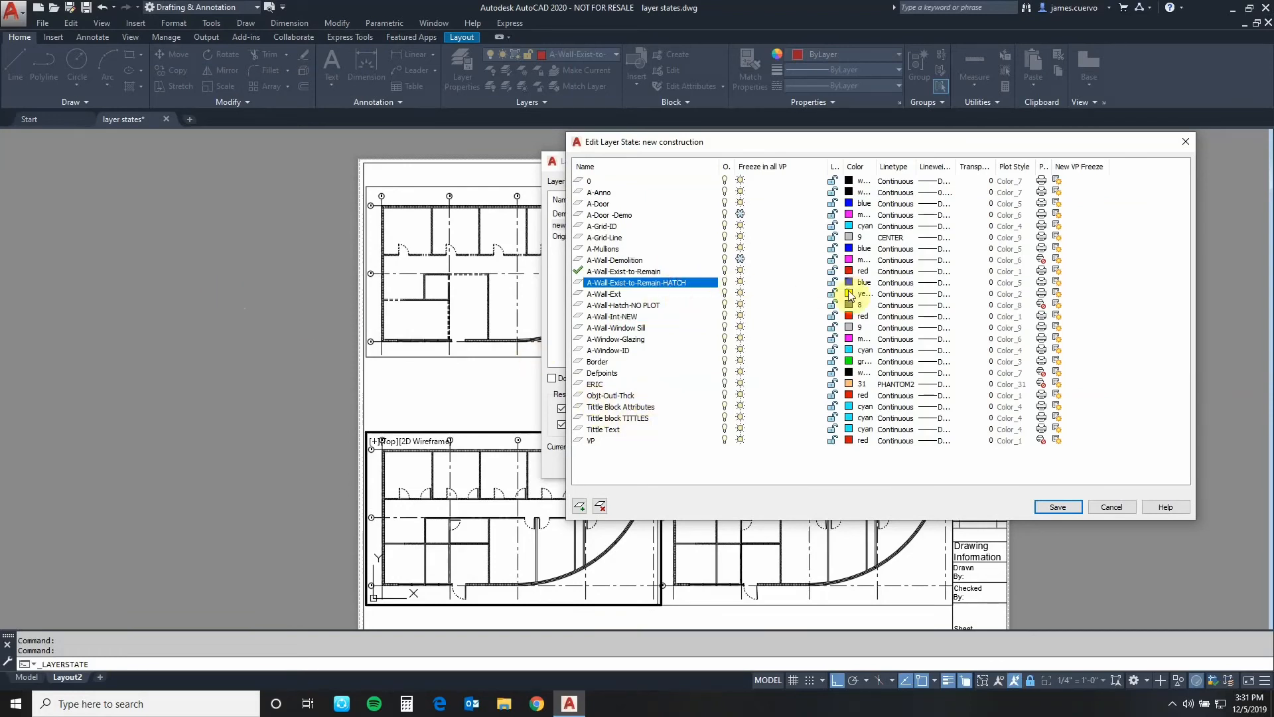
{"action": "left_click", "coordinate": [849, 282]}
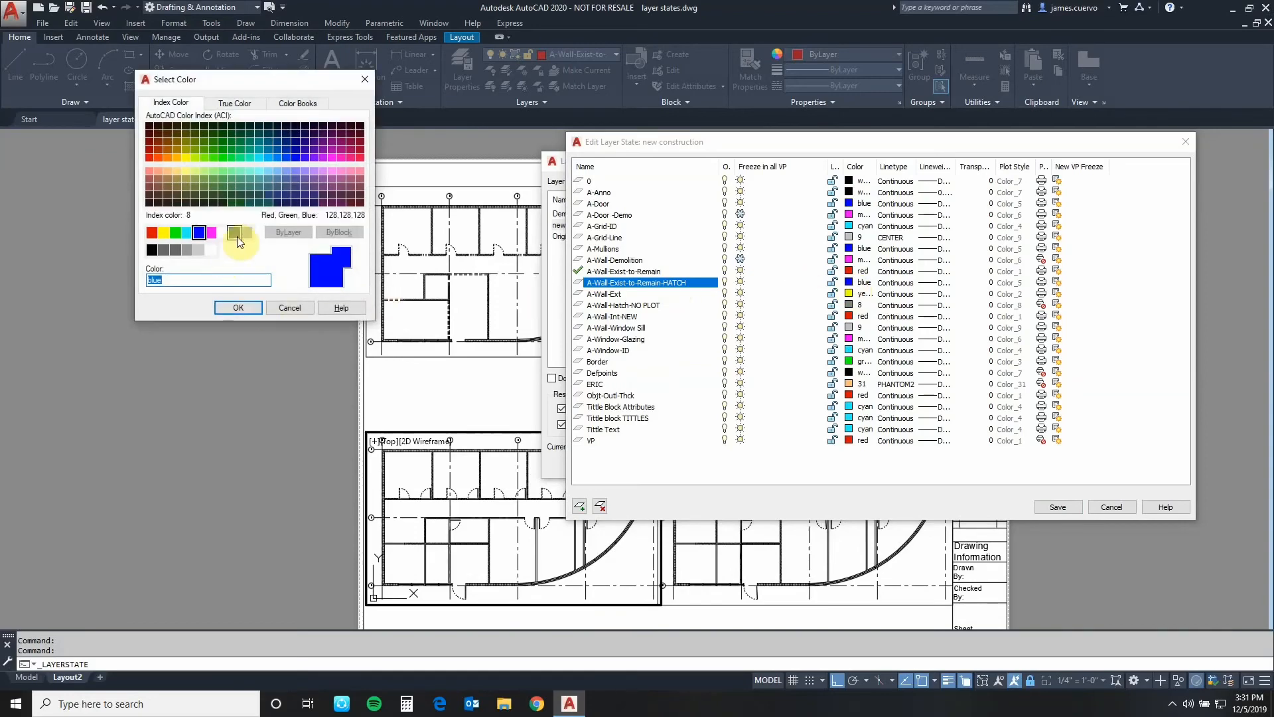
{"action": "left_click", "coordinate": [239, 308]}
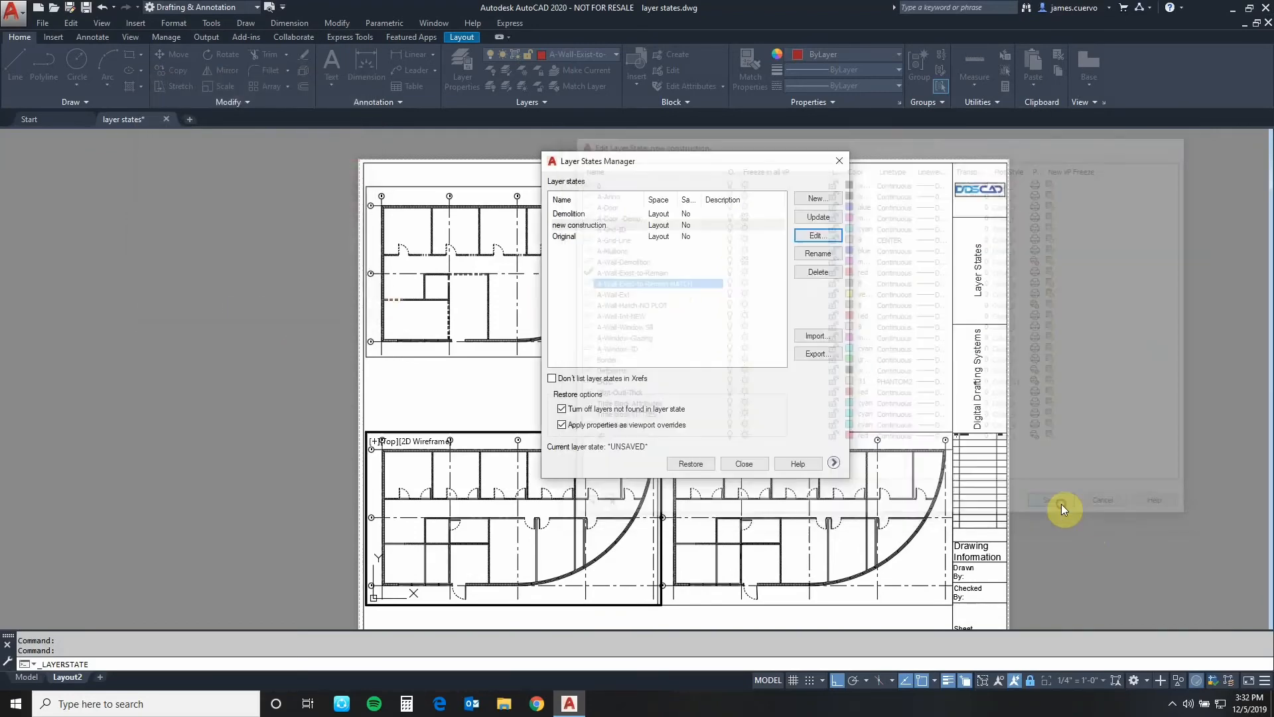
Close the Layer States Manager and dismiss the layer state list, returning to the three-viewport layout
{"action": "left_click", "coordinate": [743, 463]}
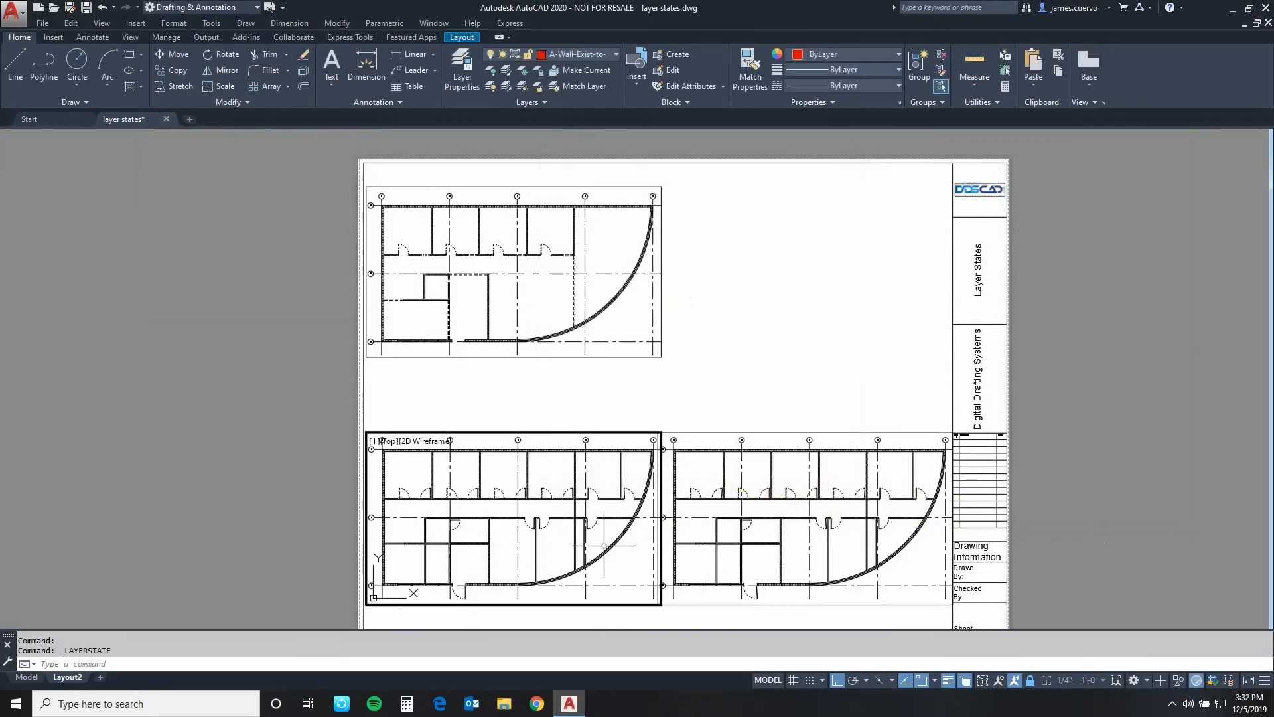
{"action": "left_click", "coordinate": [529, 101]}
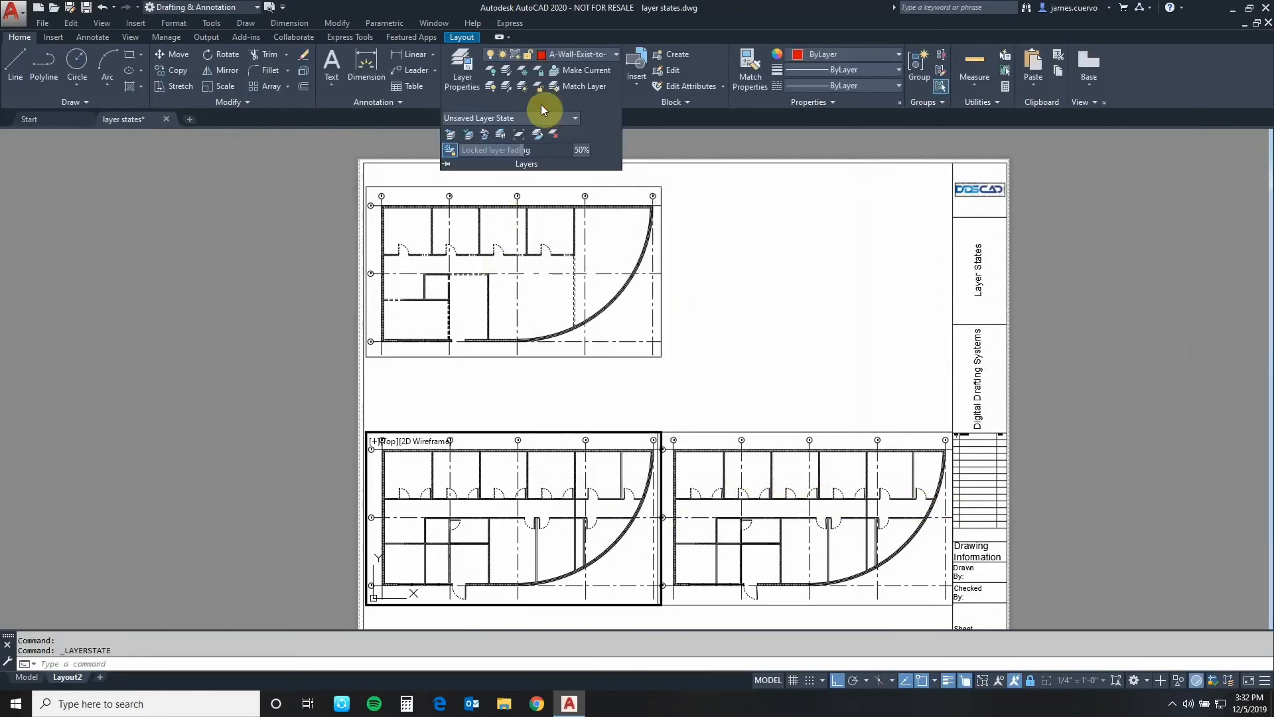
{"action": "left_click", "coordinate": [573, 116]}
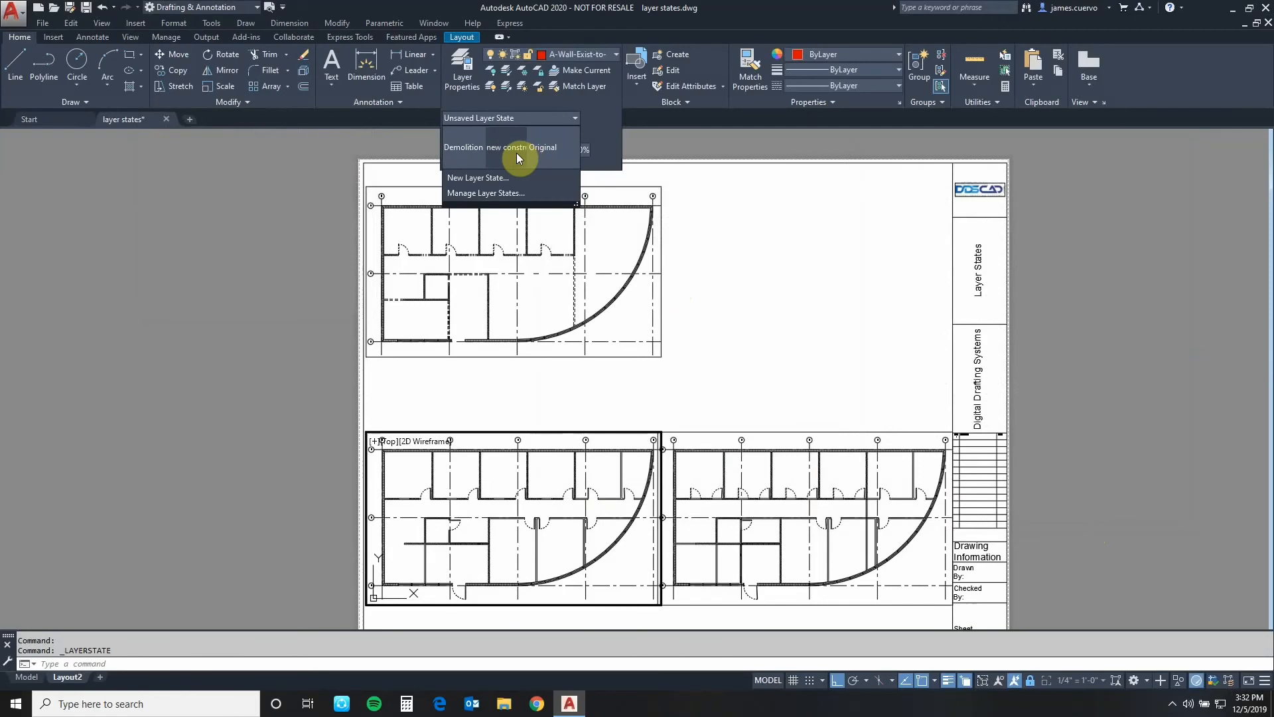
{"action": "left_click", "coordinate": [510, 146]}
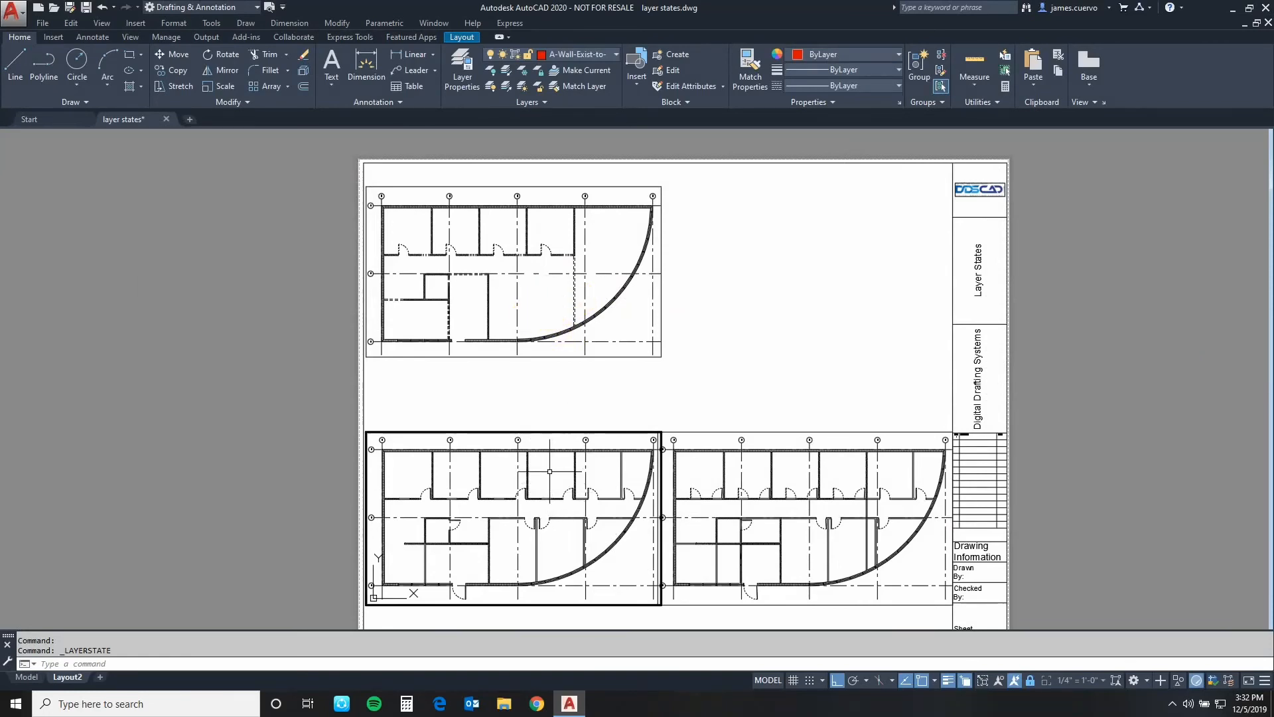
{"action": "mouse_move", "coordinate": [804, 520]}
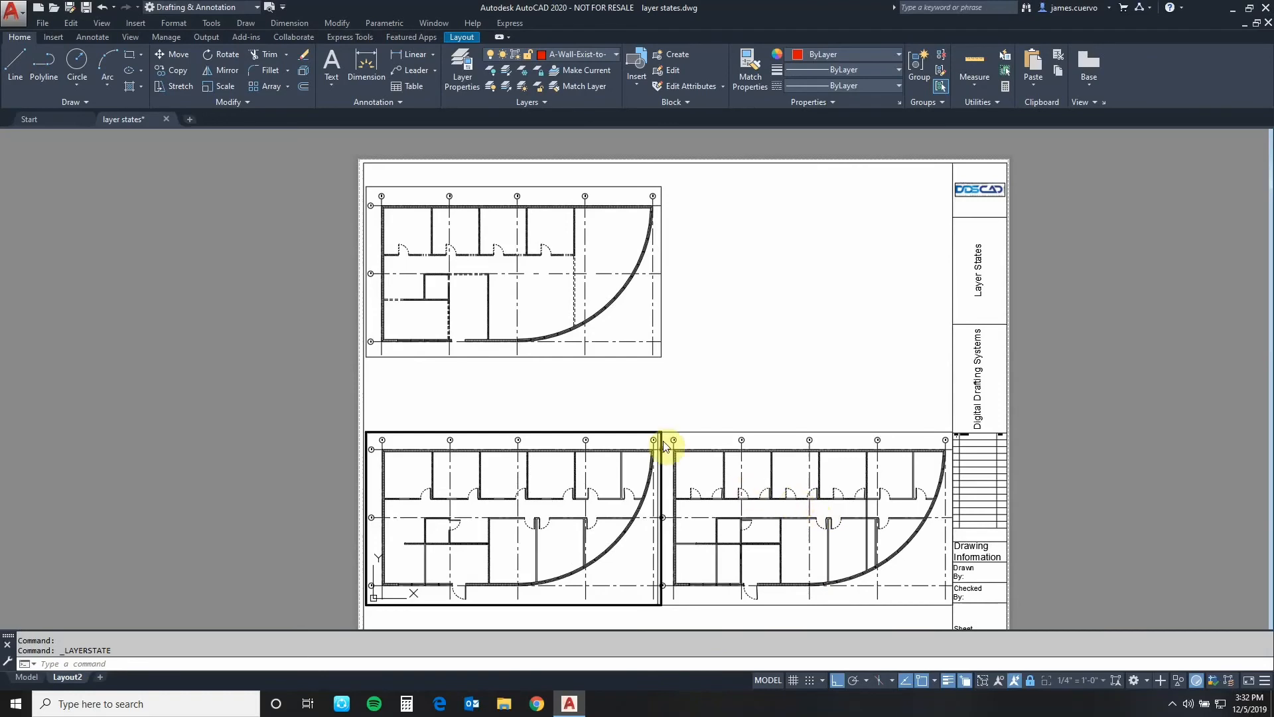
{"action": "mouse_move", "coordinate": [638, 385]}
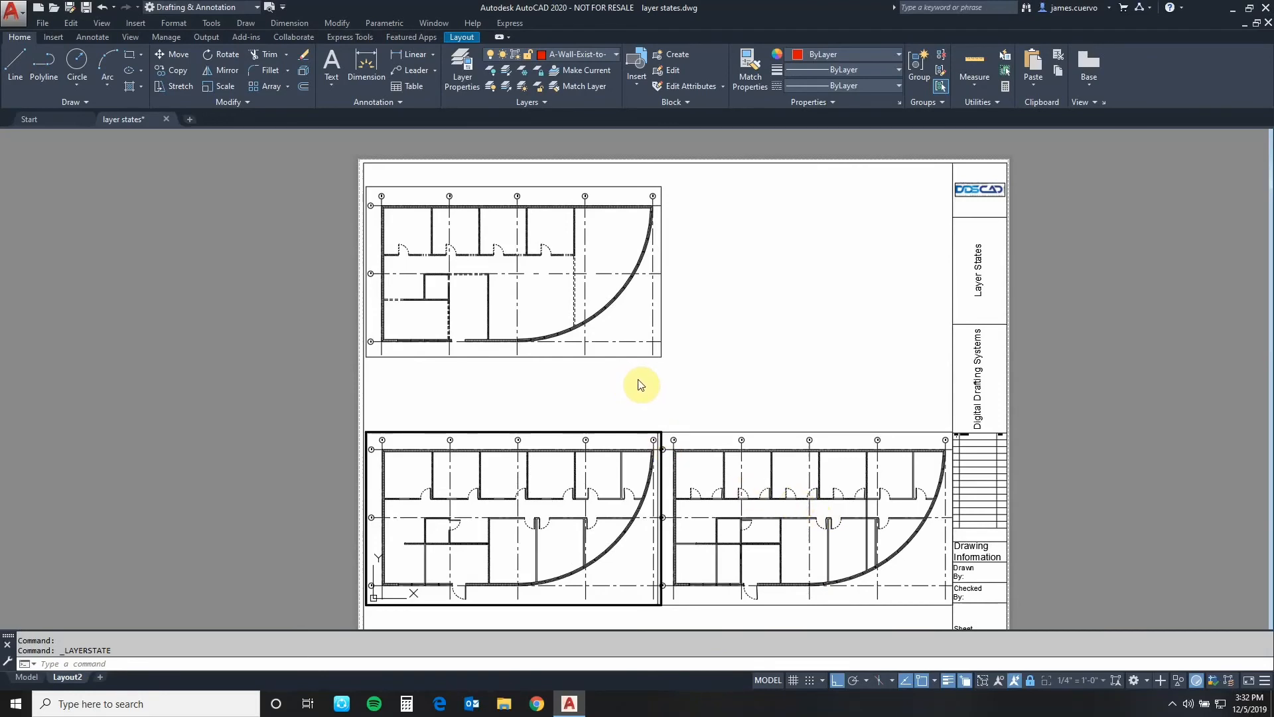
{"action": "mouse_move", "coordinate": [640, 385]}
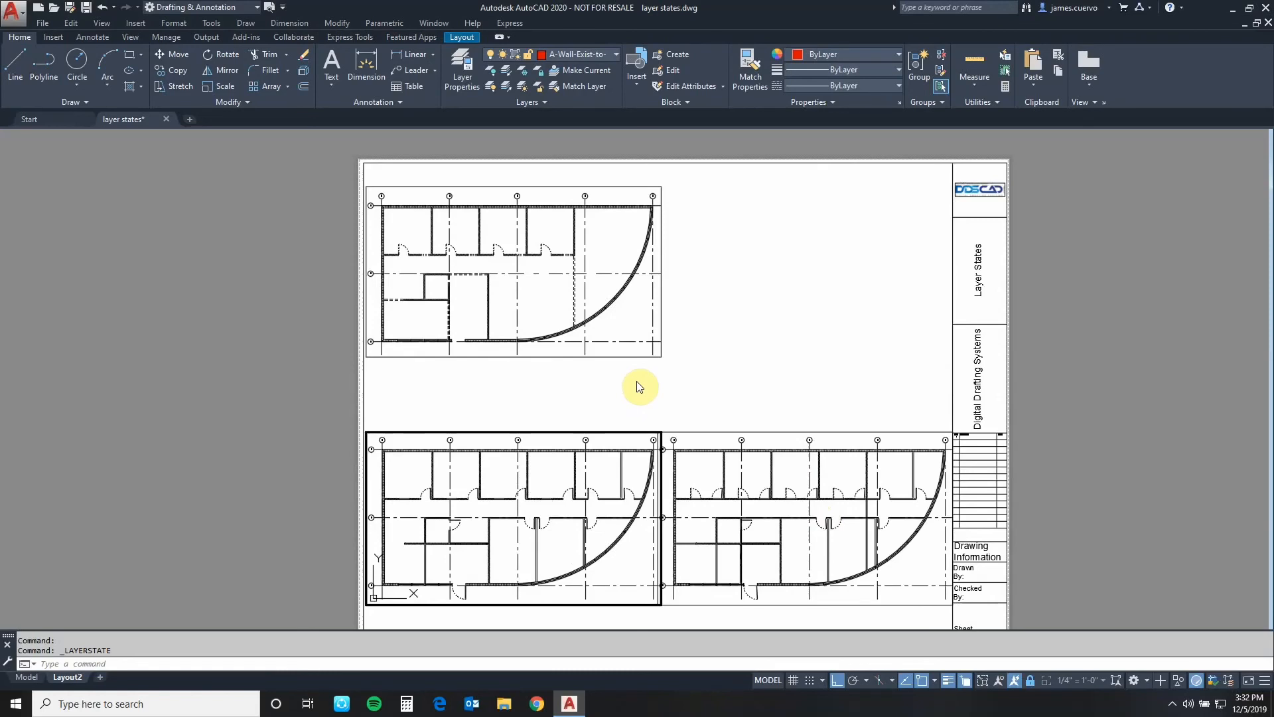
{"action": "mouse_move", "coordinate": [641, 396]}
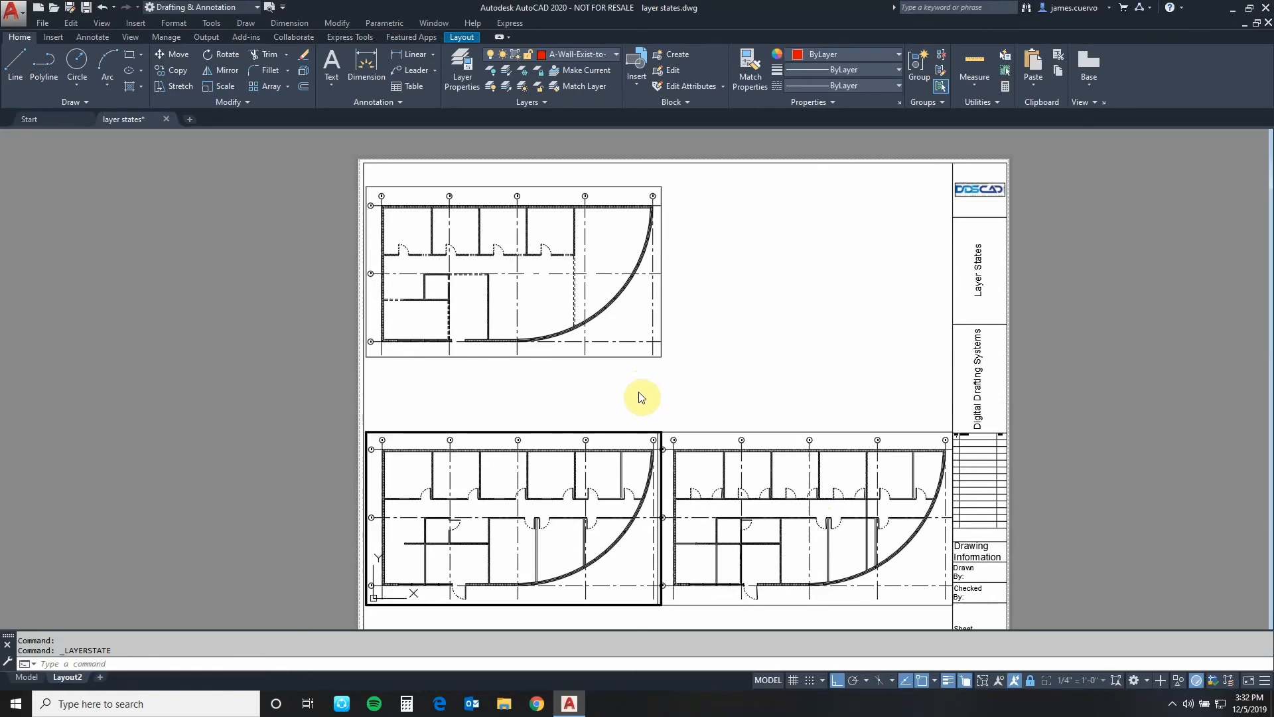
{"action": "mouse_move", "coordinate": [726, 323]}
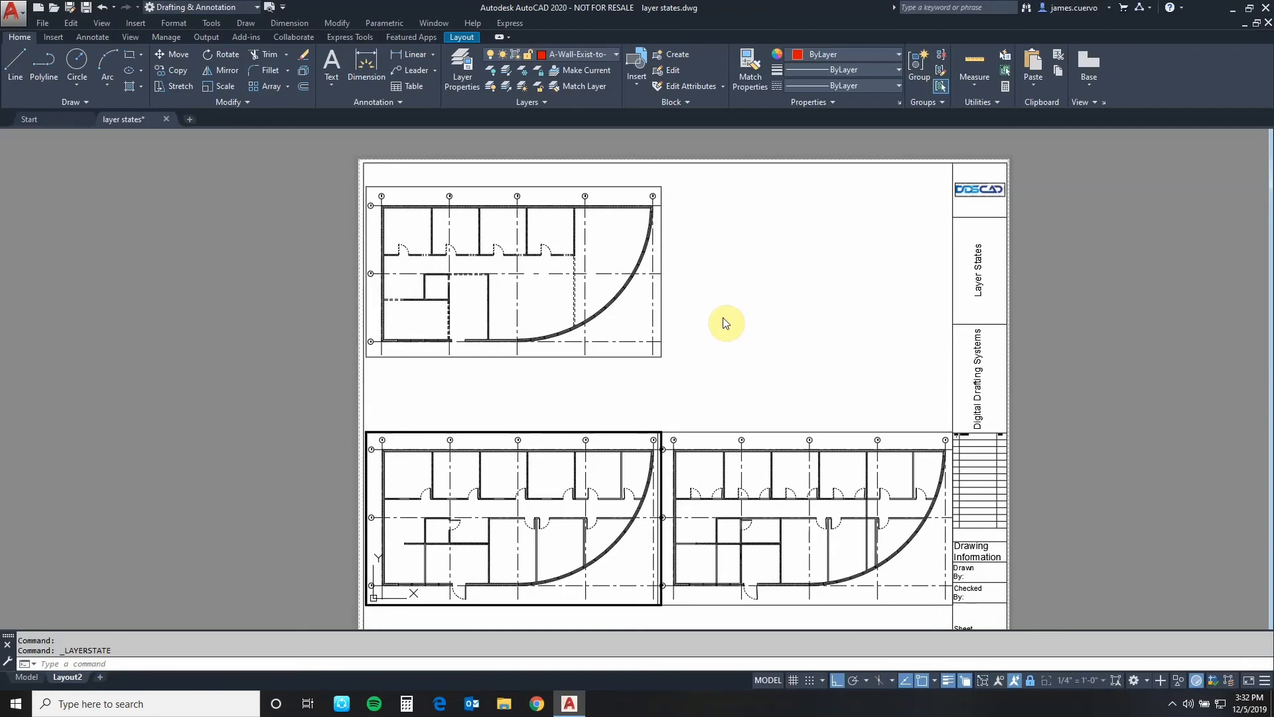
Export the new construction state as 'new construction.las' to Documents and close the manager
{"action": "left_click", "coordinate": [562, 102]}
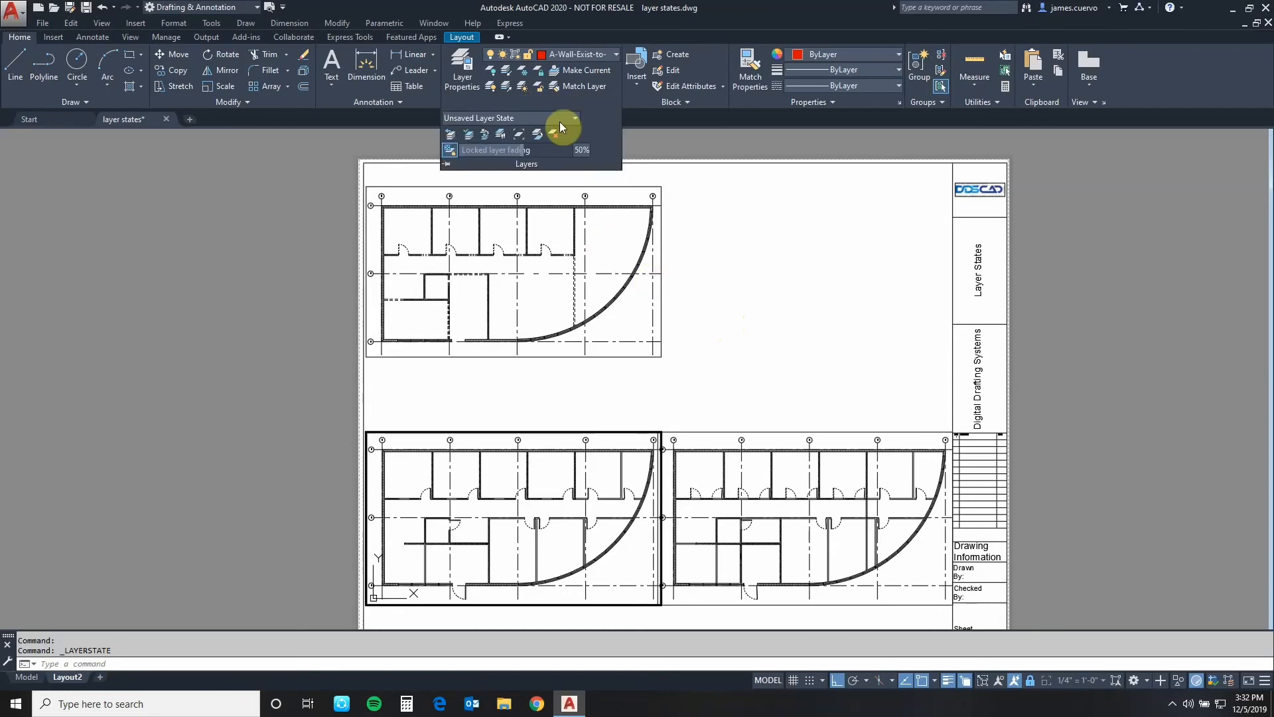
{"action": "left_click", "coordinate": [573, 119]}
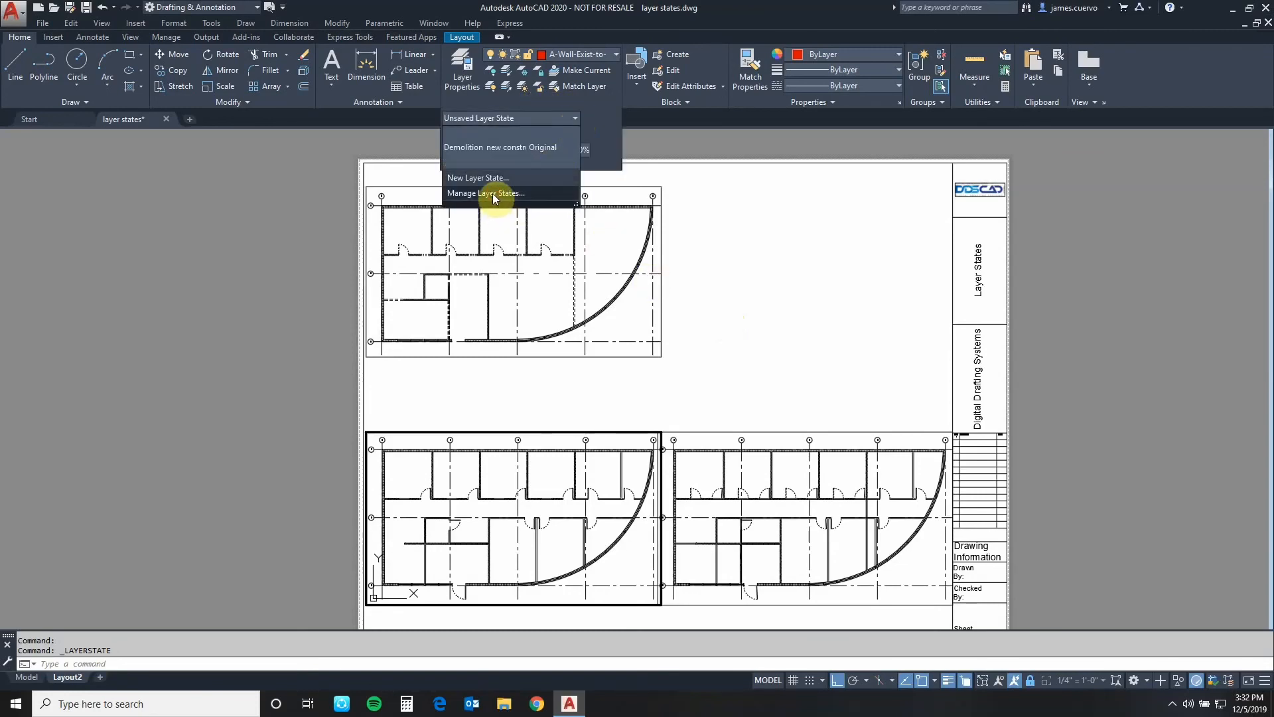
{"action": "left_click", "coordinate": [486, 192]}
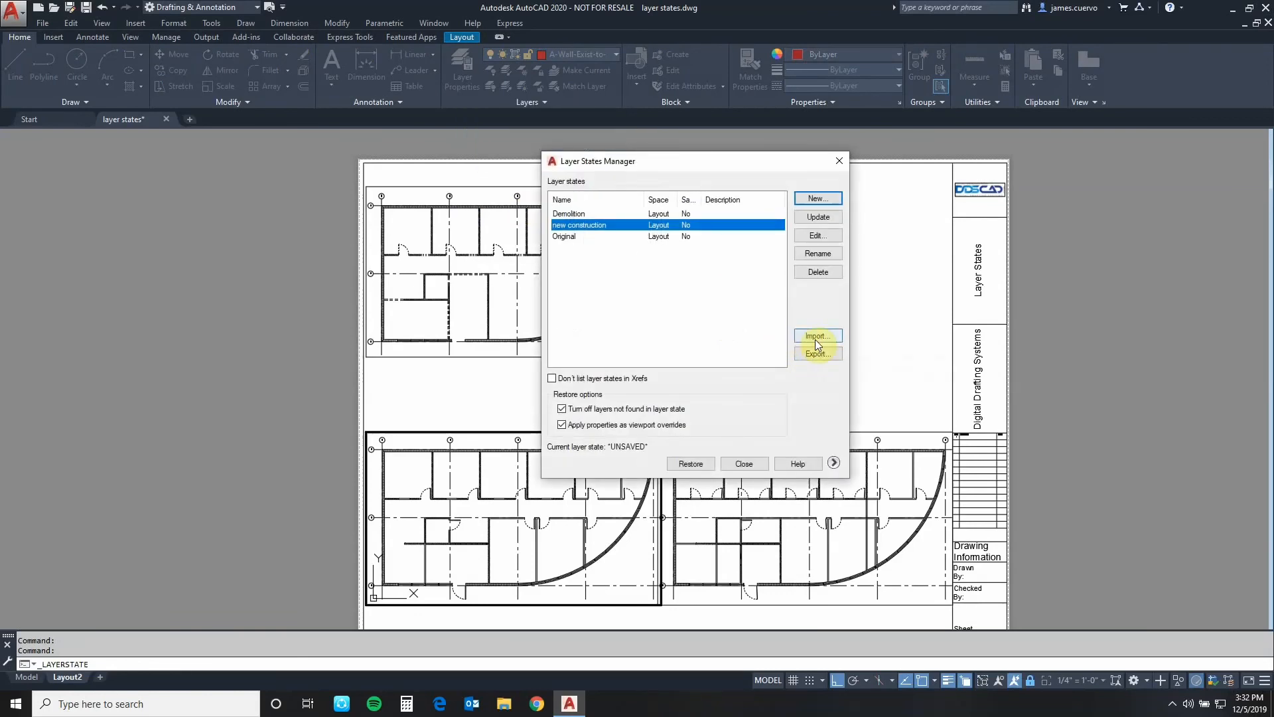
{"action": "mouse_move", "coordinate": [818, 359]}
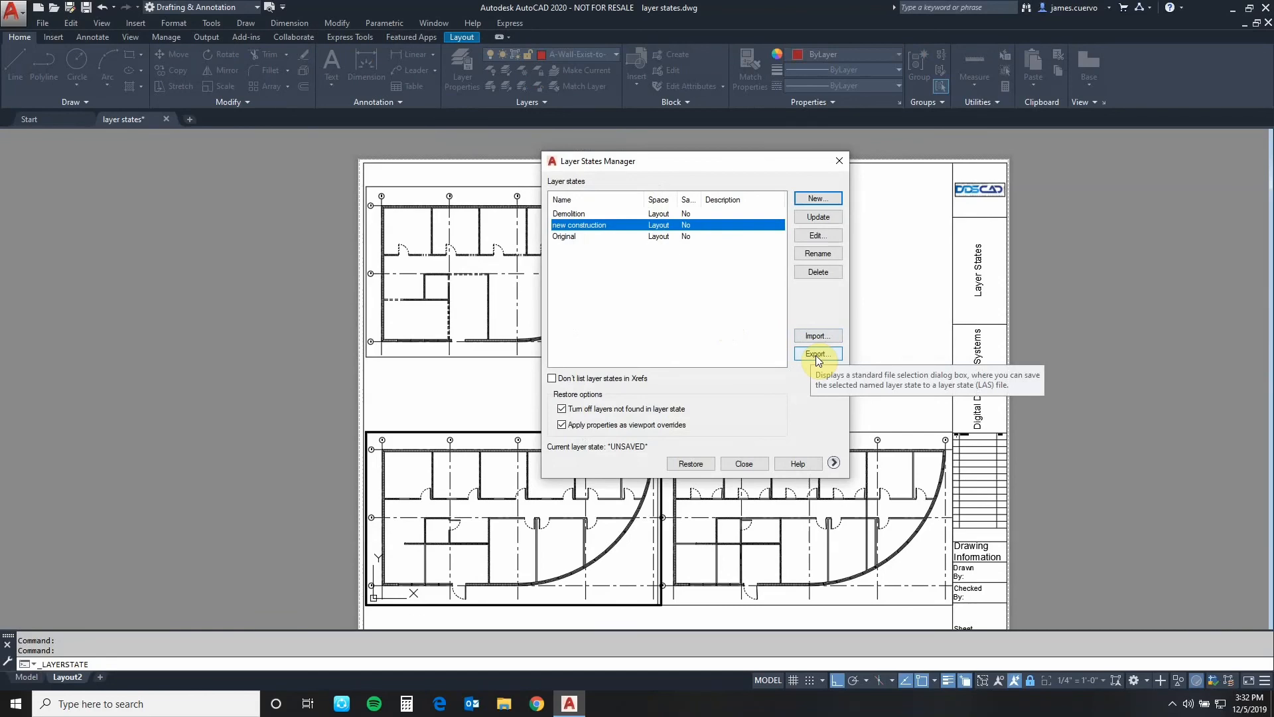
{"action": "left_click", "coordinate": [817, 353]}
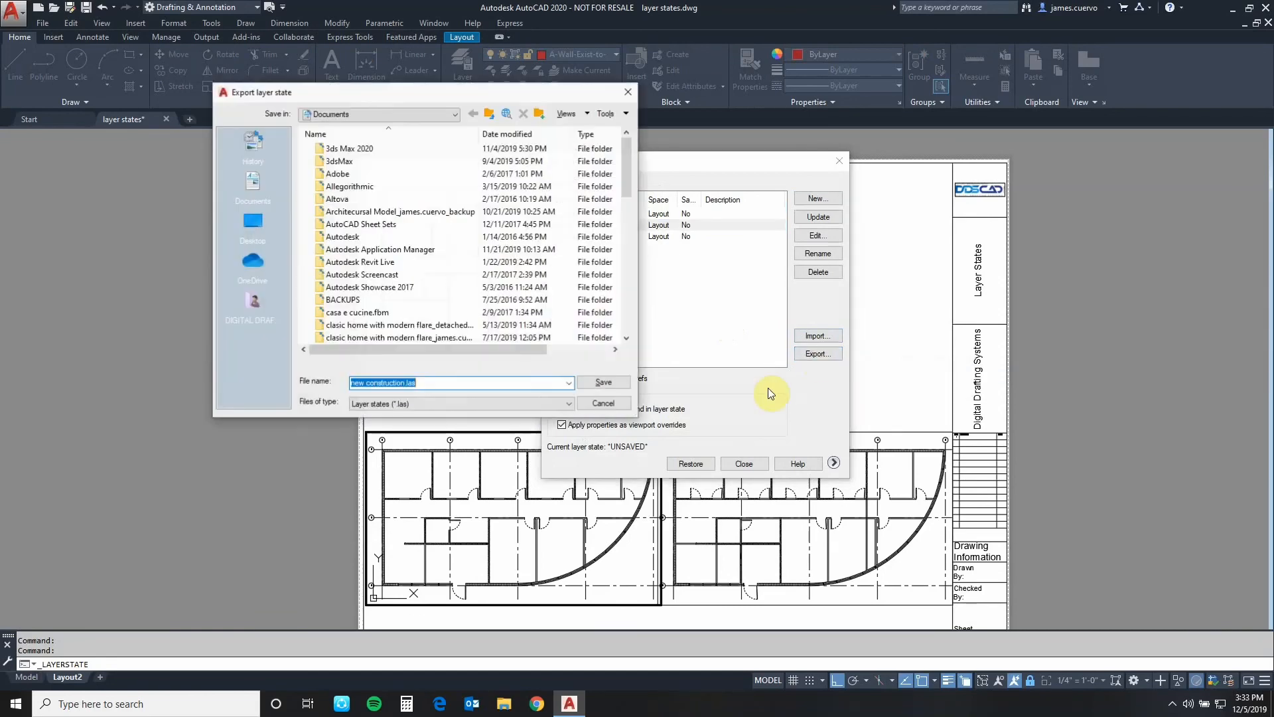
{"action": "mouse_move", "coordinate": [485, 419]}
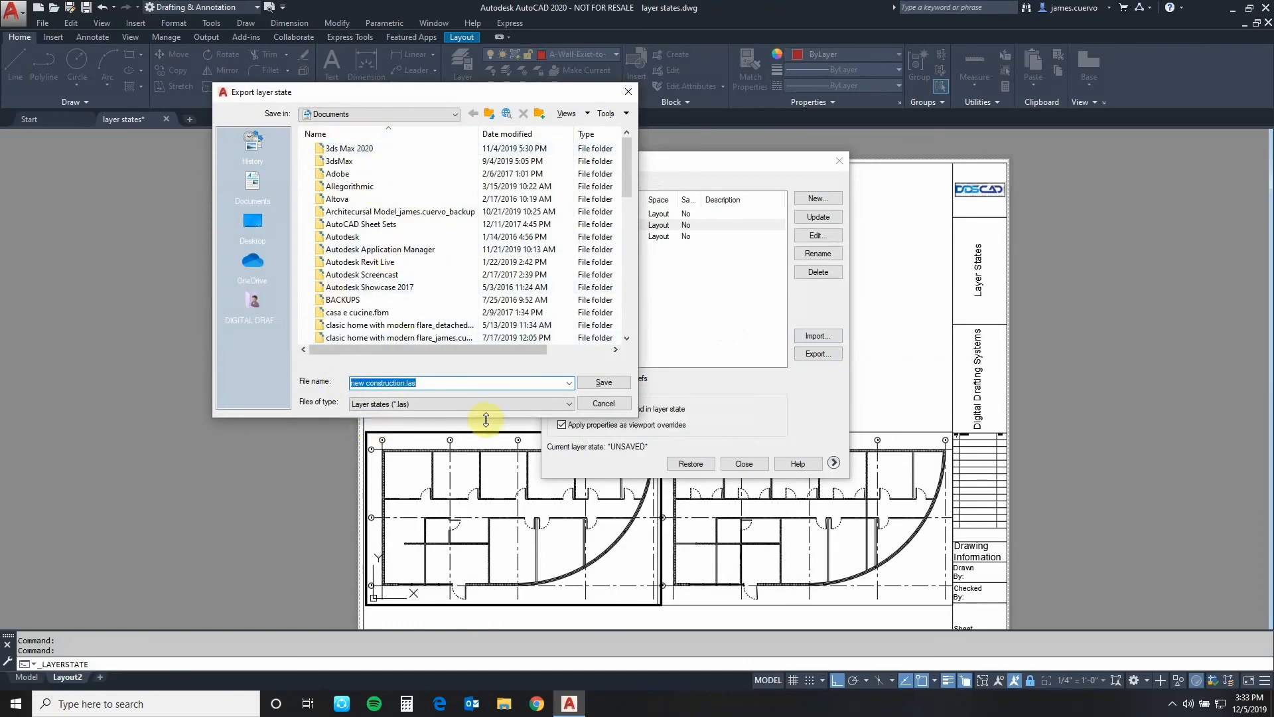
{"action": "mouse_move", "coordinate": [613, 431]}
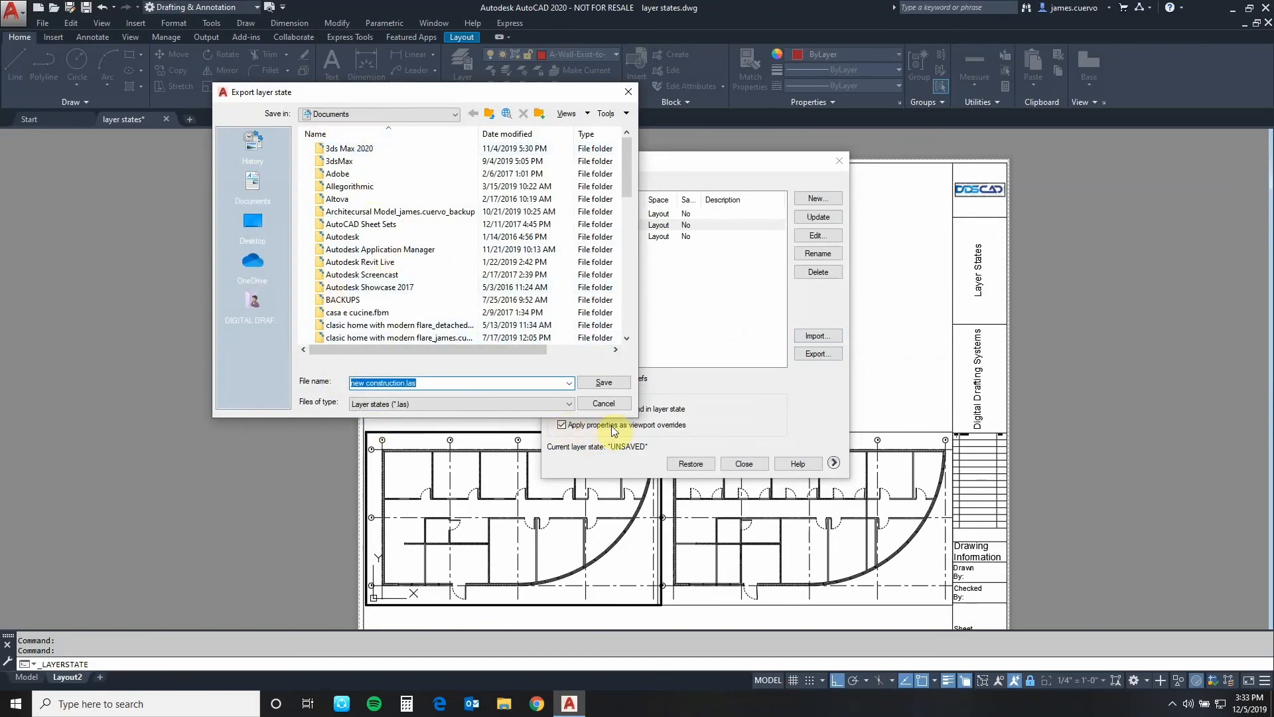
{"action": "left_click", "coordinate": [603, 382]}
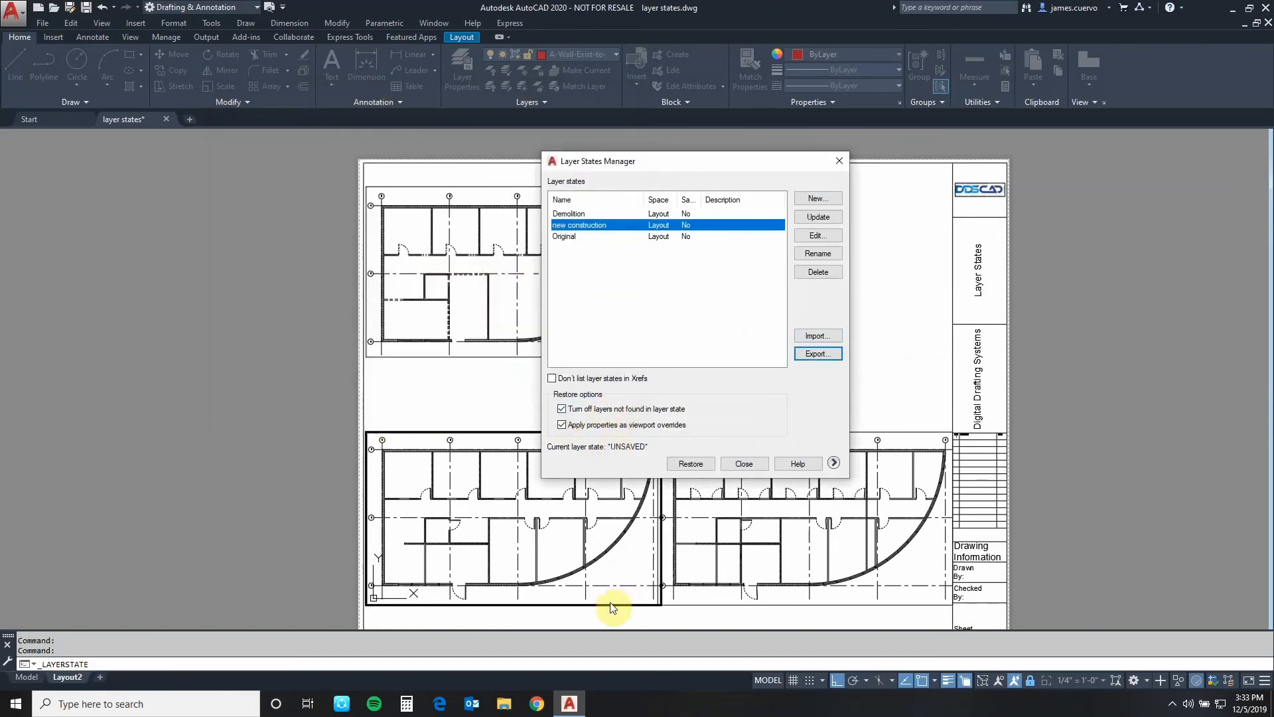
{"action": "left_click", "coordinate": [743, 463]}
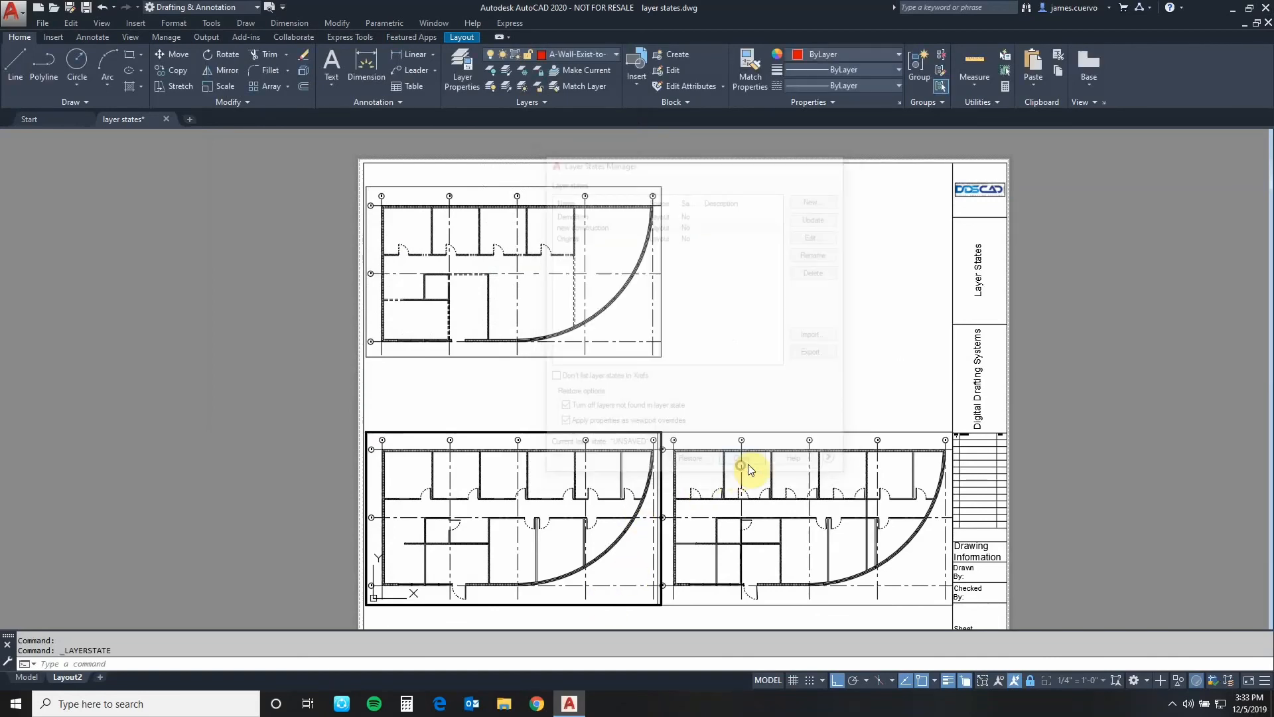
{"action": "left_click", "coordinate": [740, 458]}
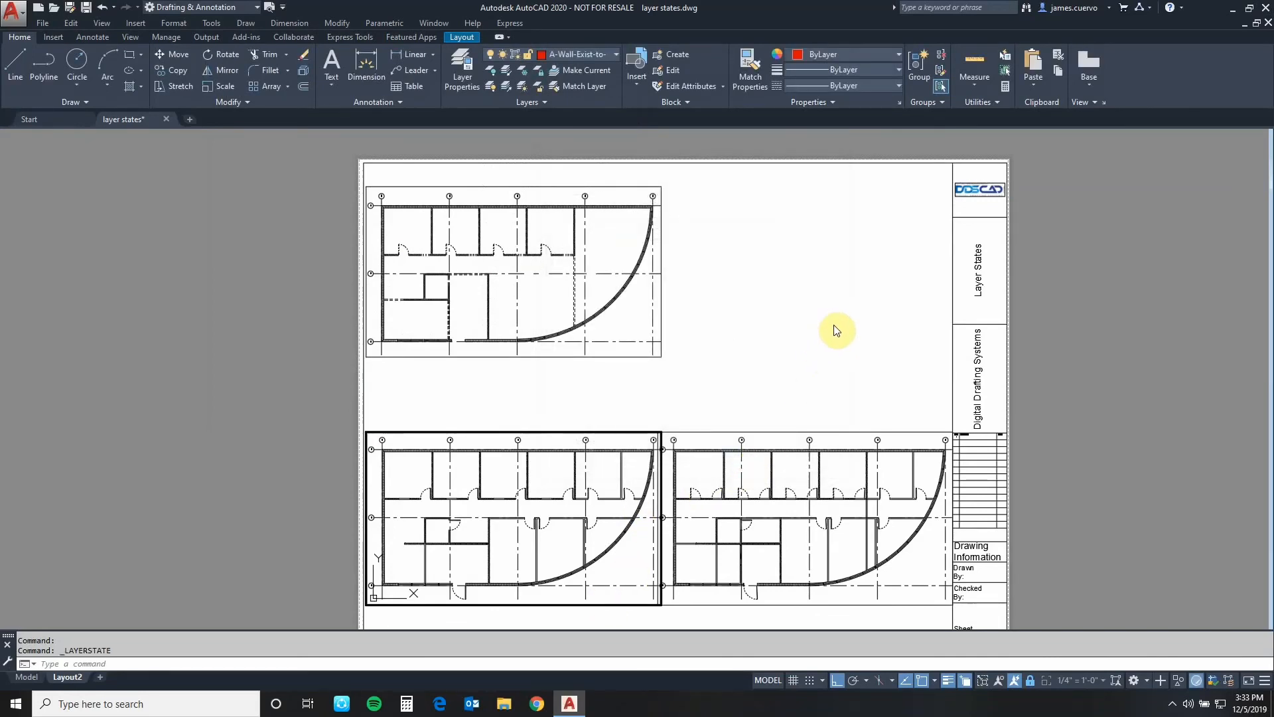
{"action": "mouse_move", "coordinate": [844, 334]}
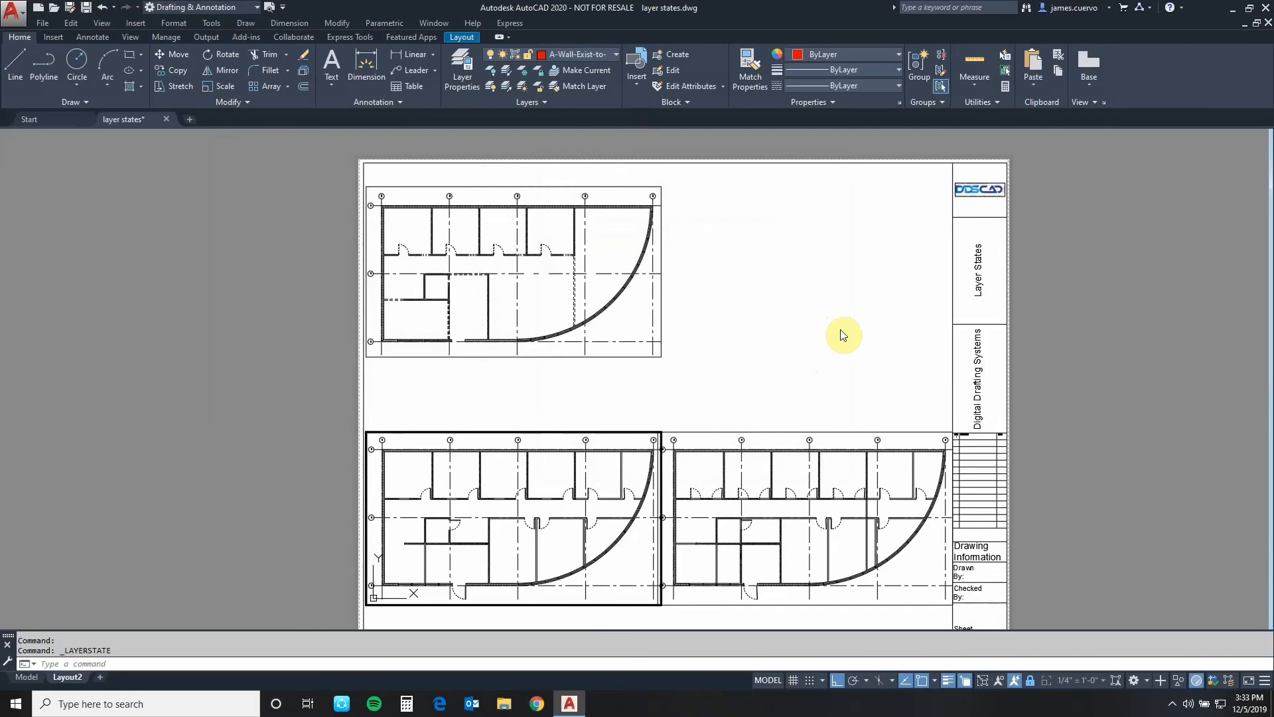